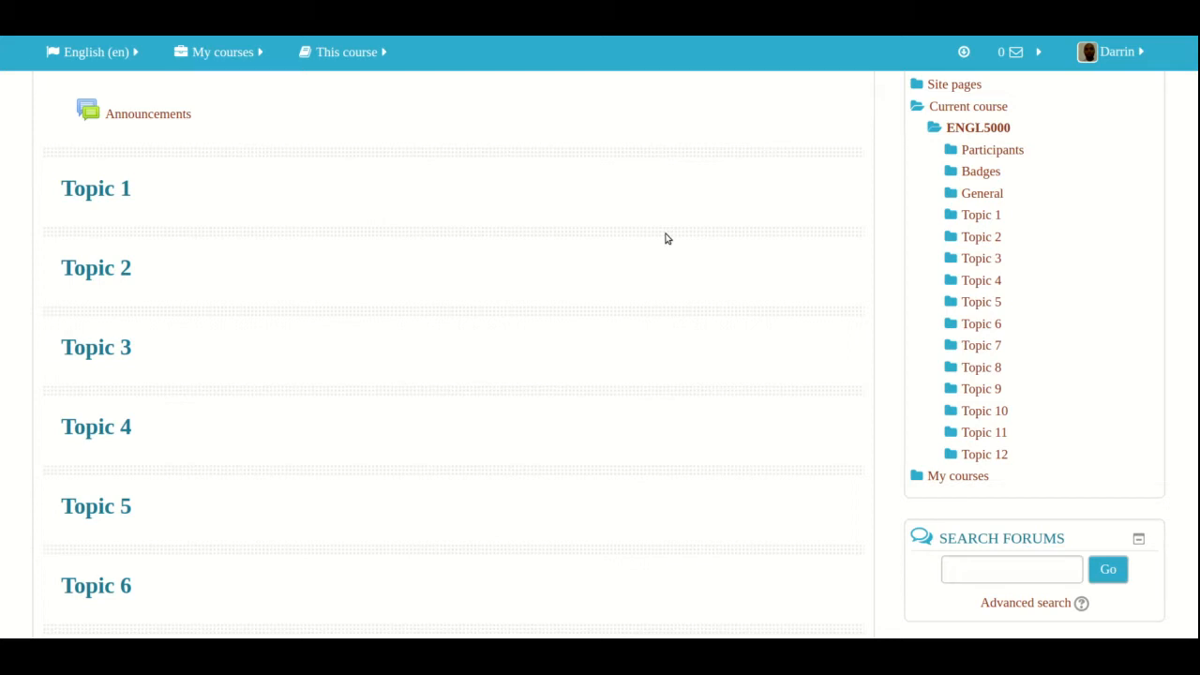
Scroll to Course administration and expand its Question bank section
scroll("down", 3)
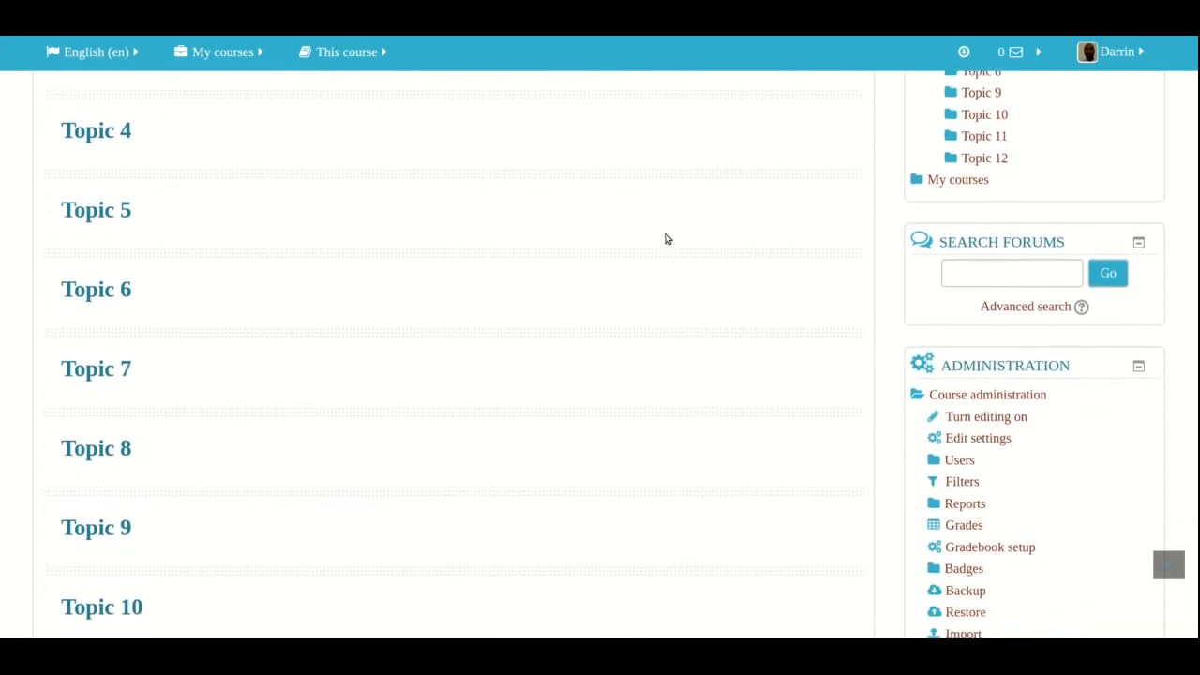
scroll("down", 3)
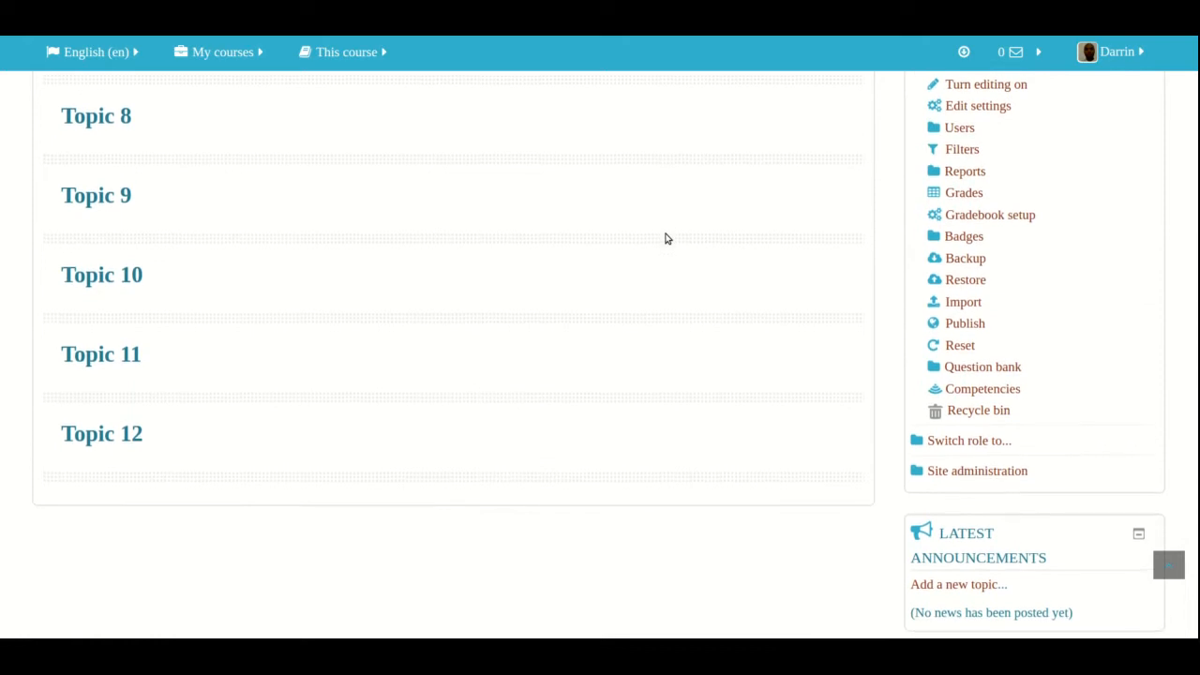
scroll("down", 3)
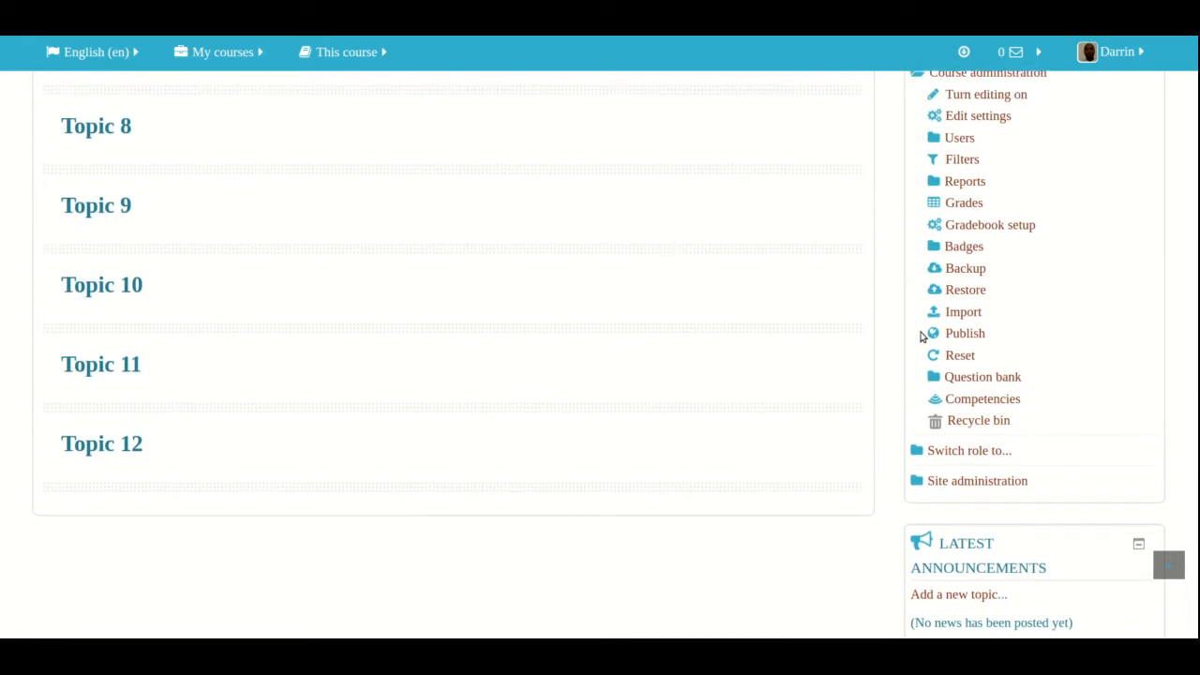
mouse_move(983, 388)
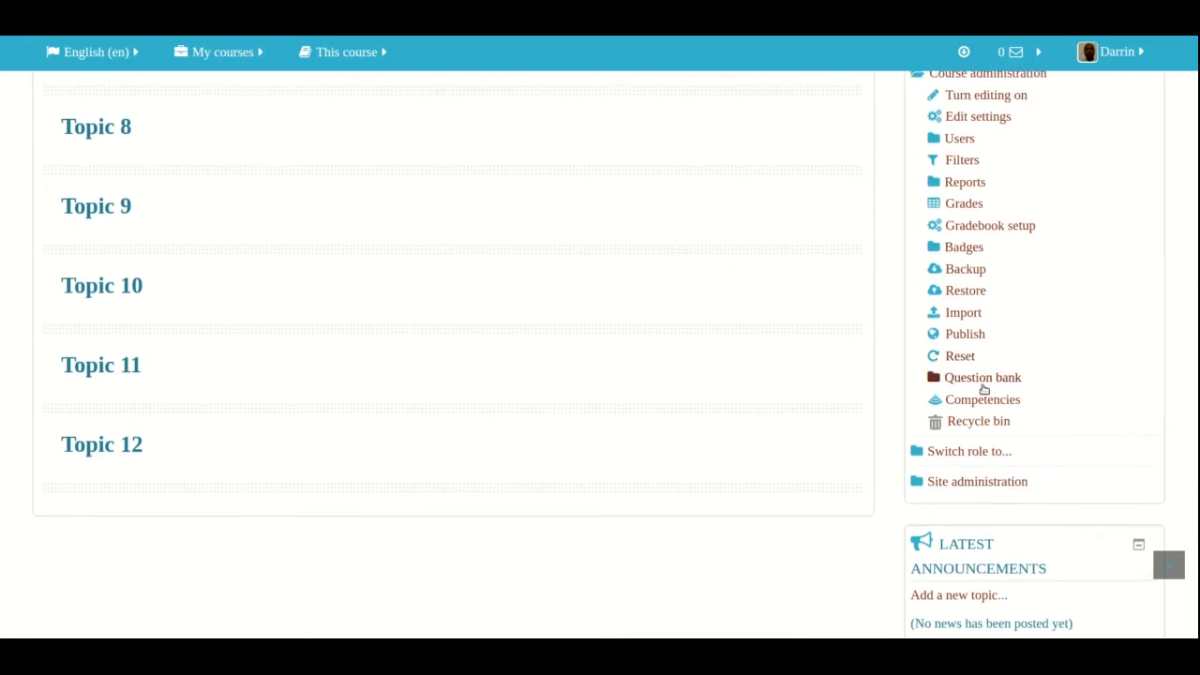
left_click(982, 377)
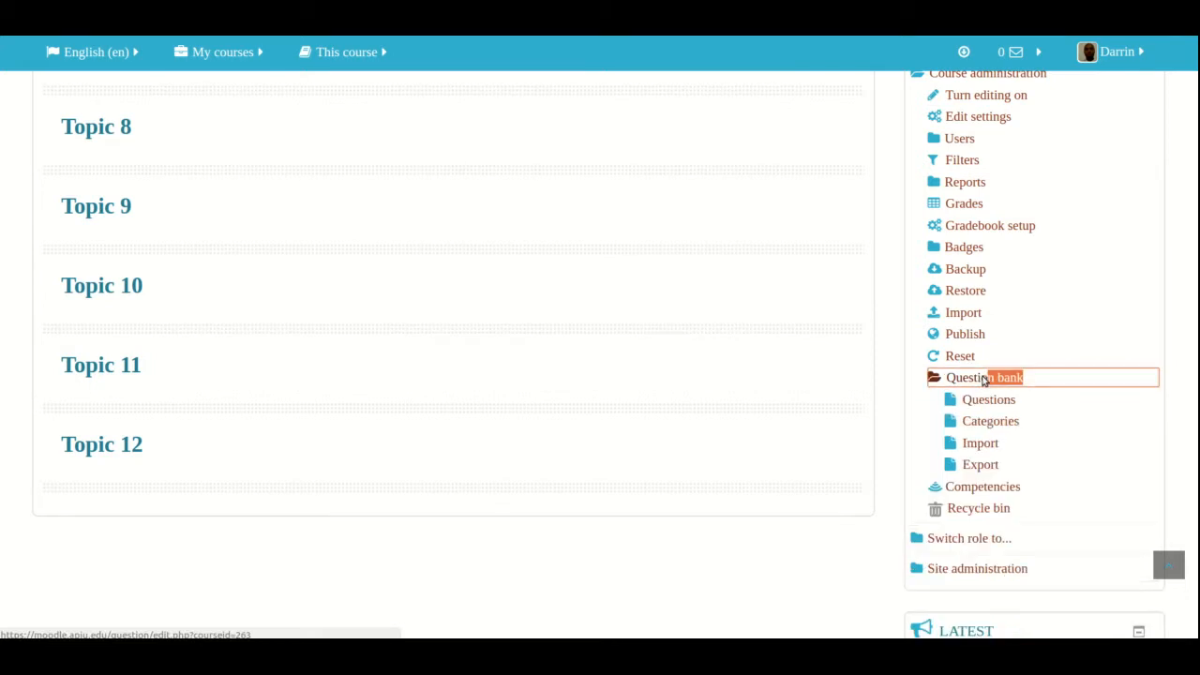
Open the ENGL5000 questions list showing its five questions
left_click(984, 377)
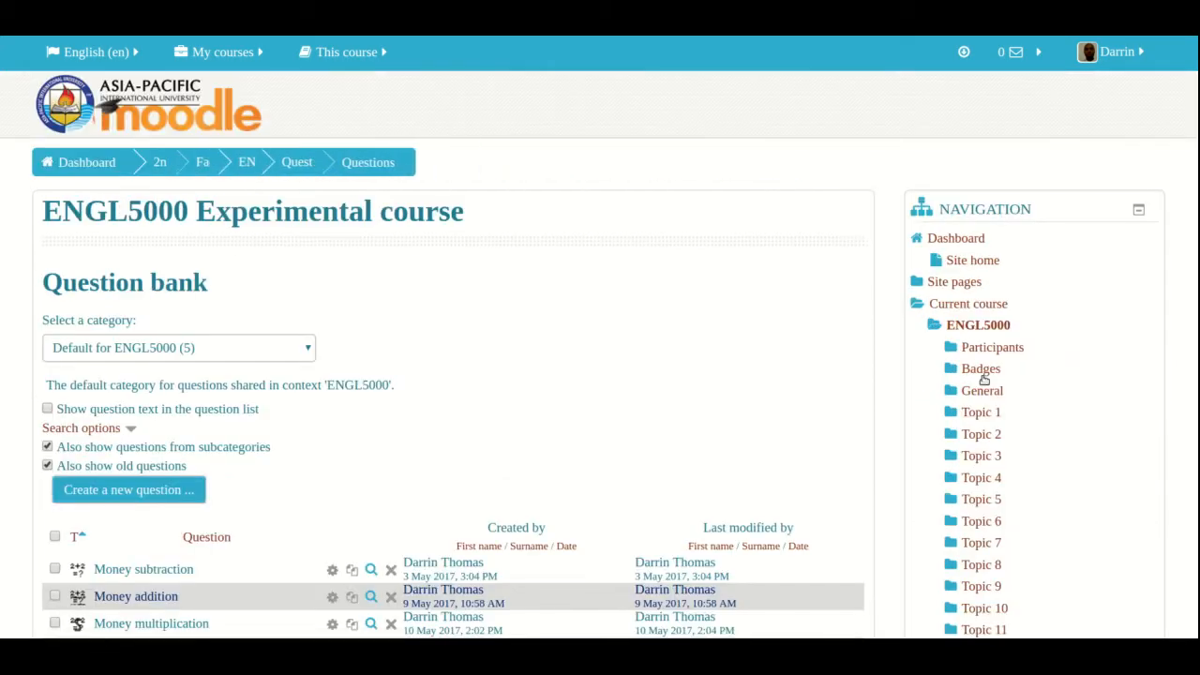
scroll("down", 3)
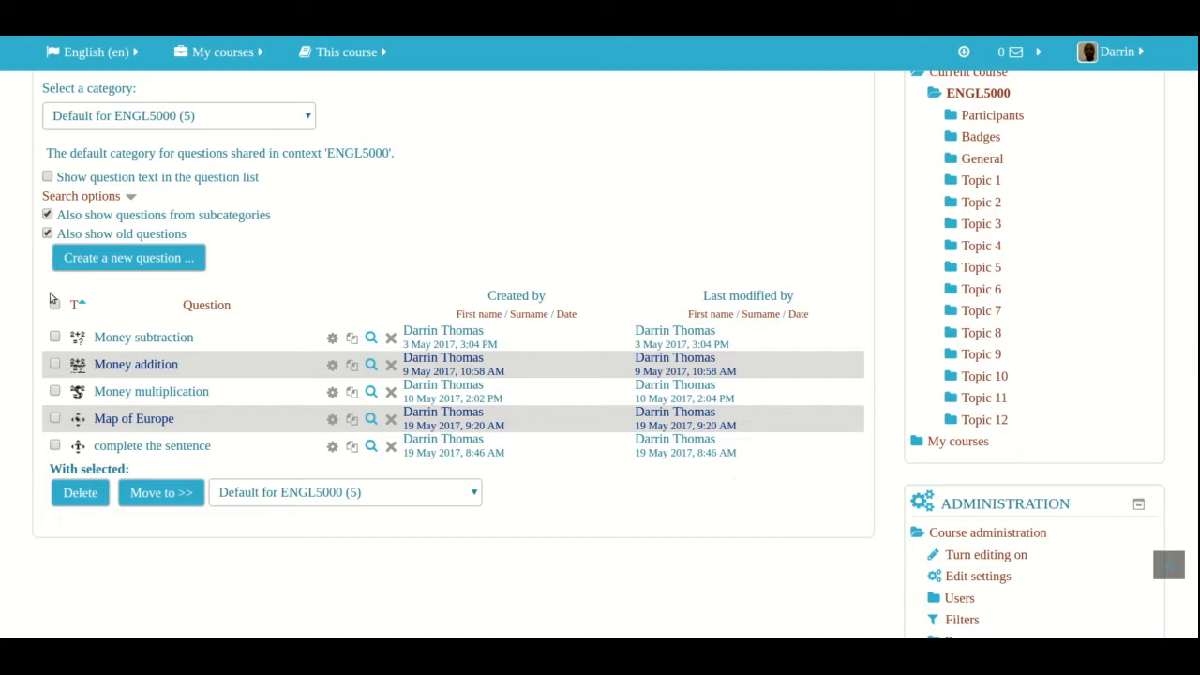
Start a new question of type Drag and drop onto image
left_click(129, 257)
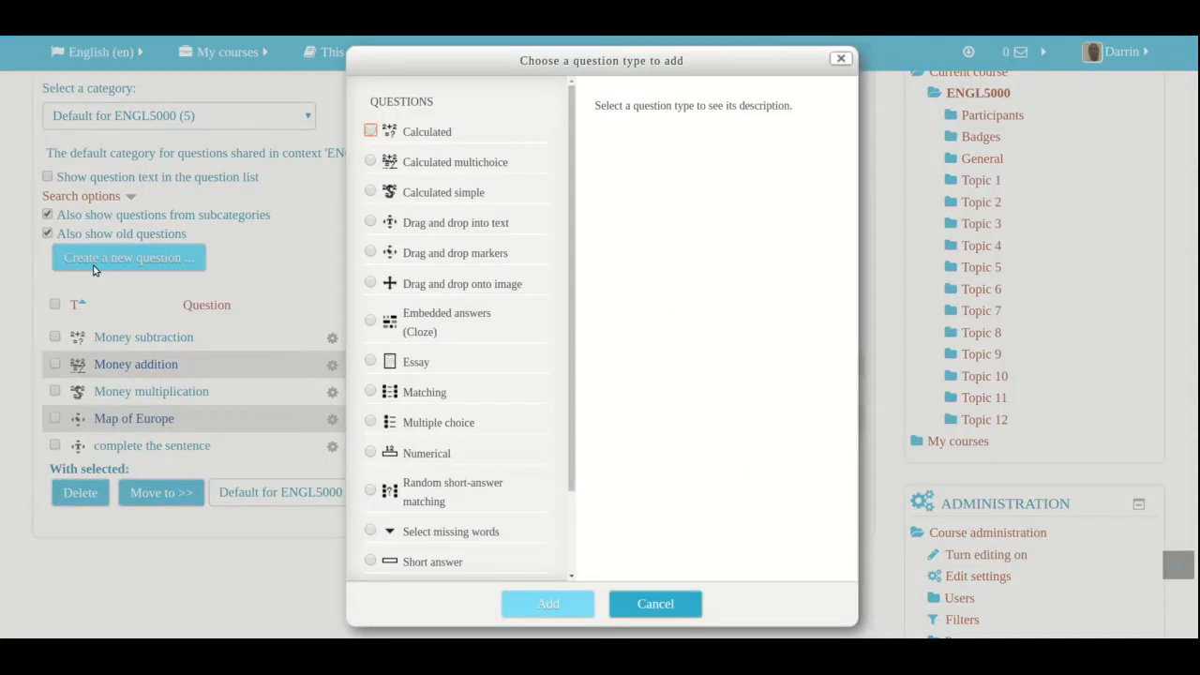
mouse_move(343, 330)
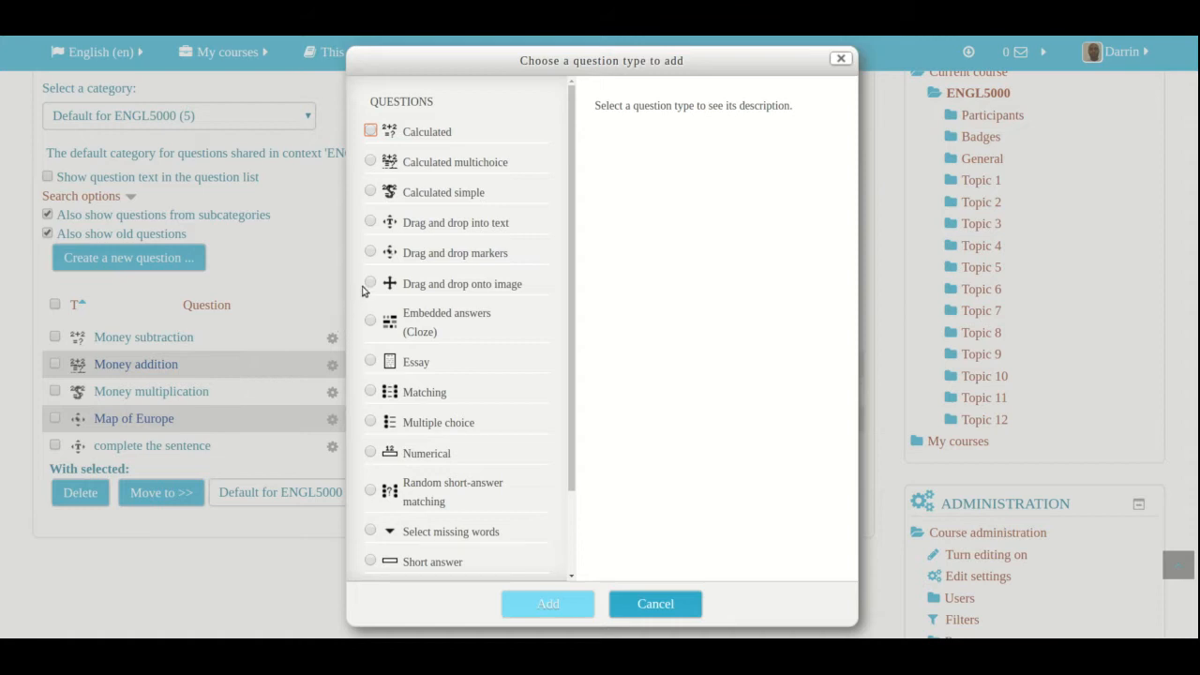
left_click(463, 283)
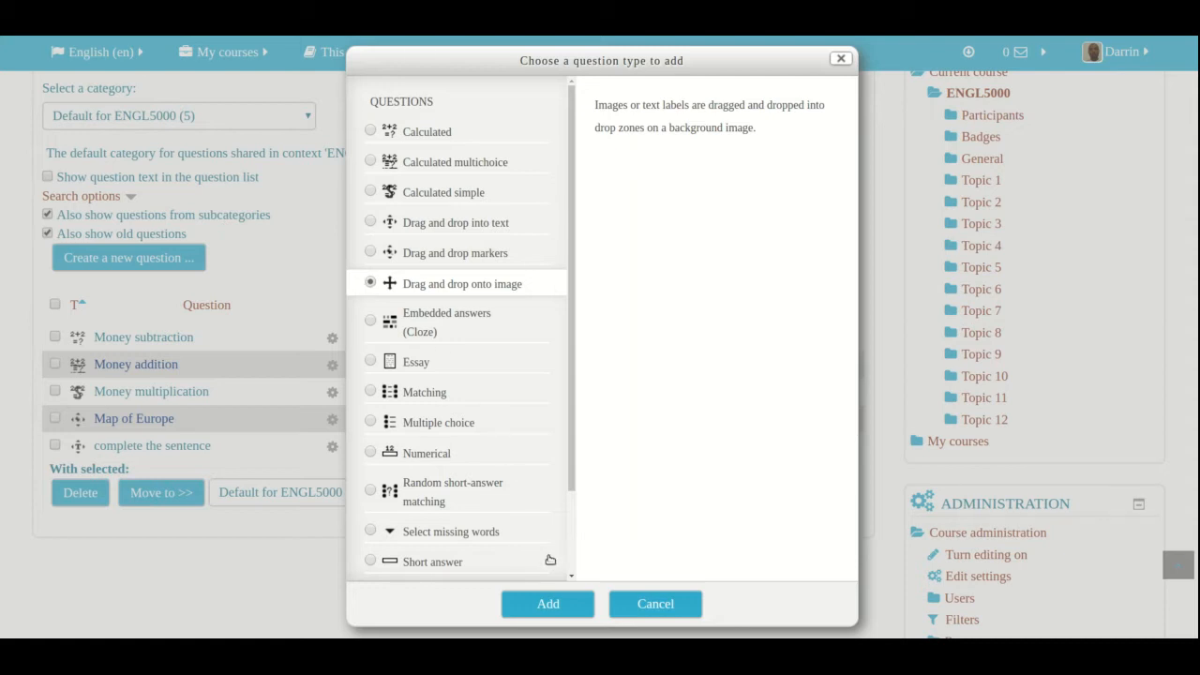
mouse_move(548, 604)
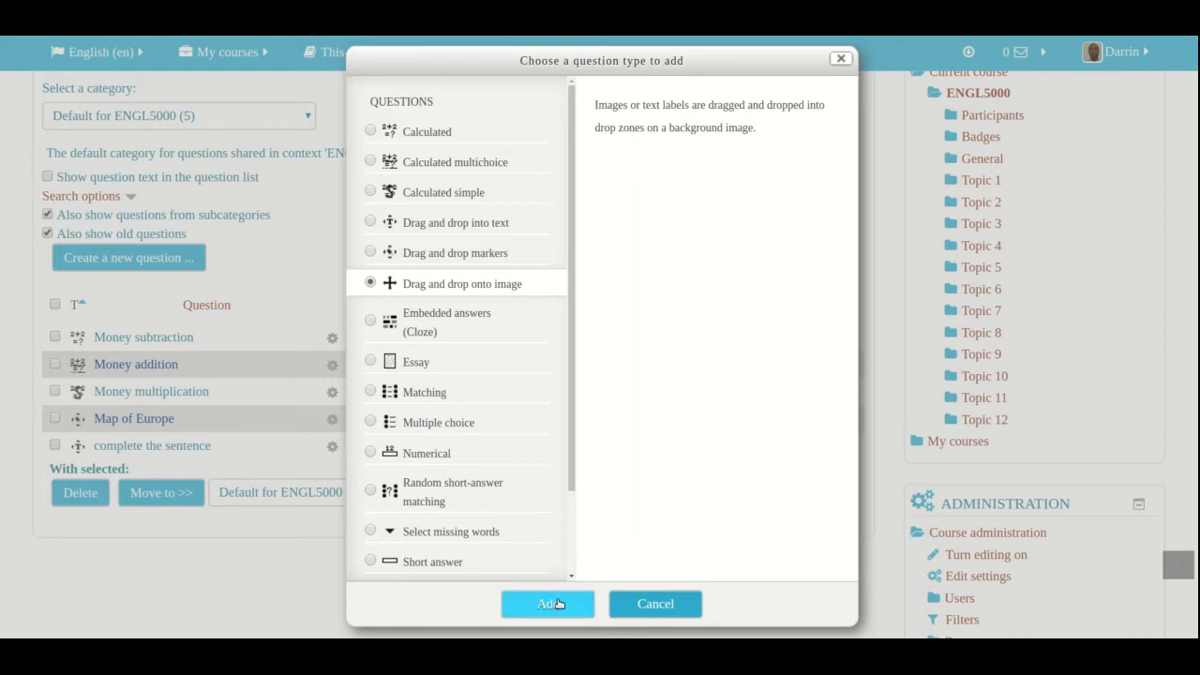
left_click(547, 604)
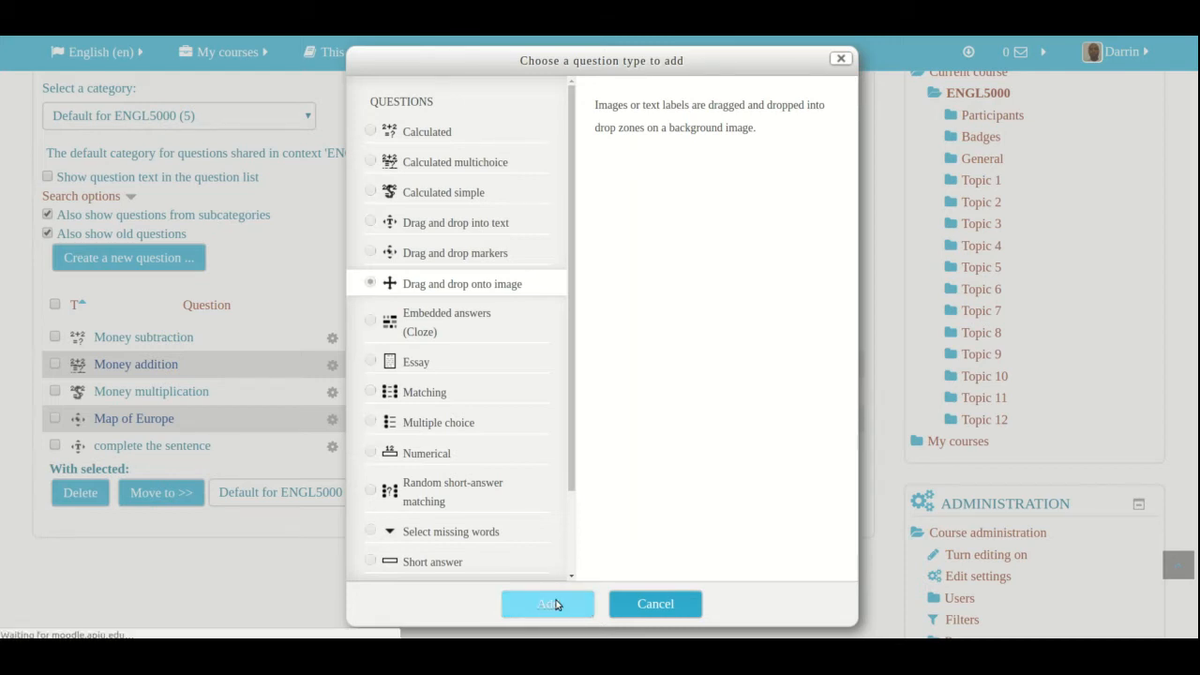
Look through the blank form's background image, draggable items and drop zones sections
left_click(548, 603)
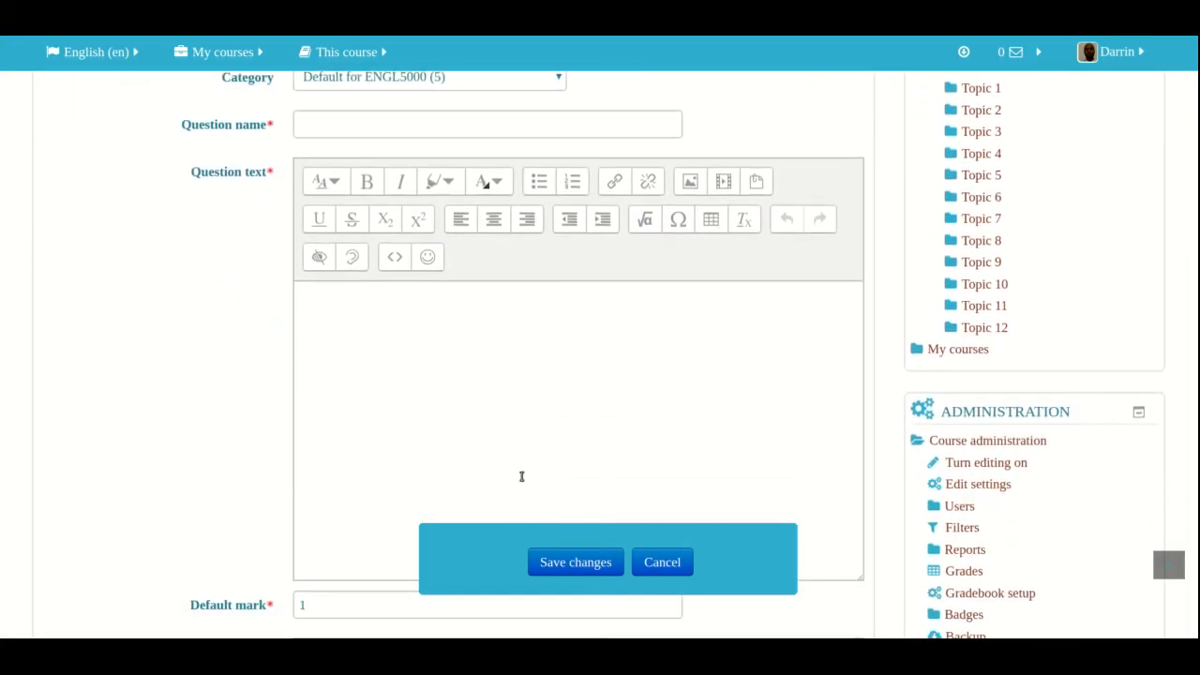
scroll("down", 3)
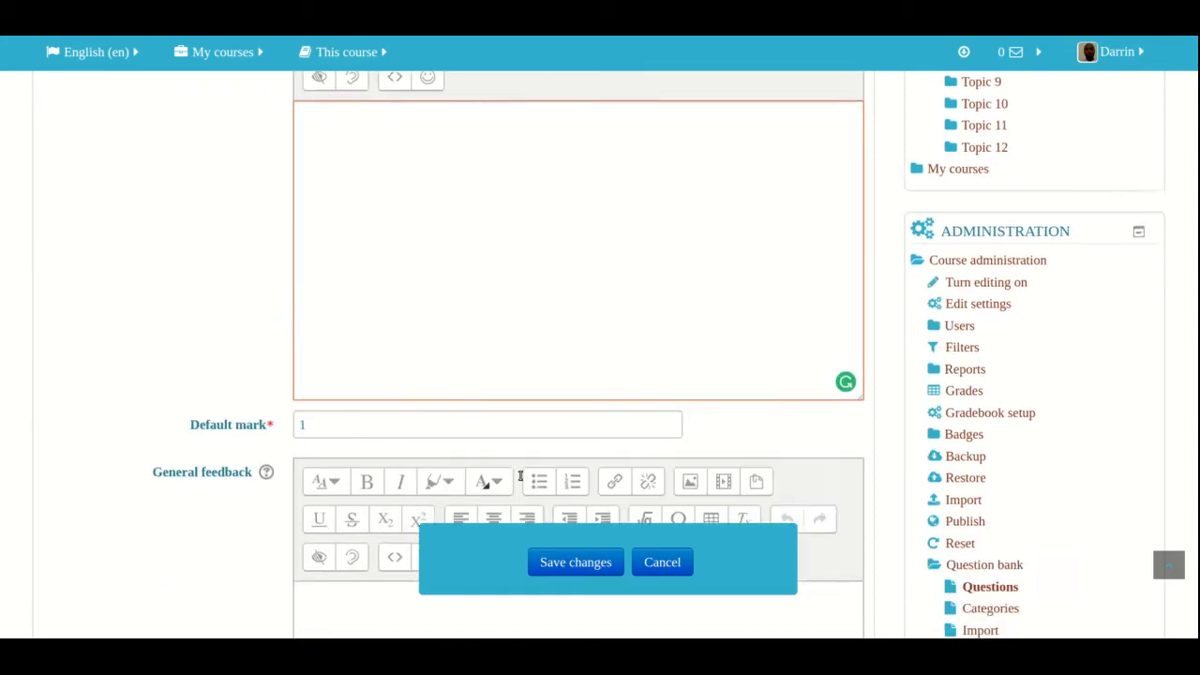
scroll("down", 3)
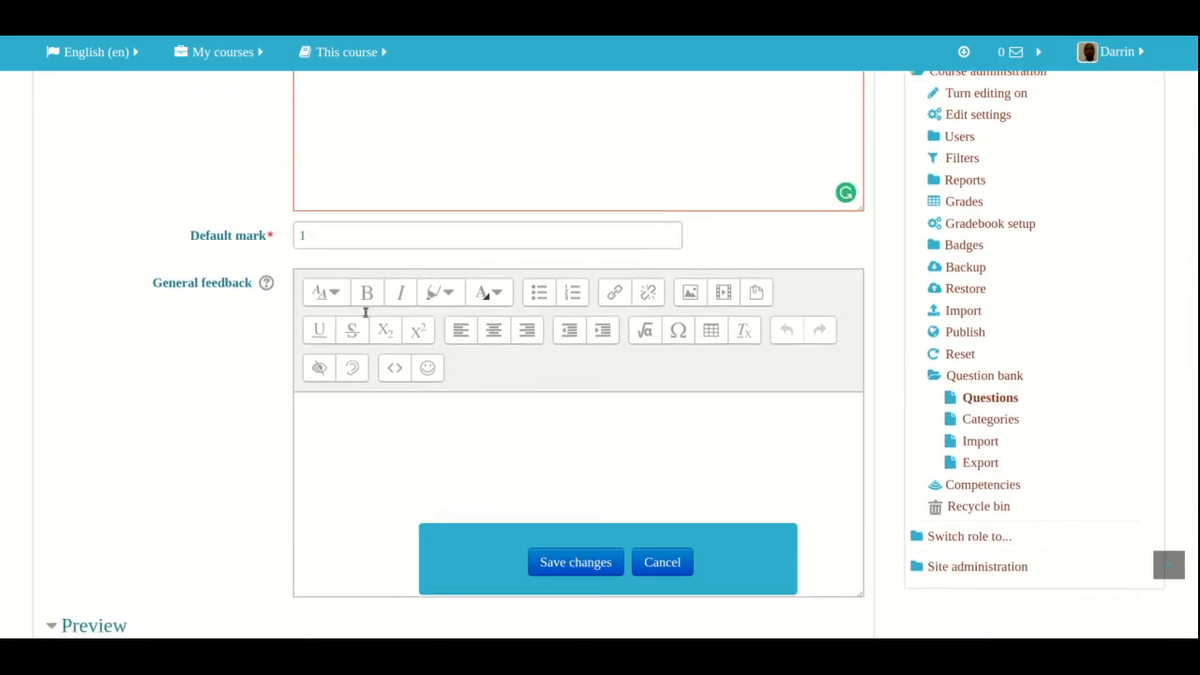
scroll("down", 3)
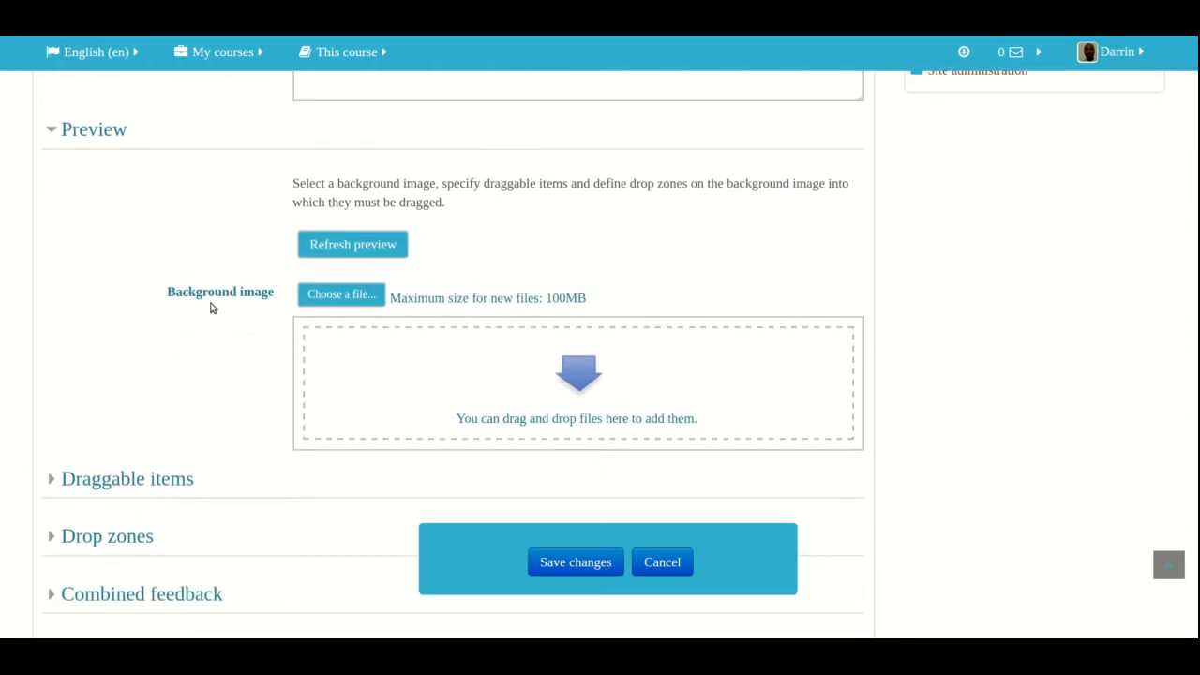
mouse_move(216, 347)
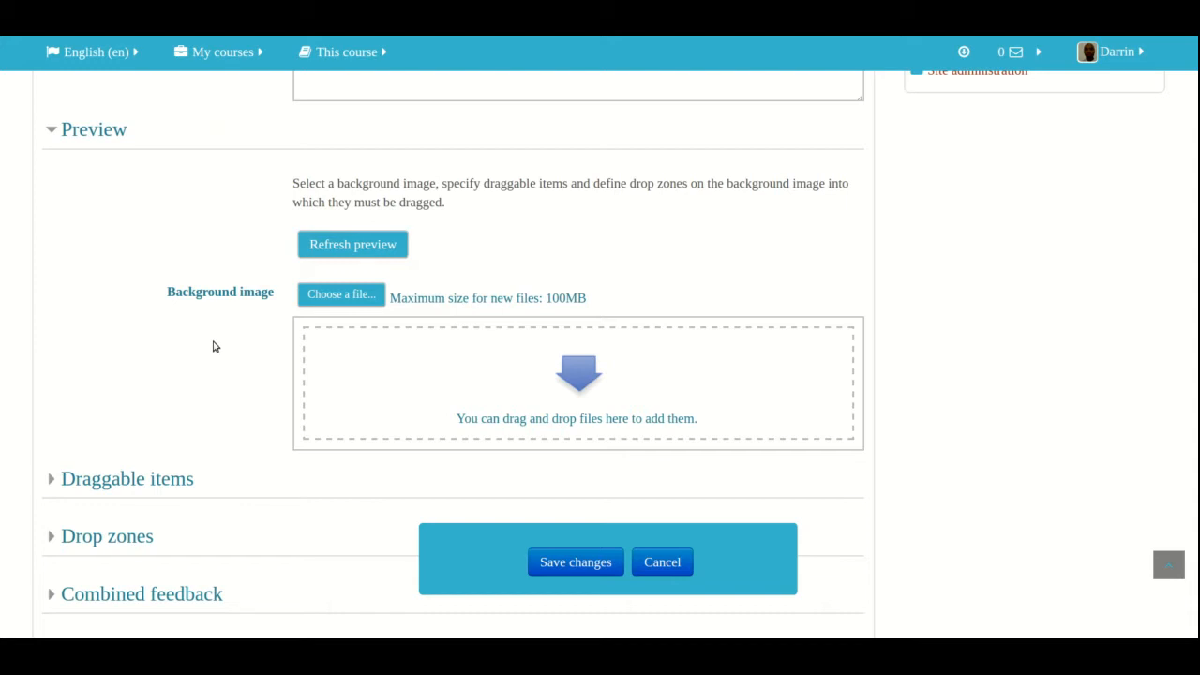
scroll("down", 3)
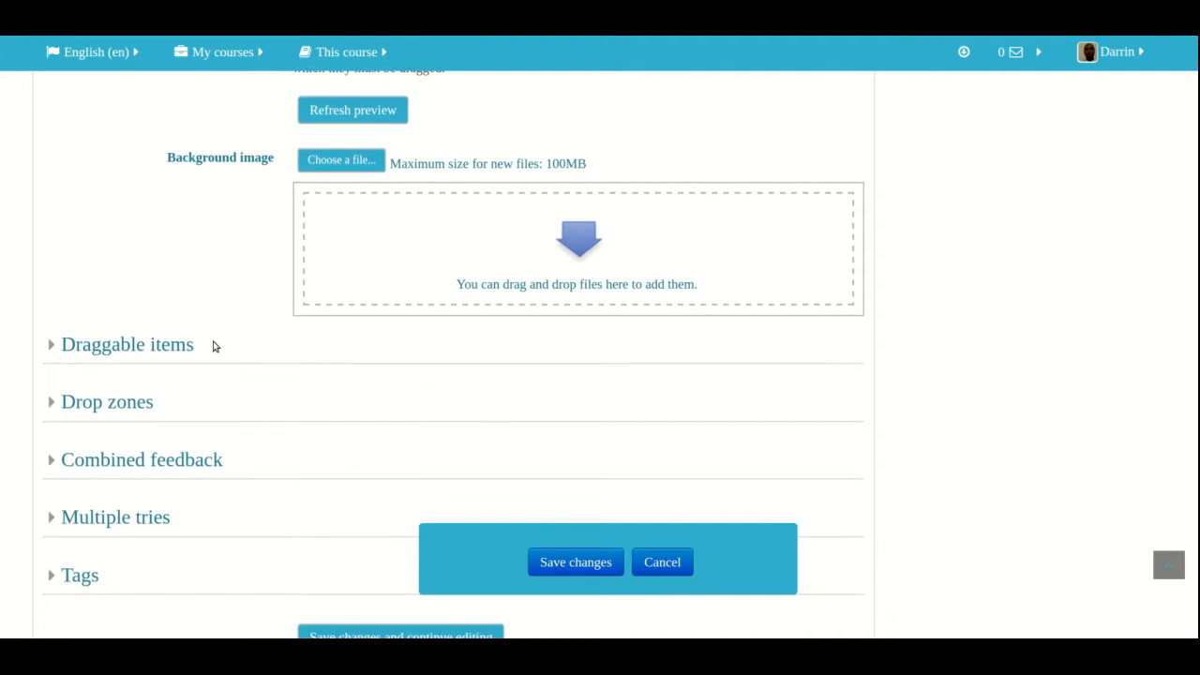
mouse_move(147, 354)
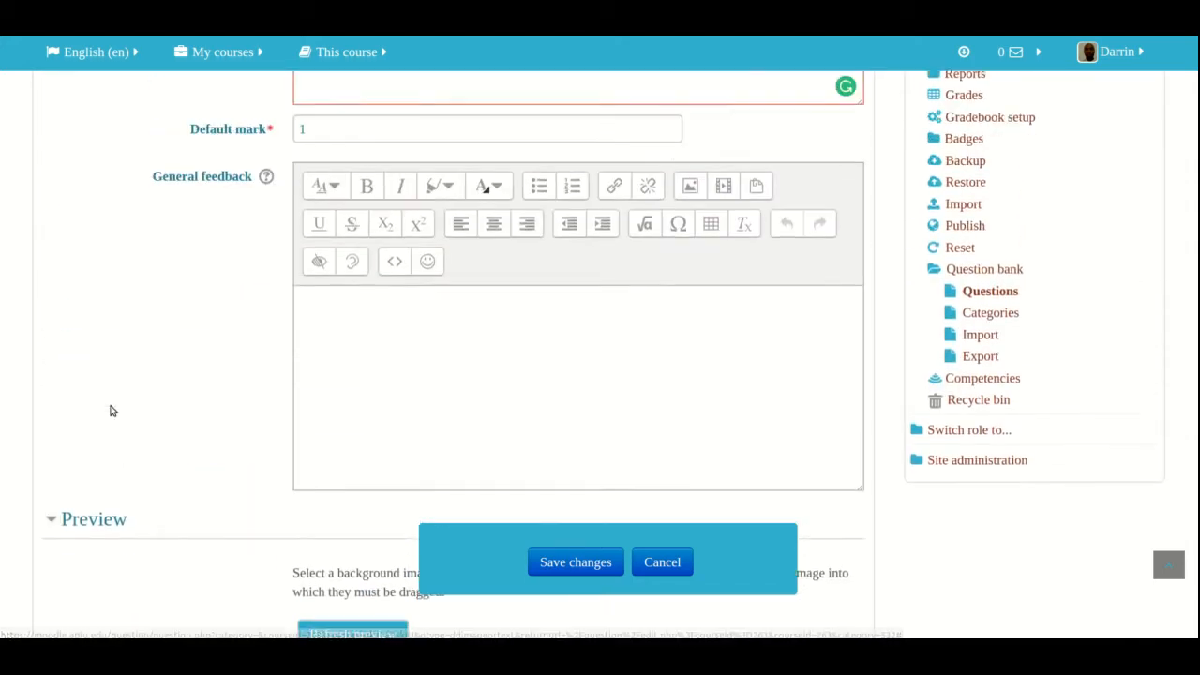
Name the question 'tourist attractions'
scroll("up", 3)
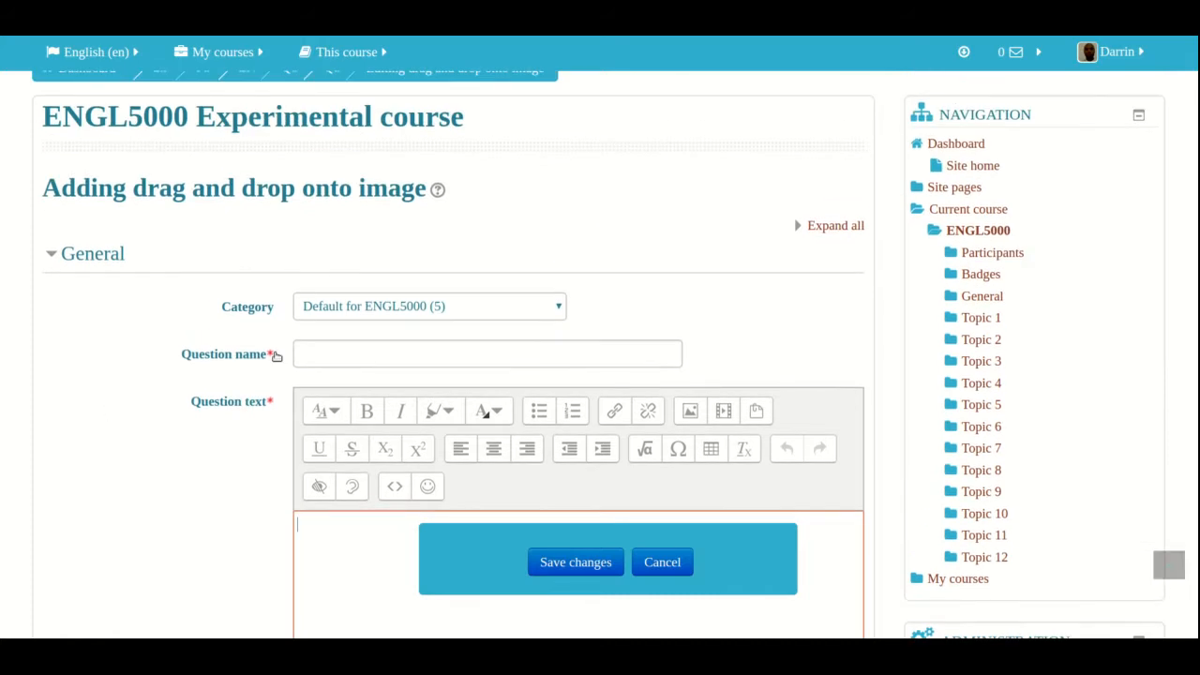
left_click(487, 353)
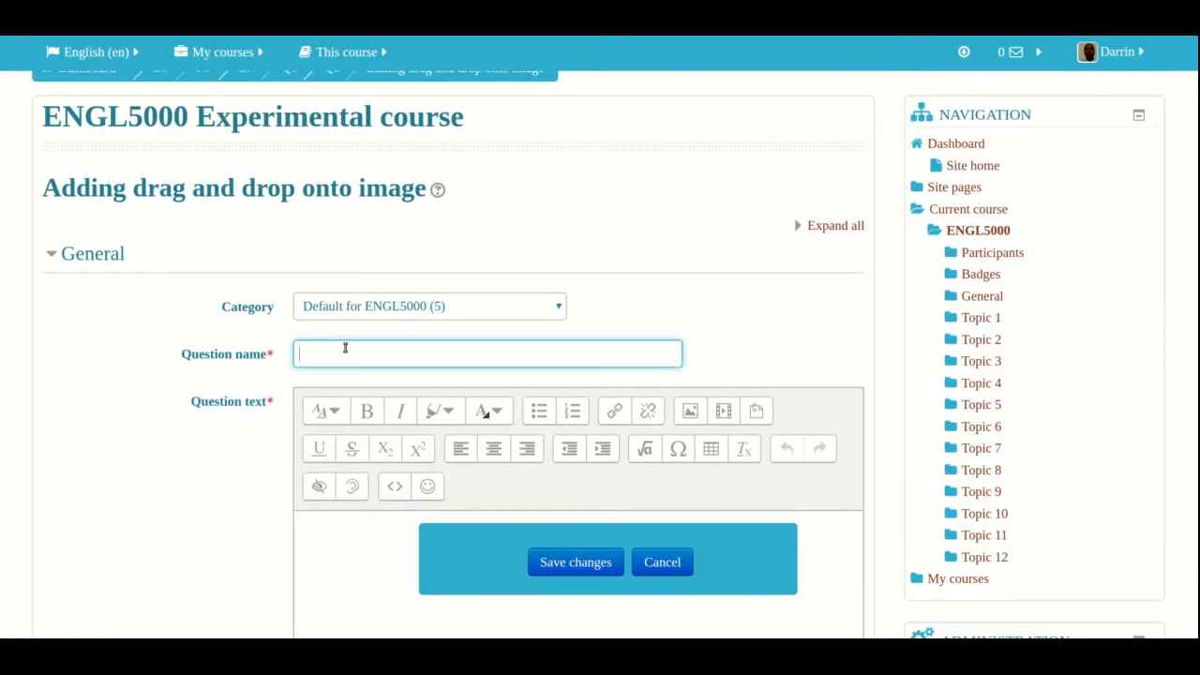
type("tours")
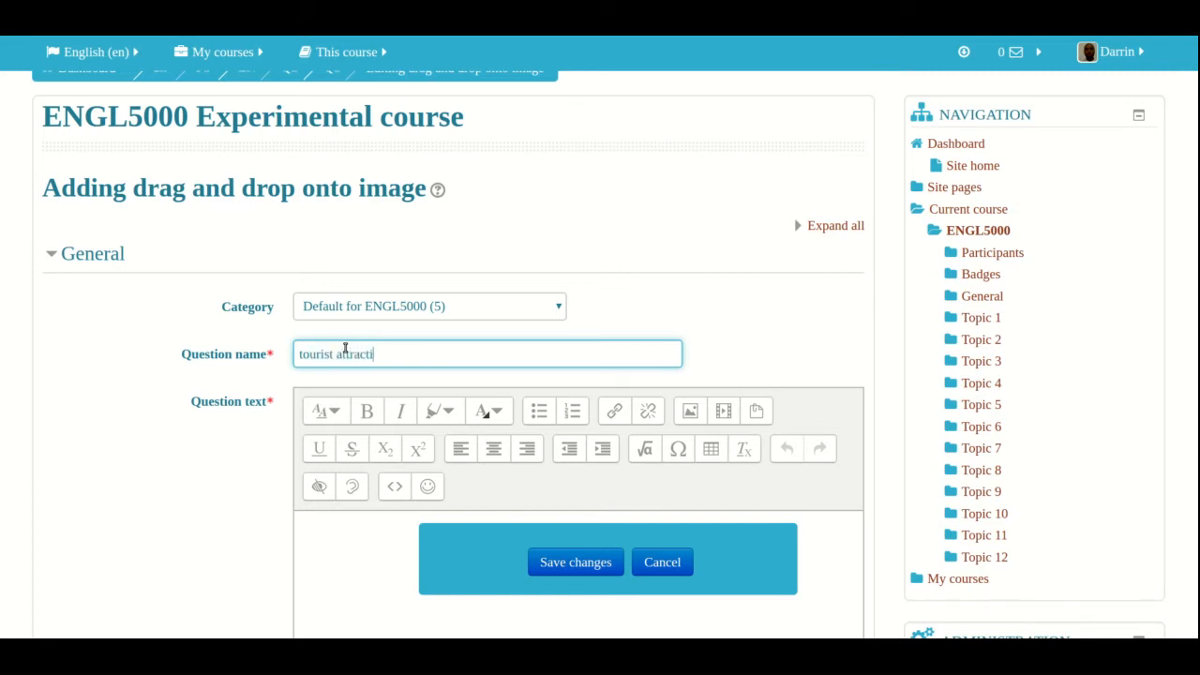
type("ons")
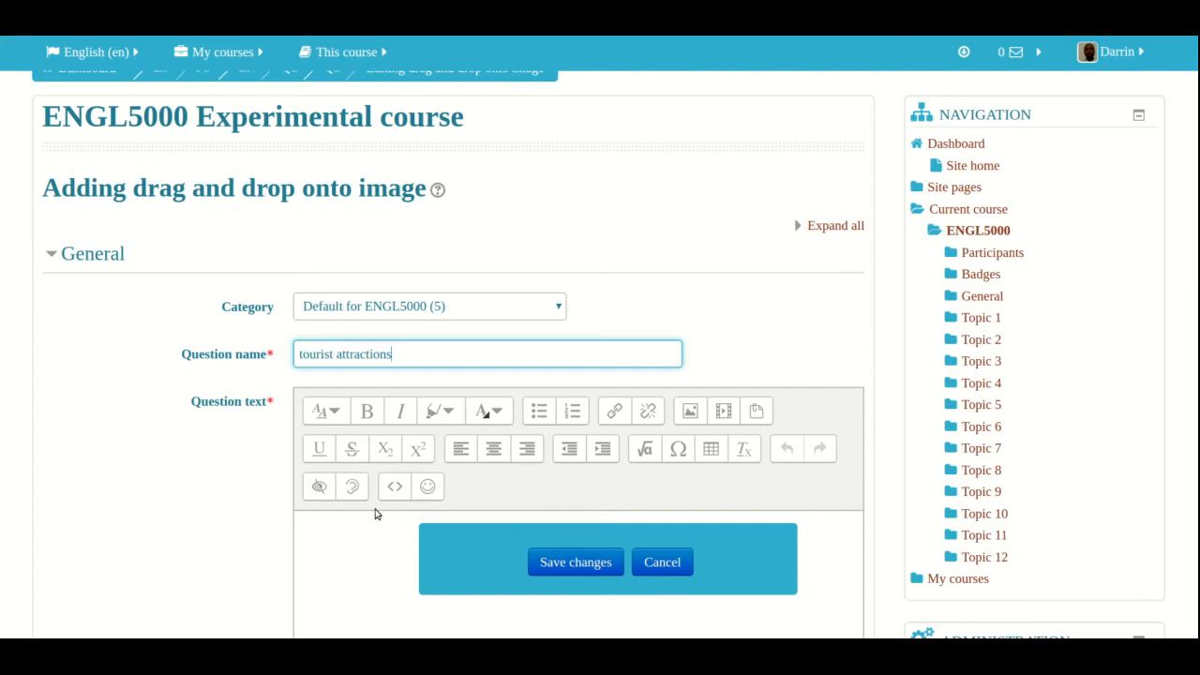
Enter the question text 'Place the tourist attractions in the country they come from'
scroll("down", 3)
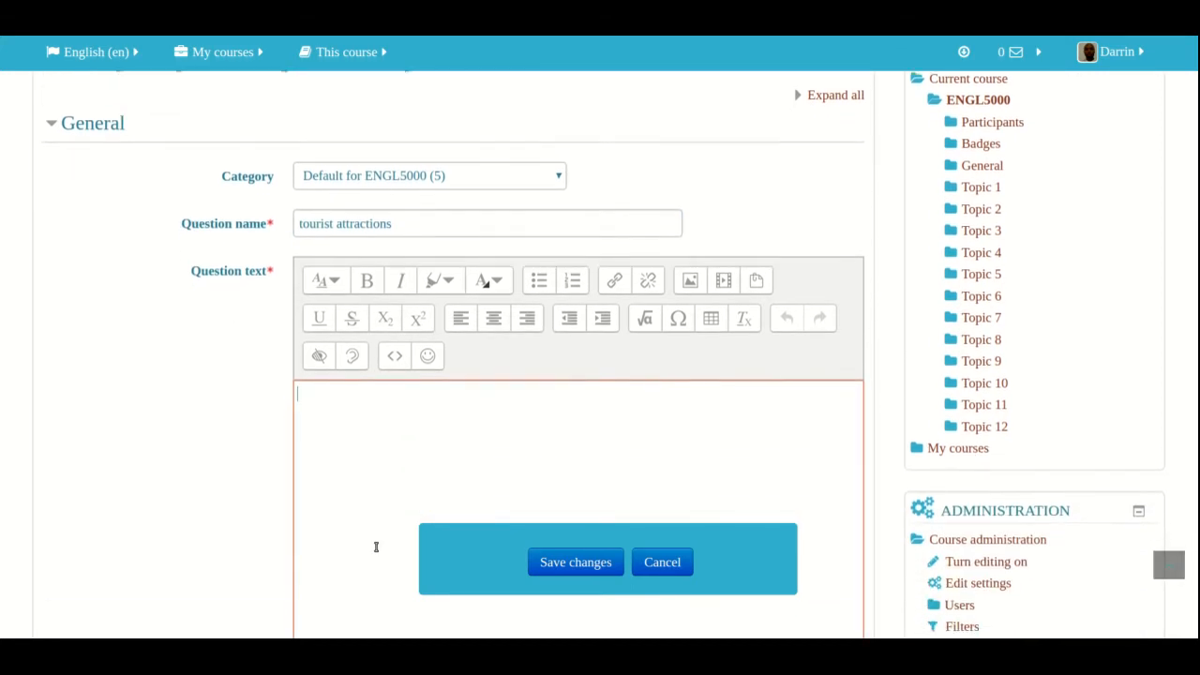
scroll("down", 3)
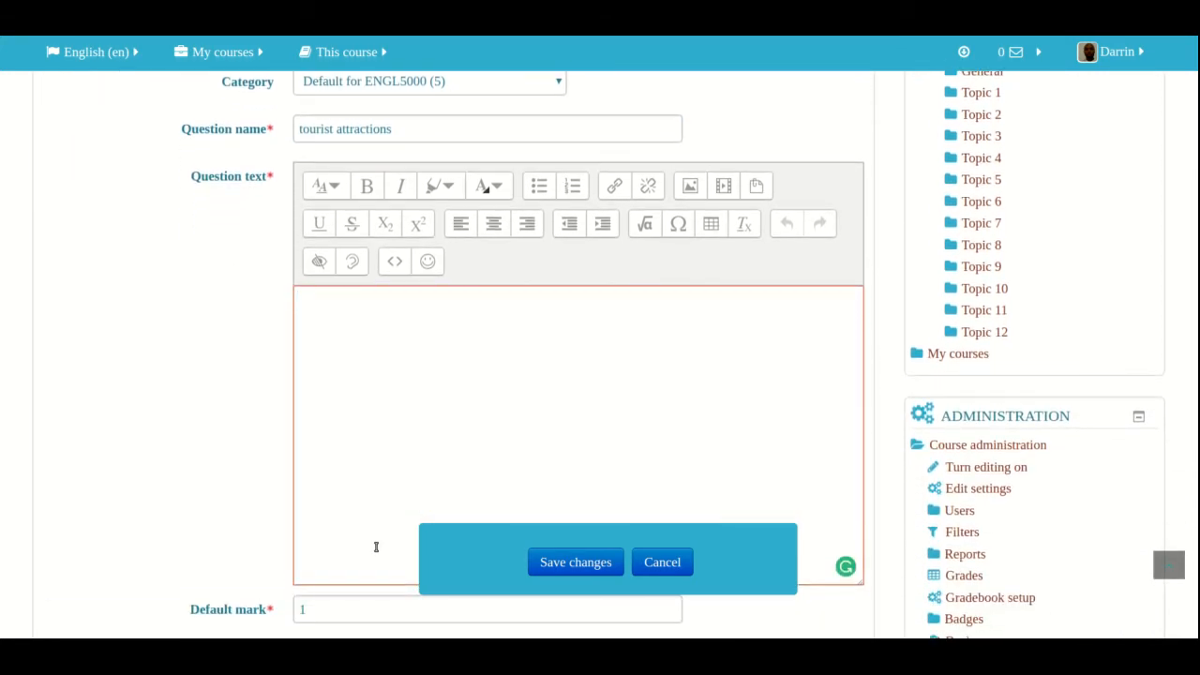
type("D")
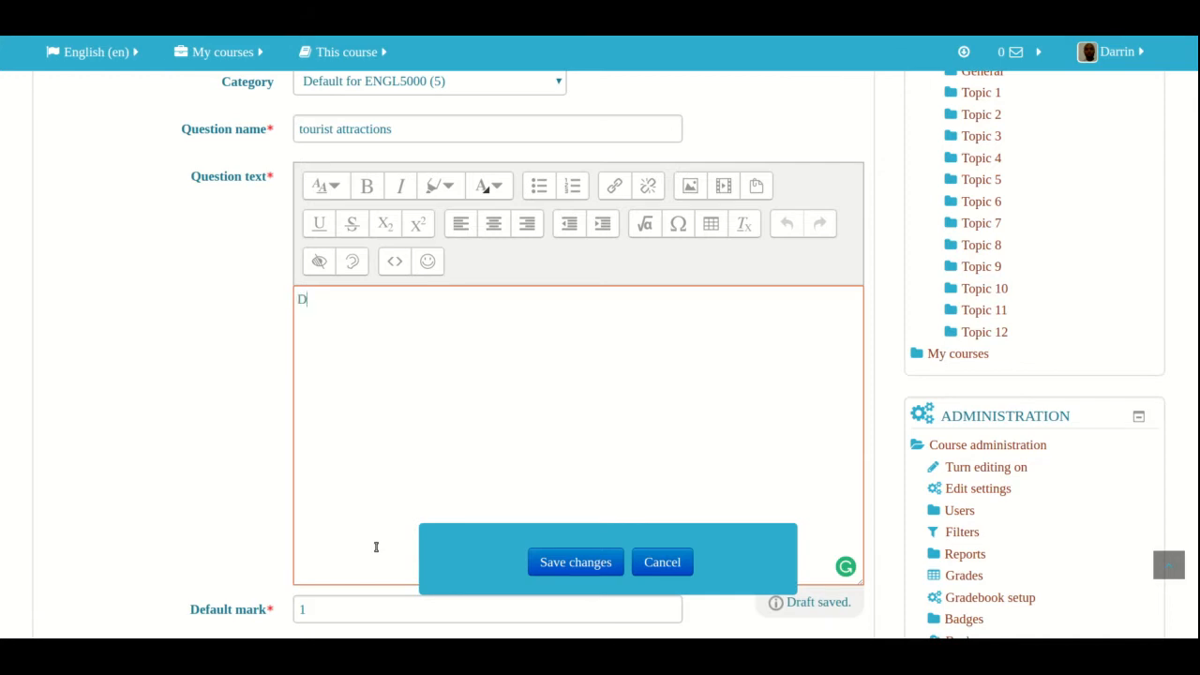
type("P")
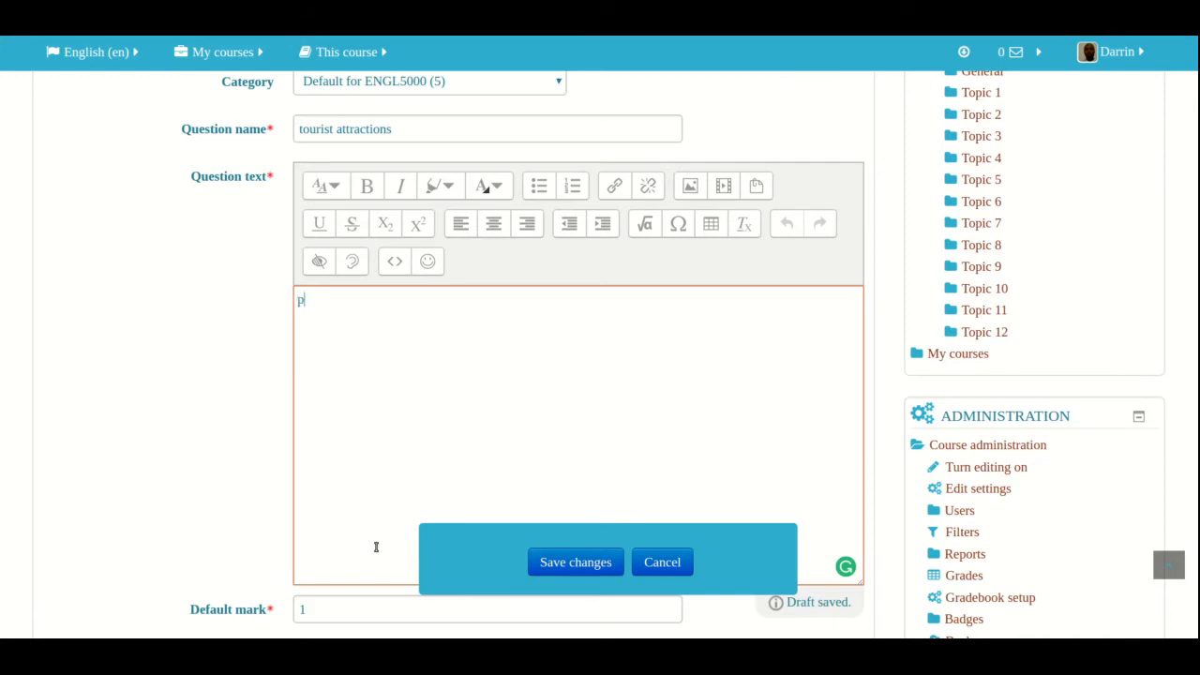
type("Place the tourist attractions in the country they come fro")
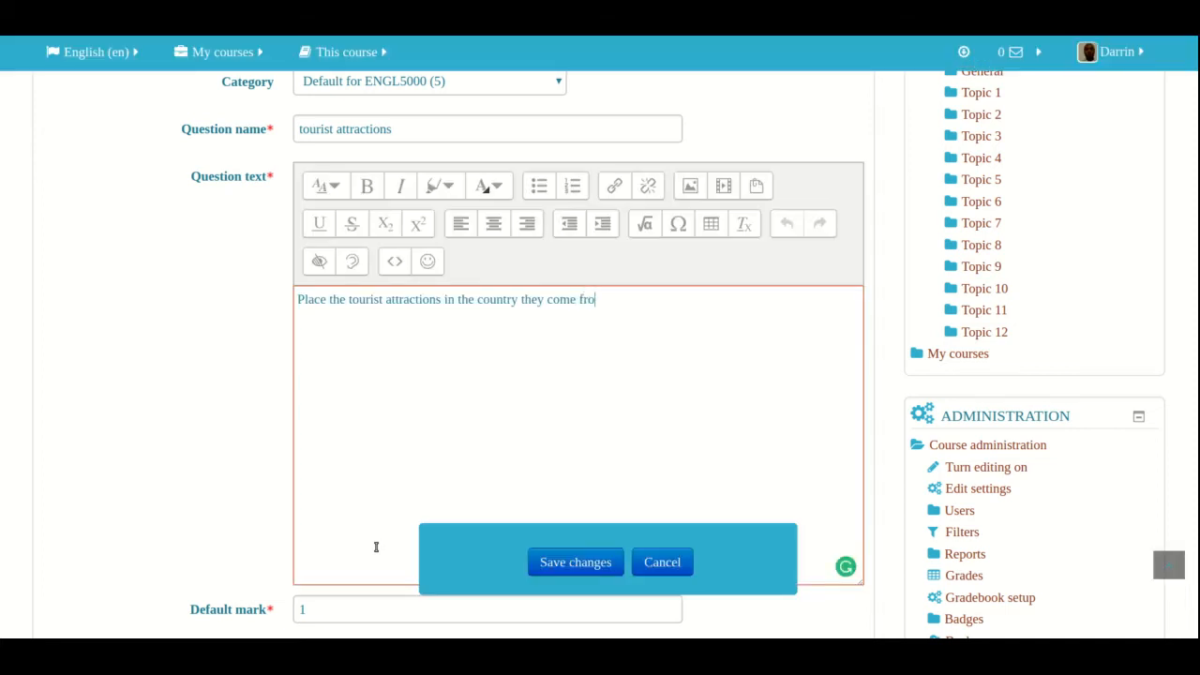
type("m")
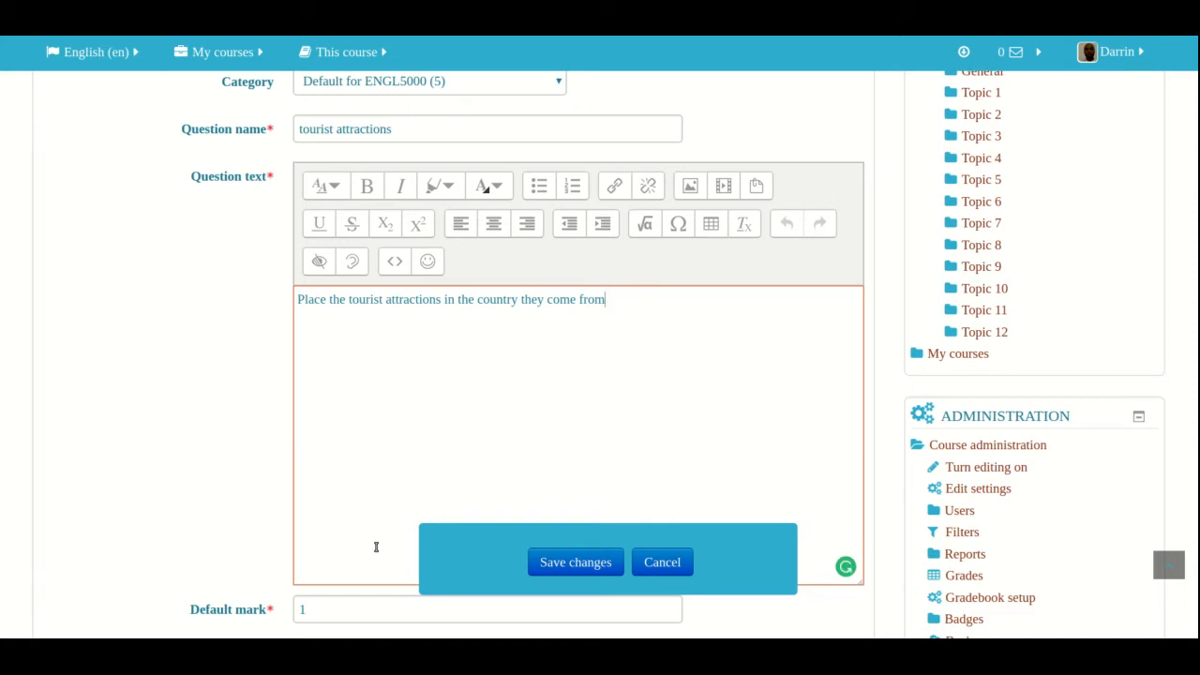
Upload big.jpg, a blank map of Europe, as the background image
scroll("down", 3)
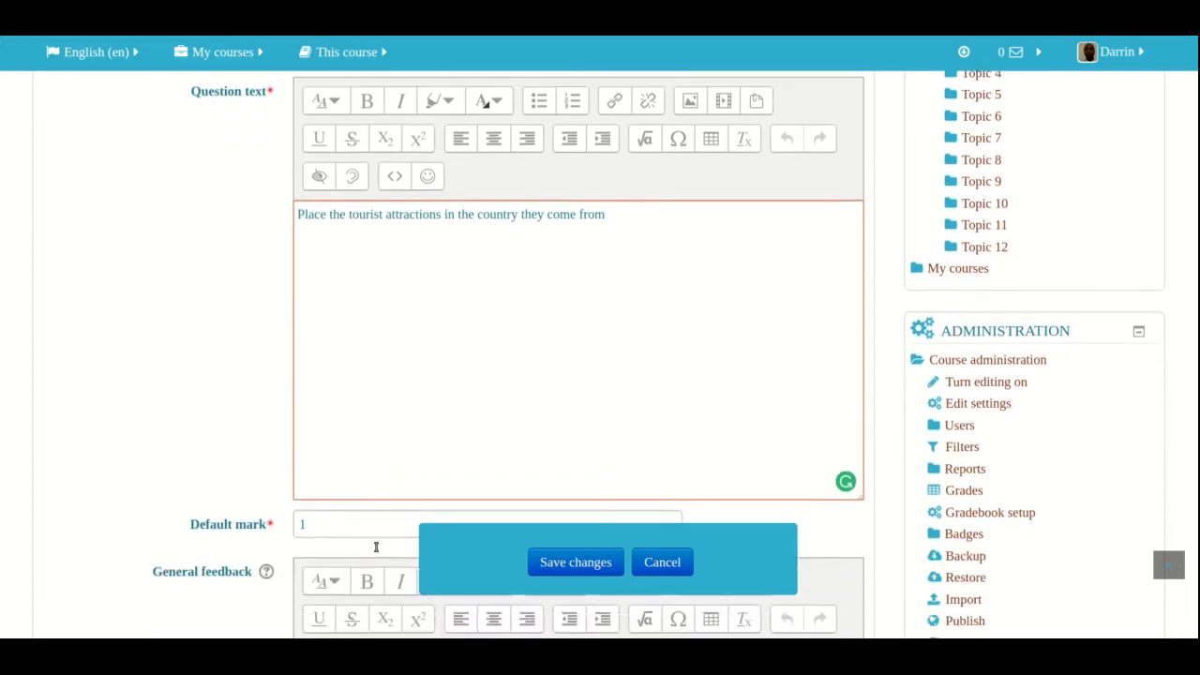
scroll("down", 3)
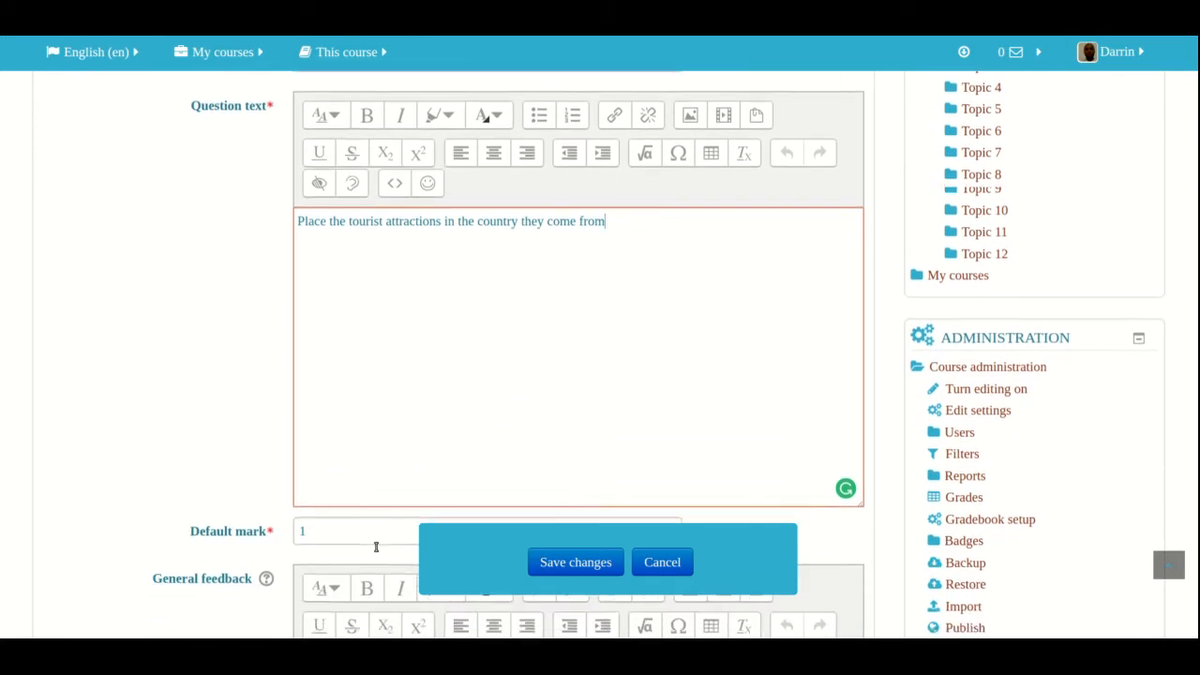
scroll("down", 3)
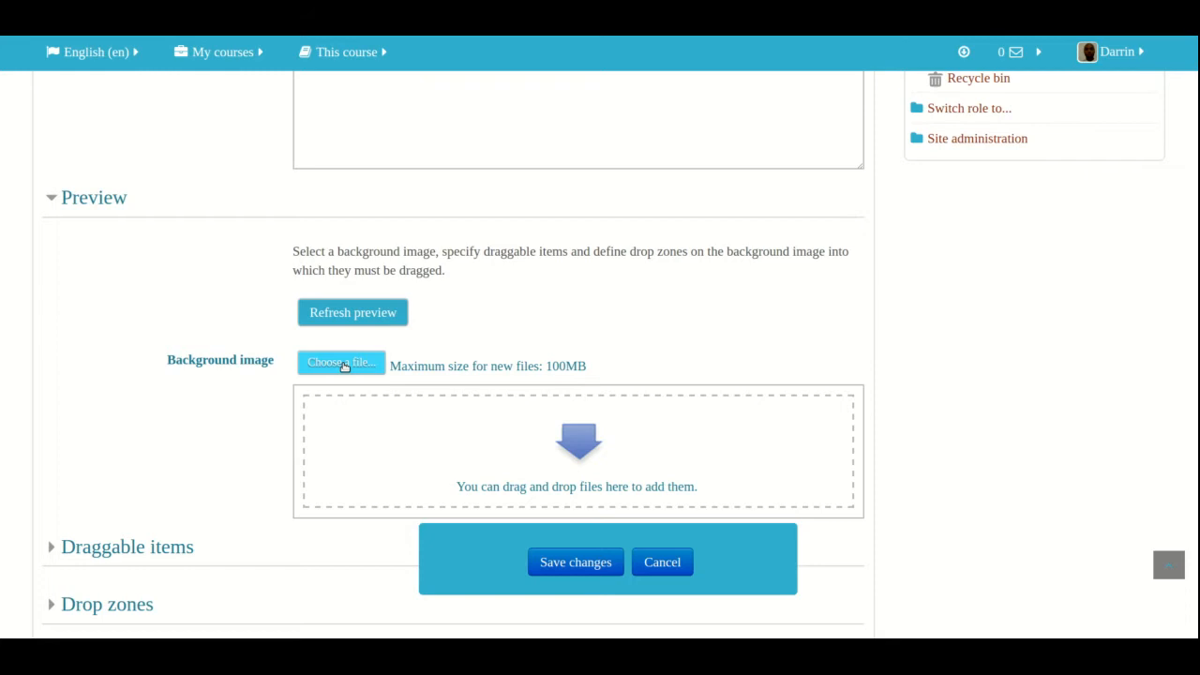
left_click(340, 362)
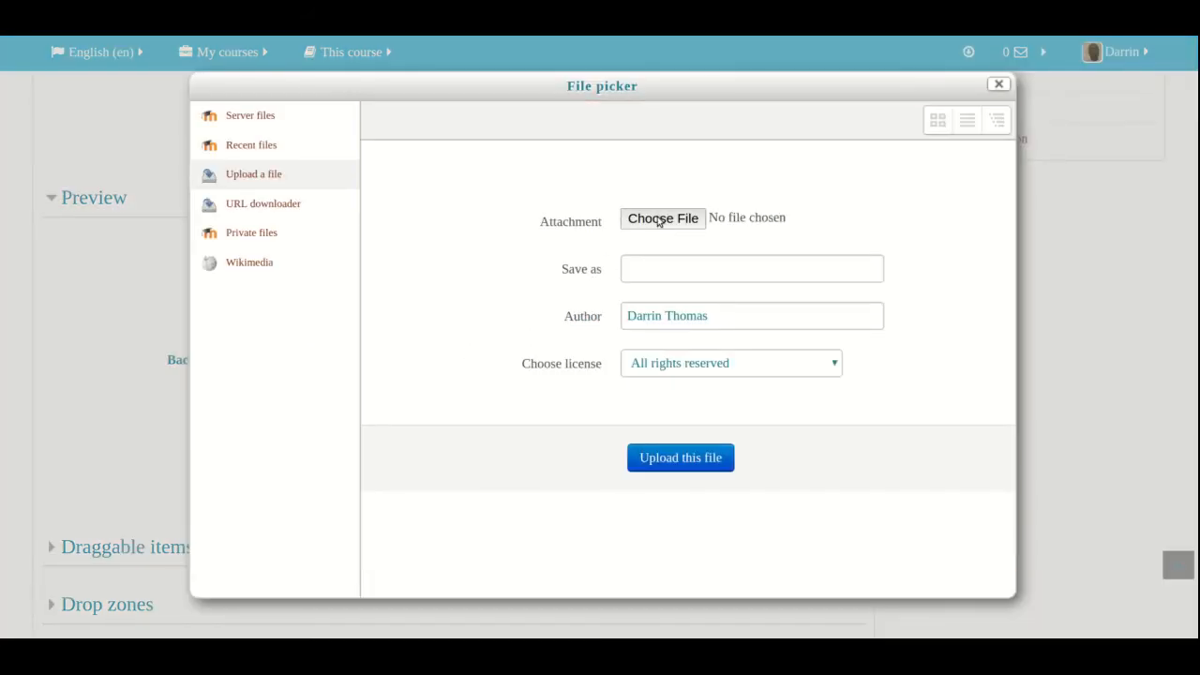
left_click(662, 217)
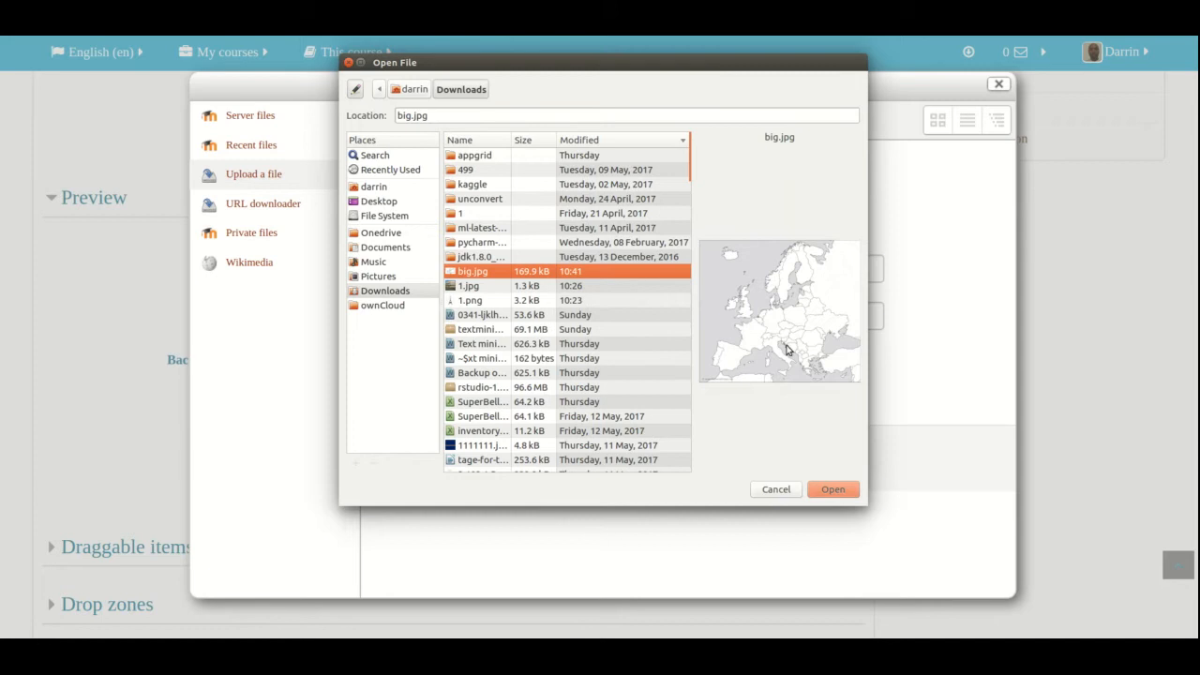
left_click(832, 489)
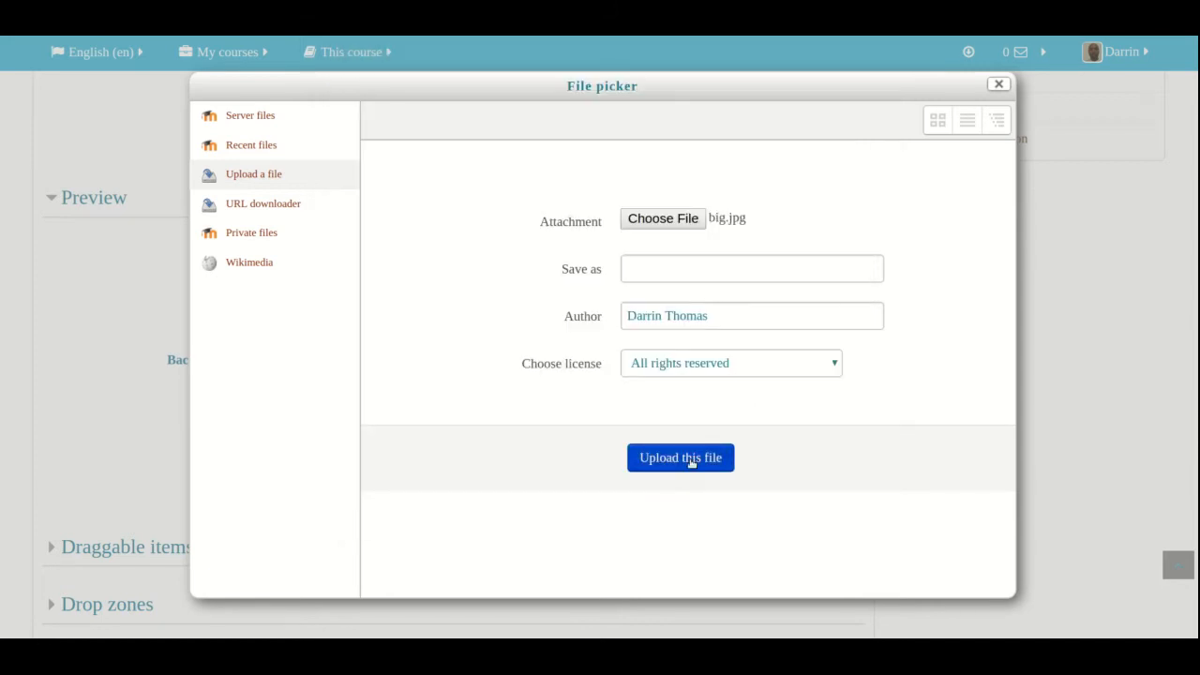
left_click(680, 457)
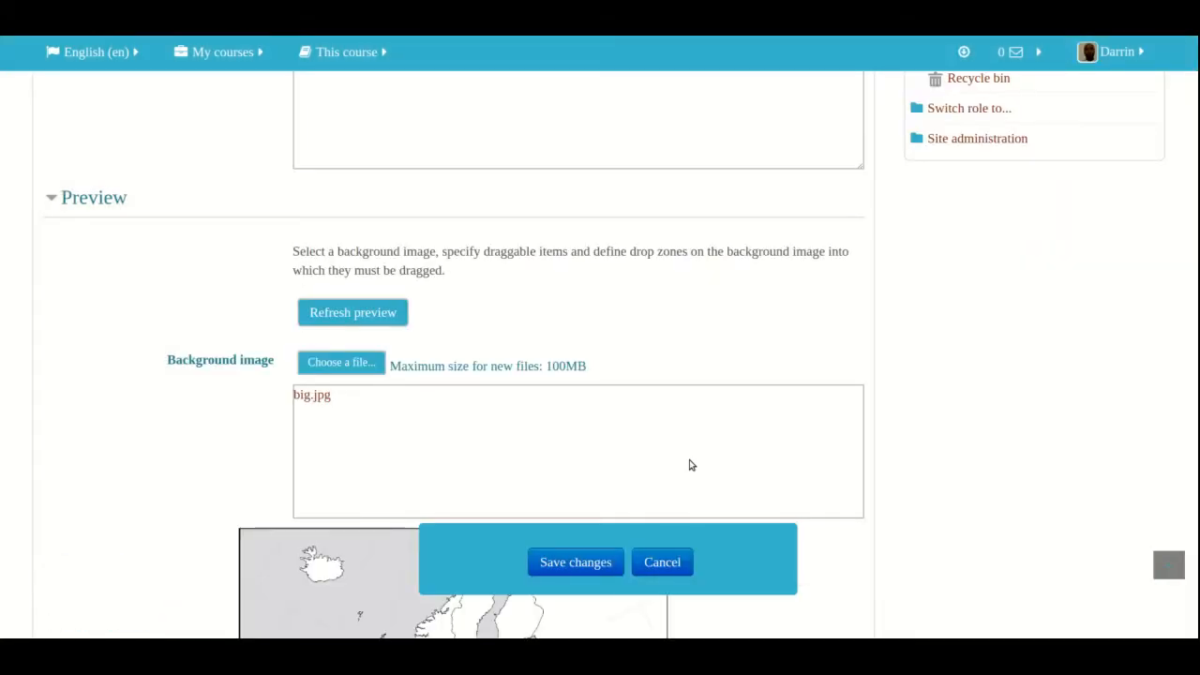
Expand Draggable items to show Draggable item 1's empty fields
left_click(352, 313)
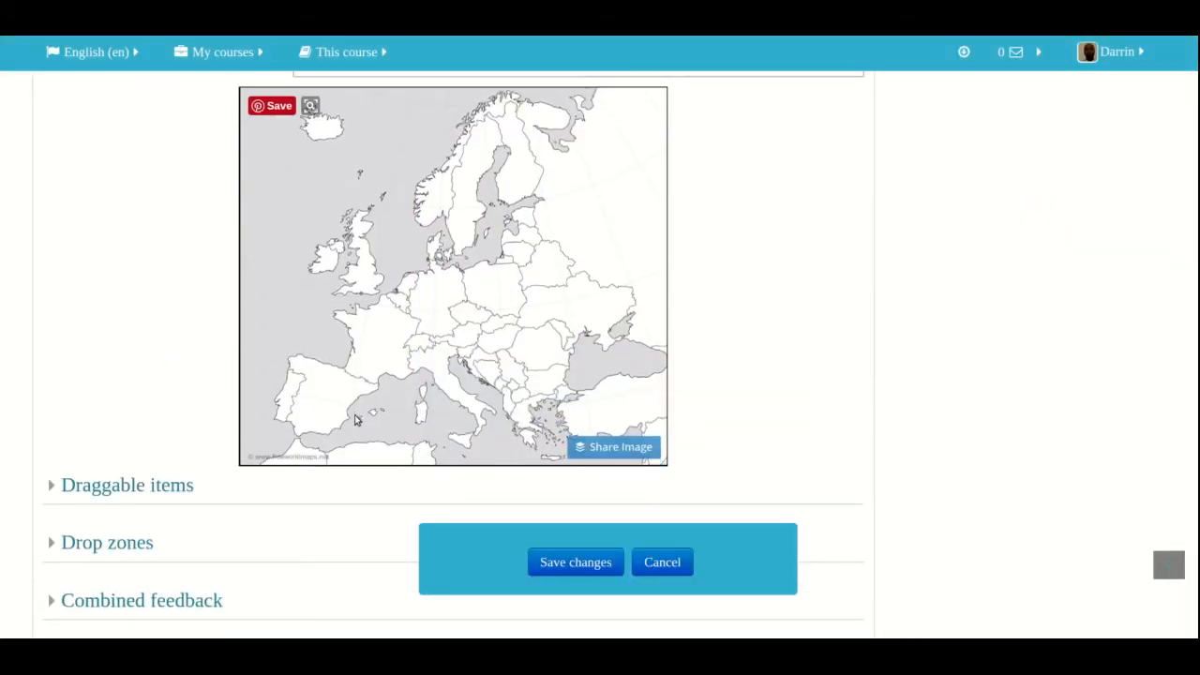
scroll("down", 3)
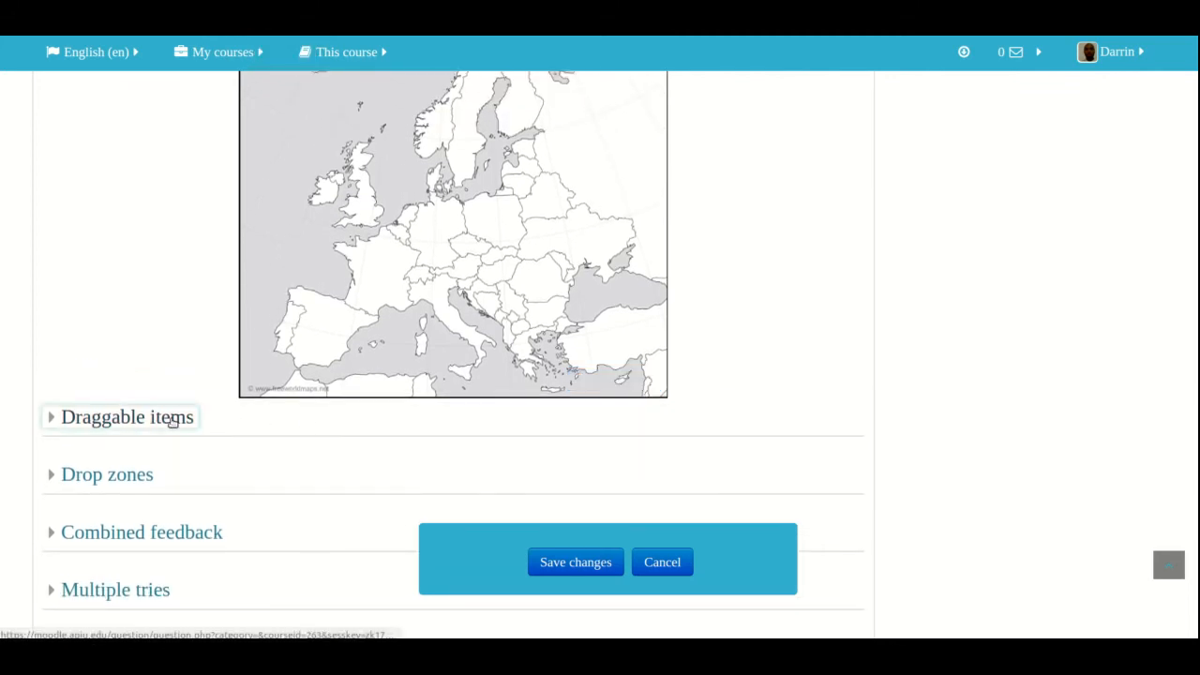
left_click(126, 417)
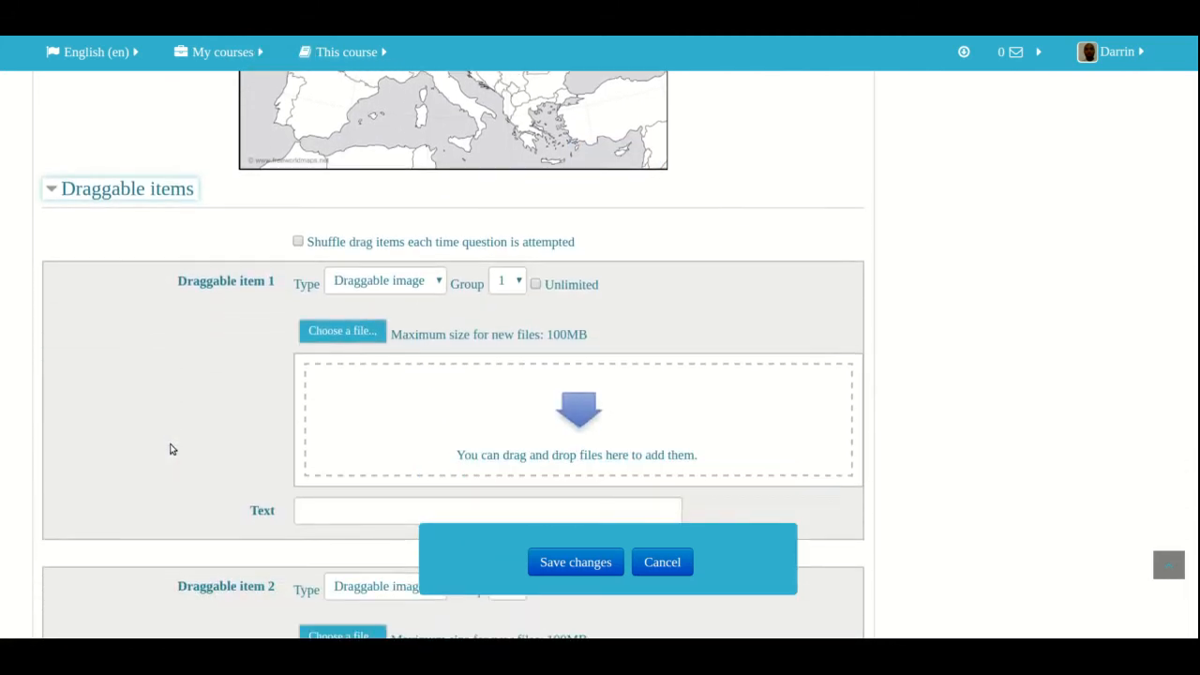
scroll("down", 3)
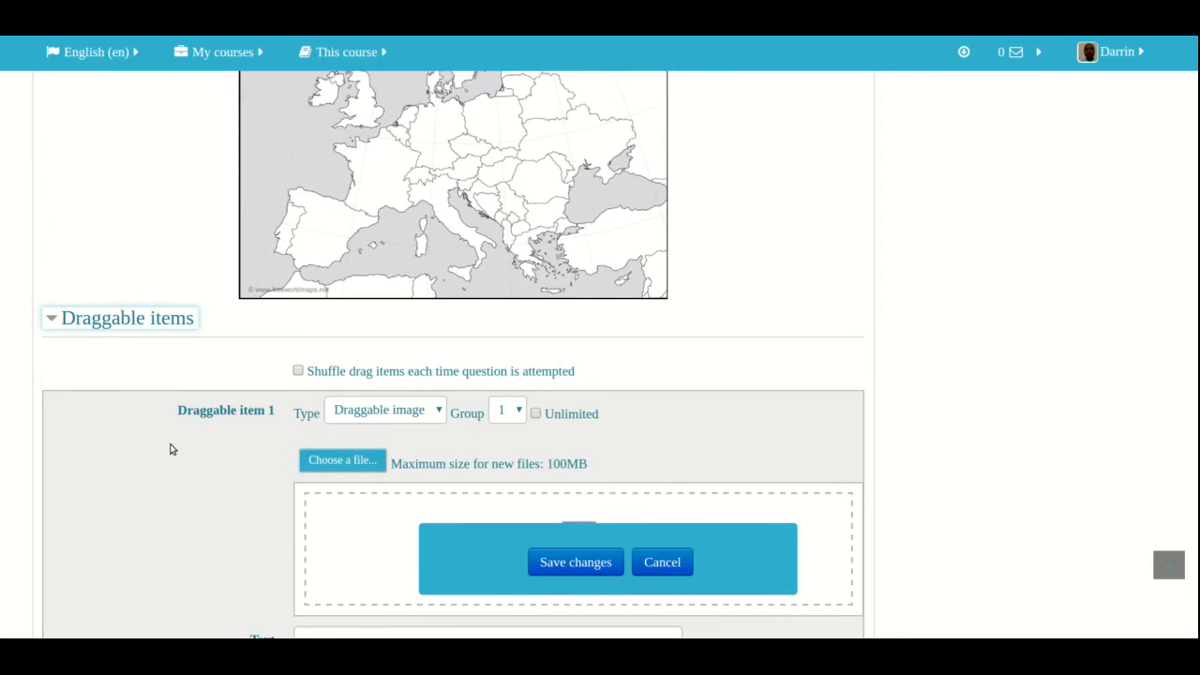
mouse_move(449, 260)
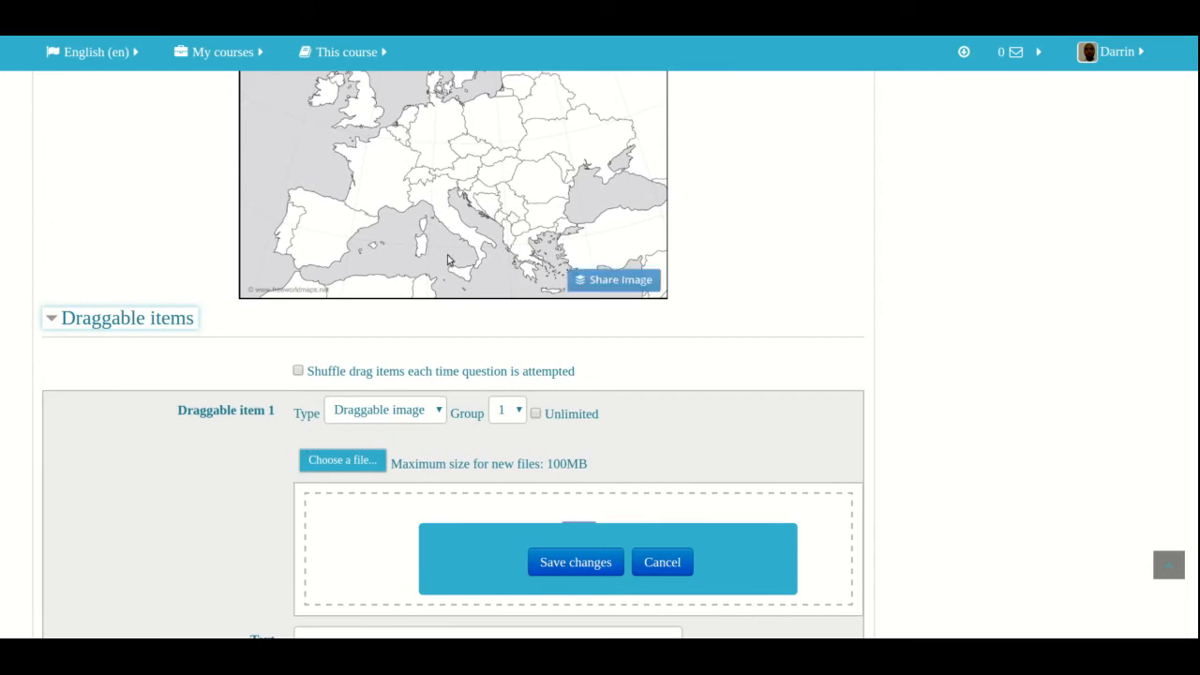
mouse_move(377, 179)
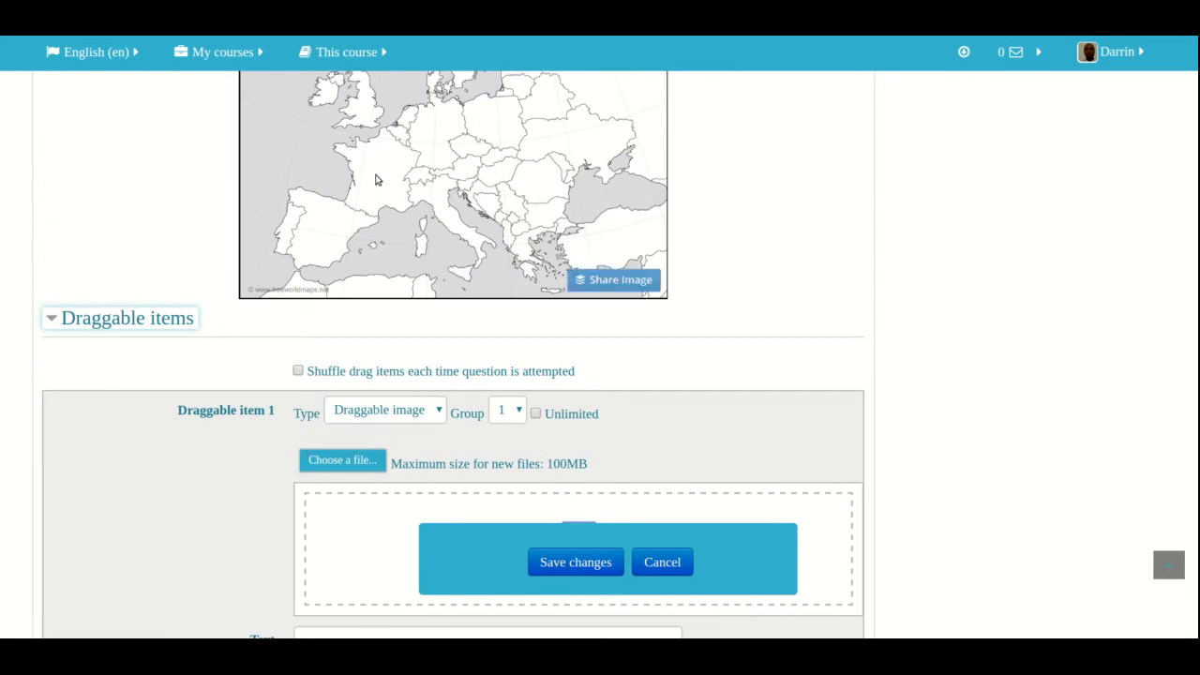
mouse_move(383, 174)
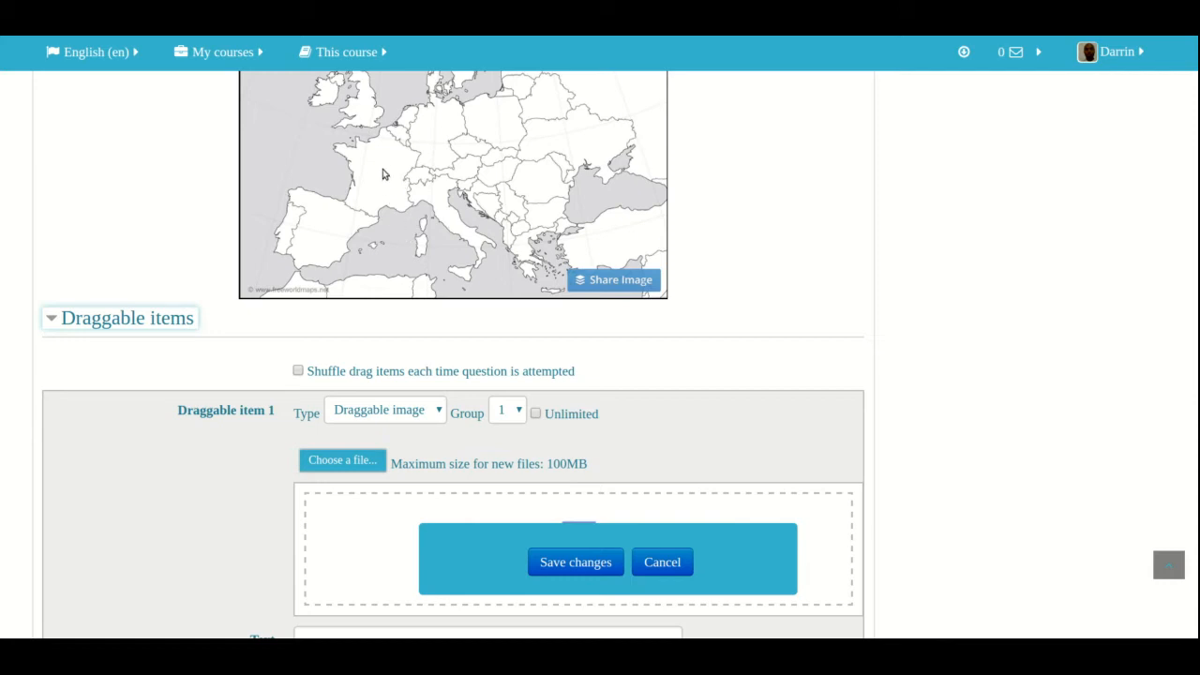
mouse_move(488, 281)
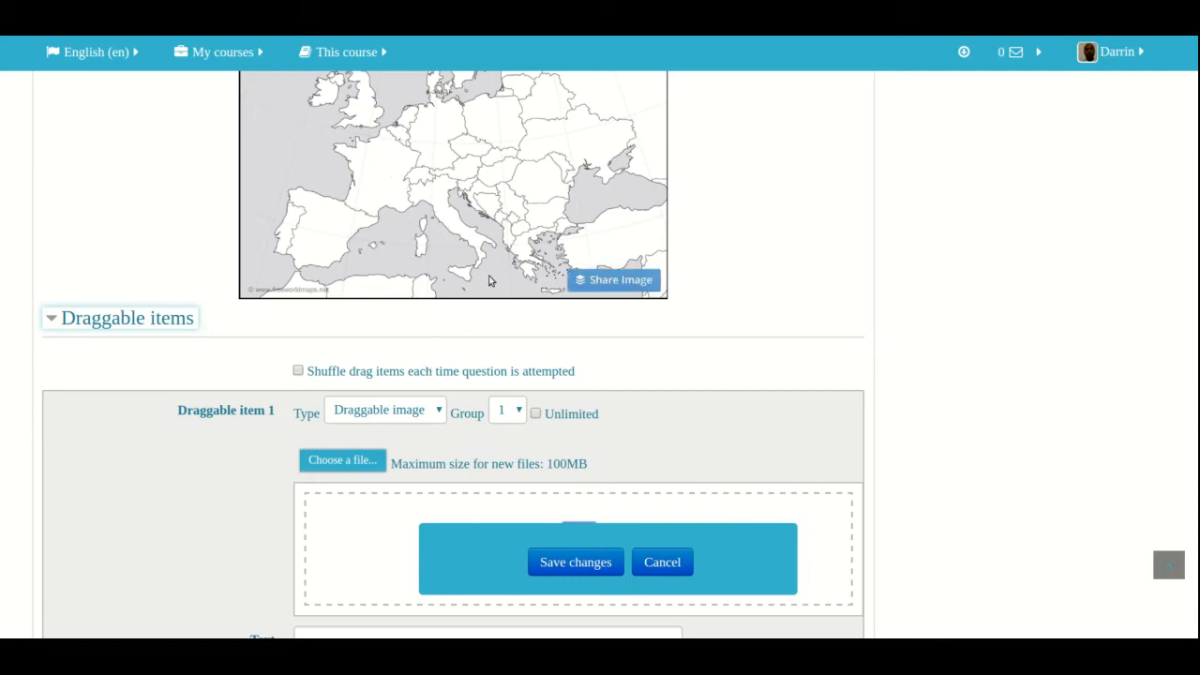
mouse_move(493, 257)
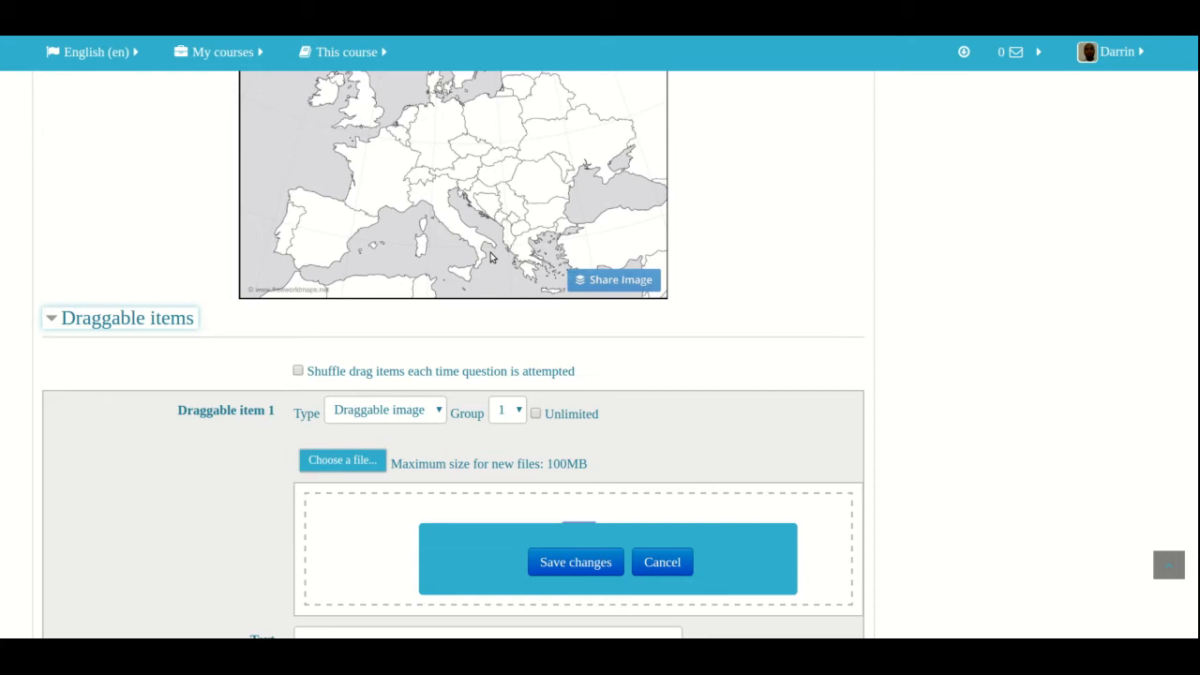
mouse_move(469, 265)
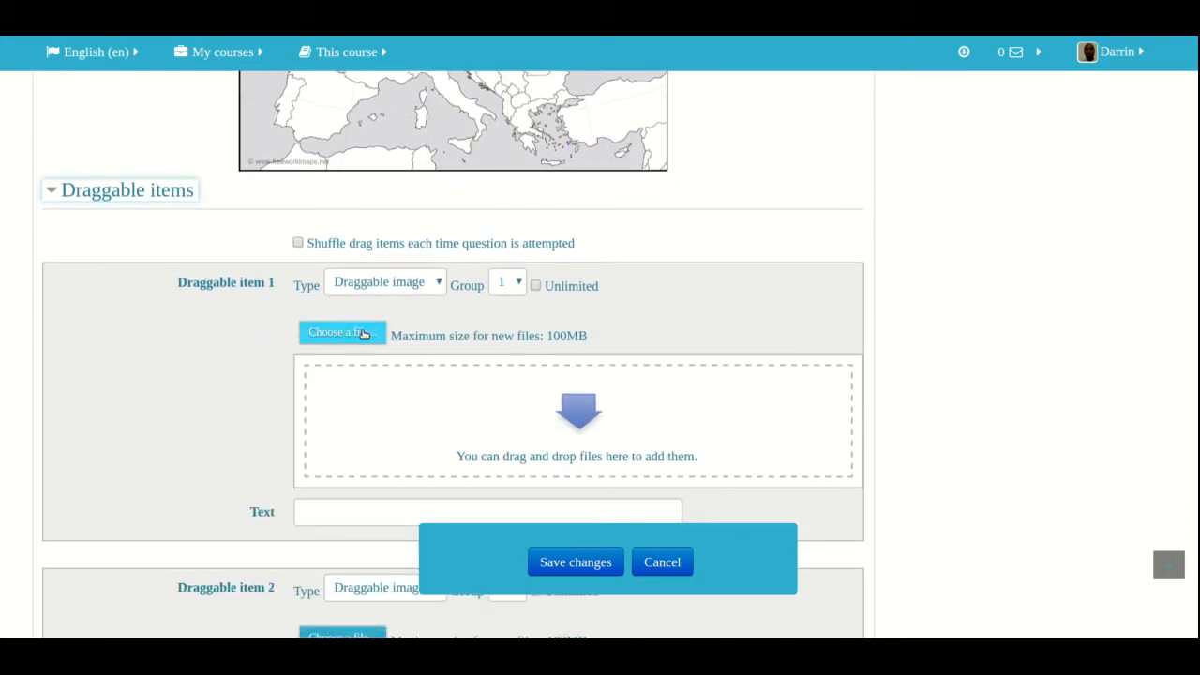
Attach image 1.png to draggable item 1 and label it 'Eiffel Tower'
left_click(341, 332)
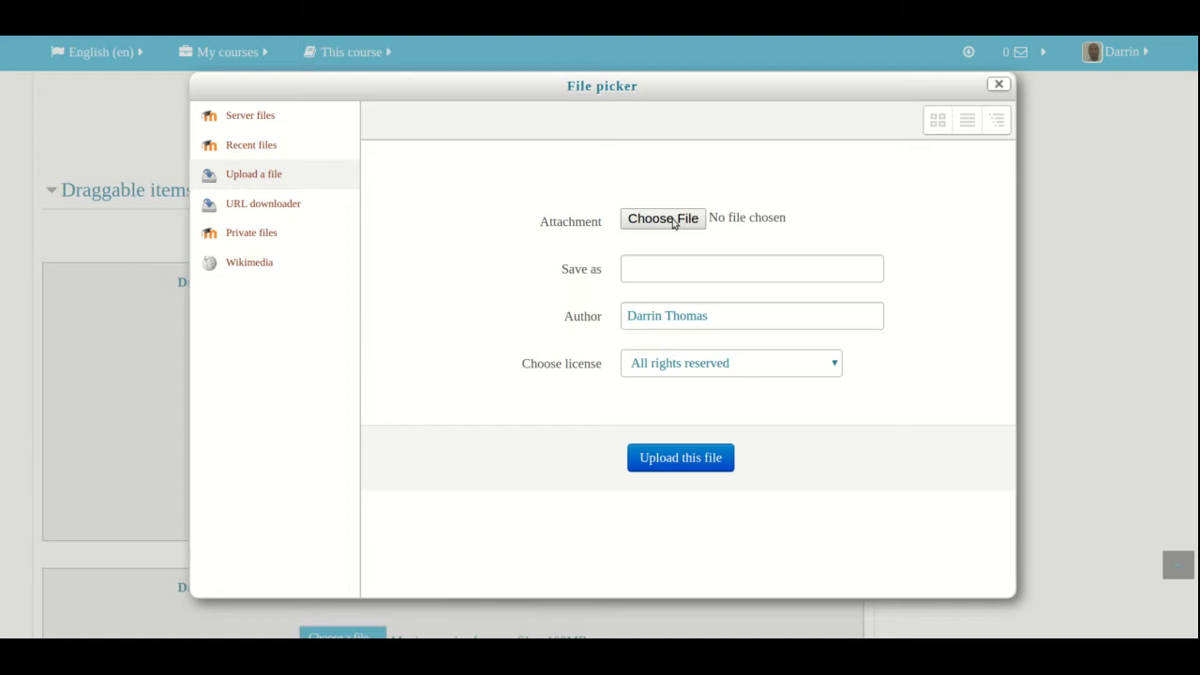
left_click(663, 218)
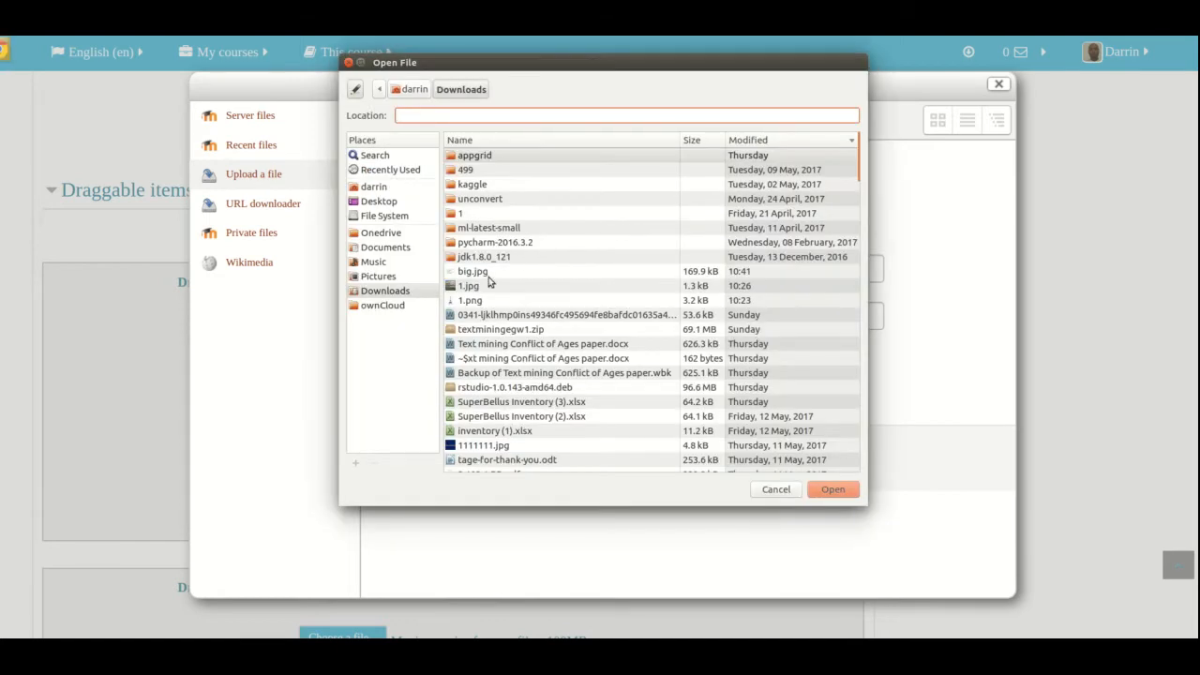
left_click(471, 301)
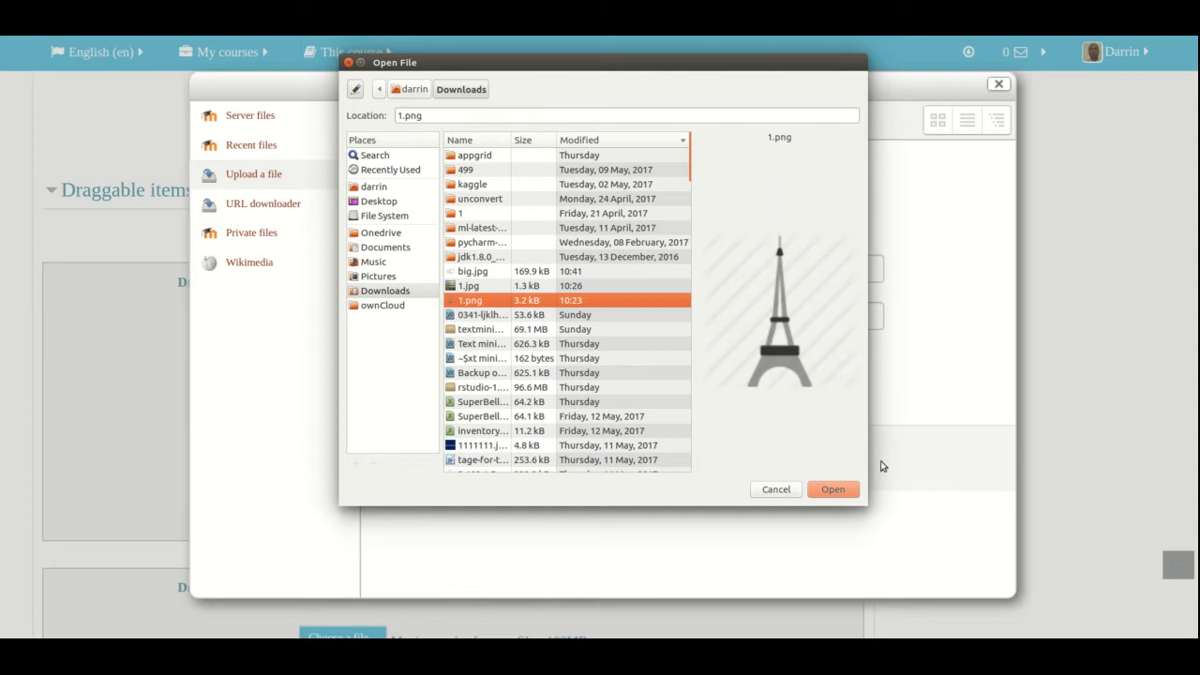
left_click(832, 489)
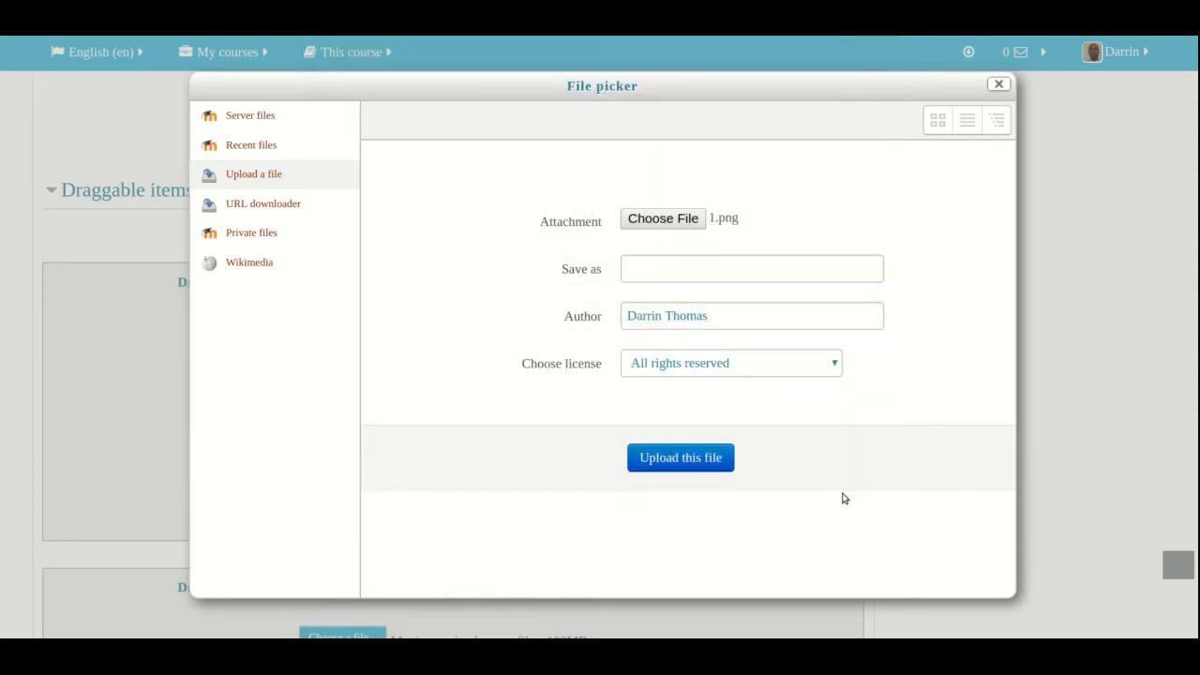
left_click(680, 458)
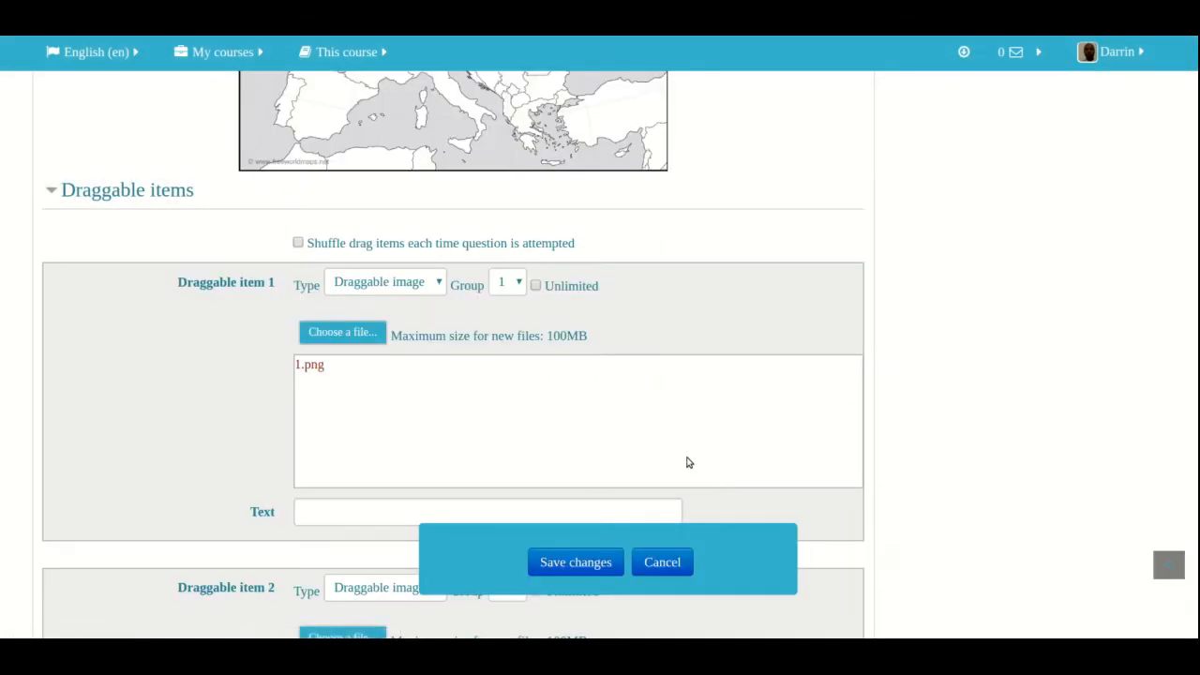
scroll("down", 3)
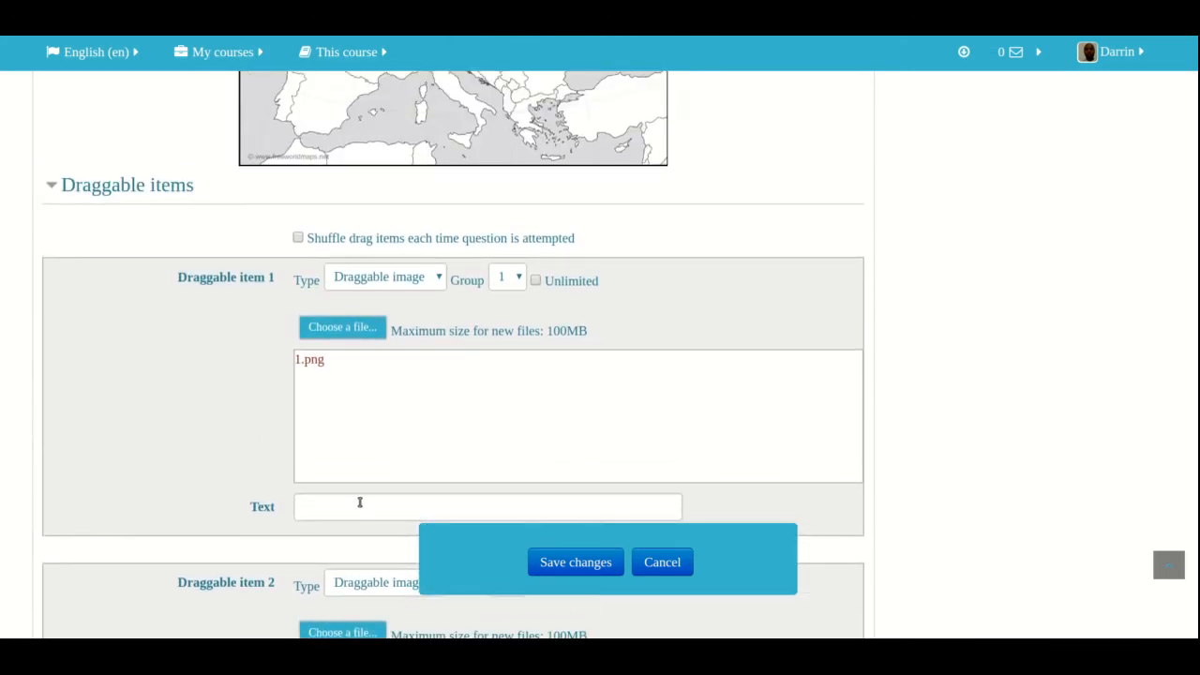
type("Eiffel Tower")
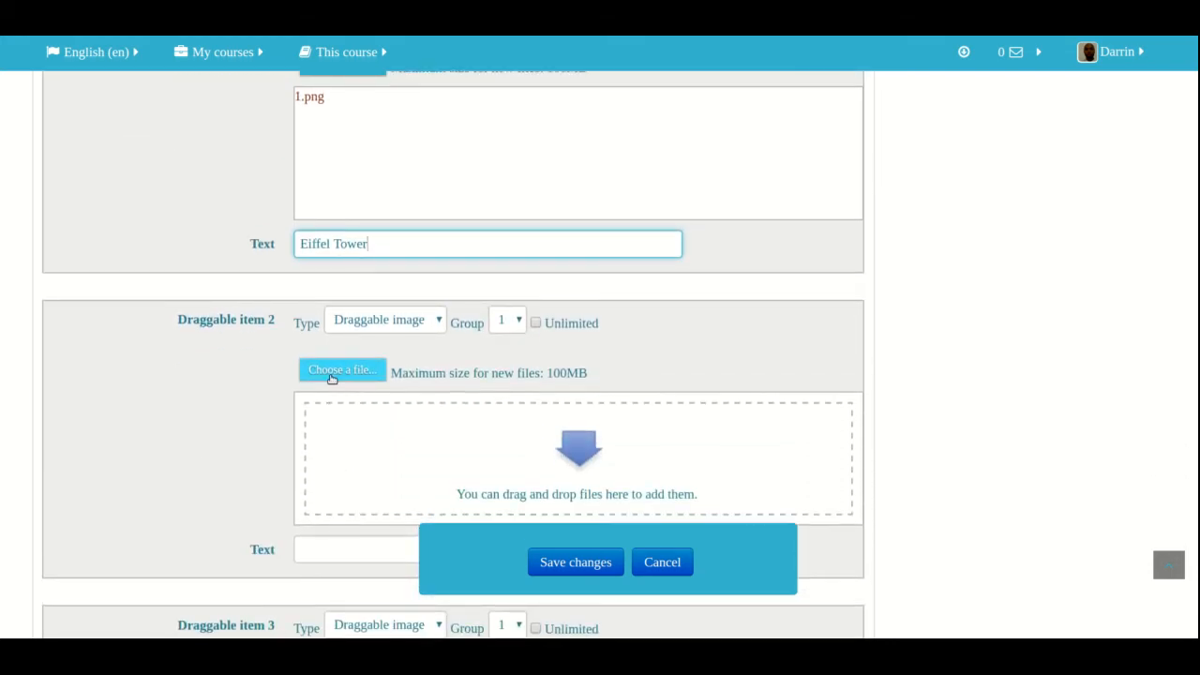
Attach the Colosseum image 1.jpg to item 2 and label it 'Roman Colosseum'
left_click(342, 370)
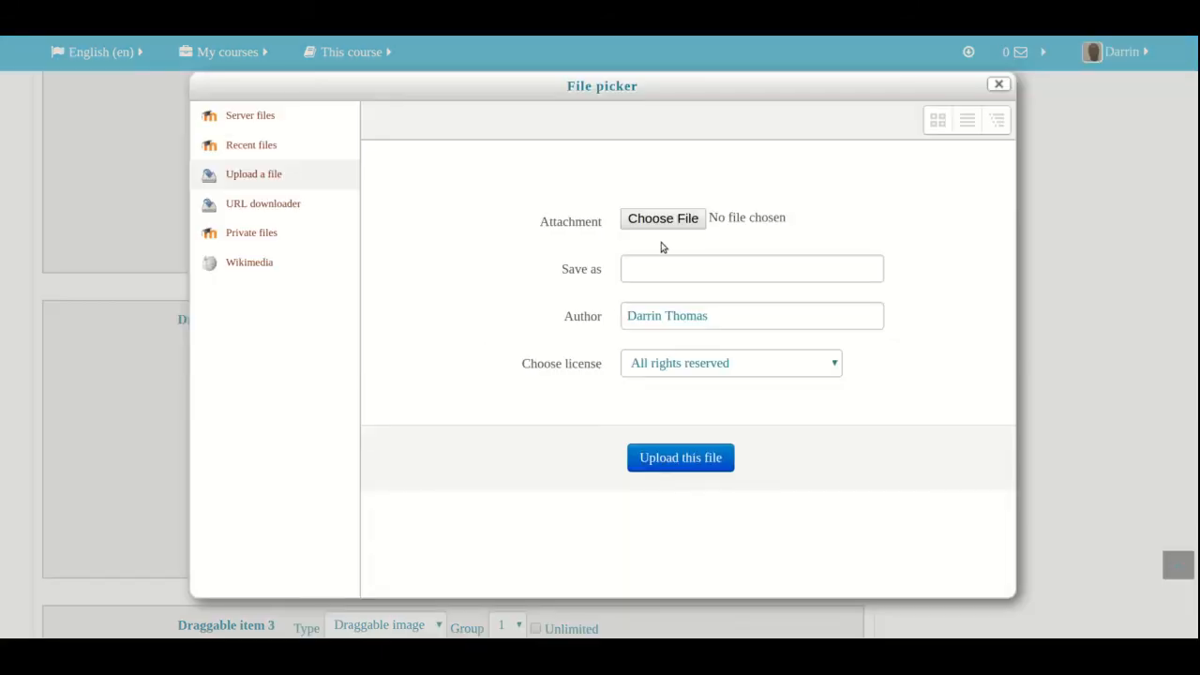
left_click(662, 217)
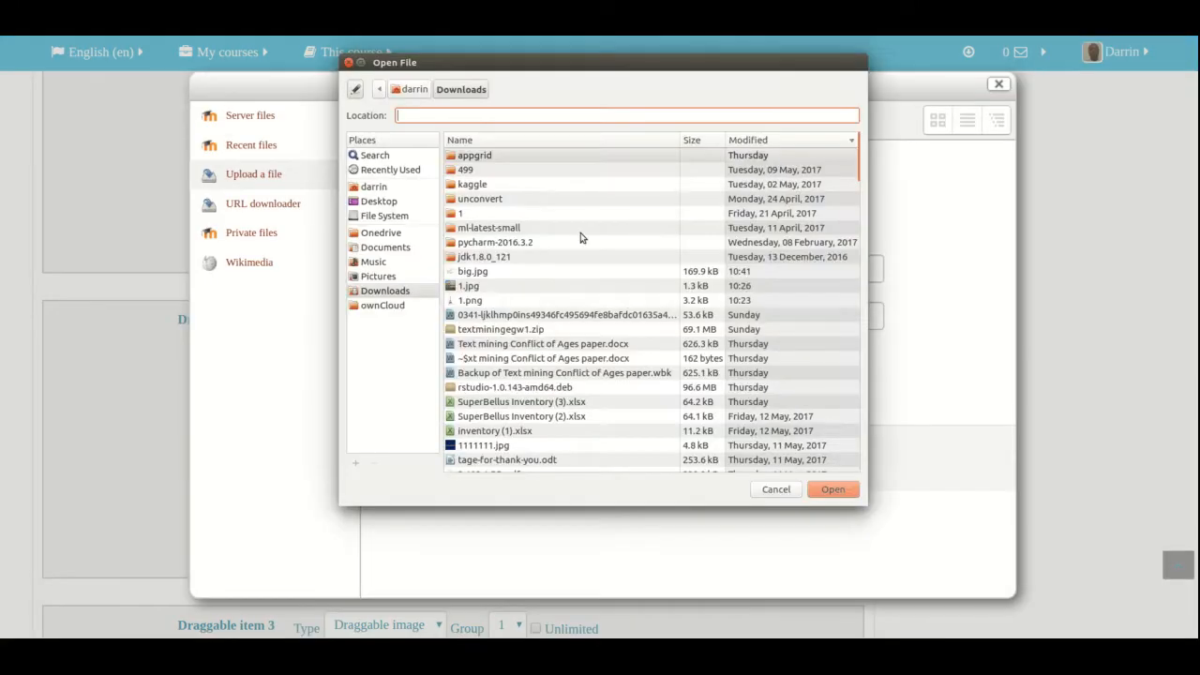
left_click(469, 285)
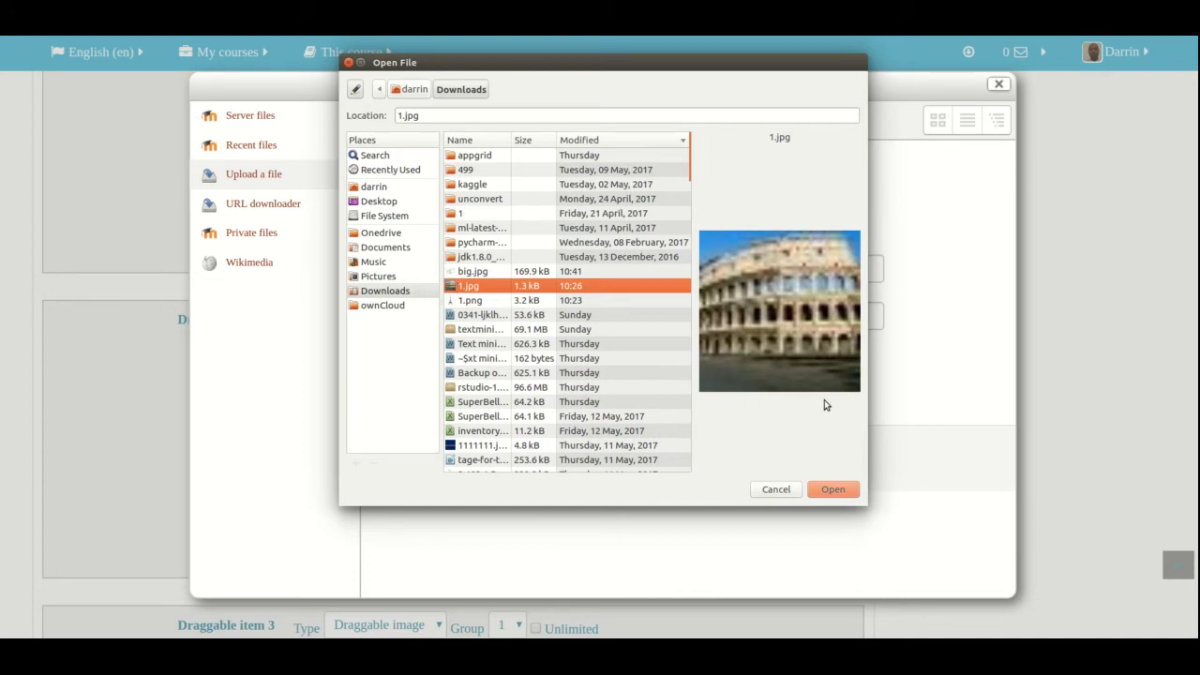
left_click(832, 488)
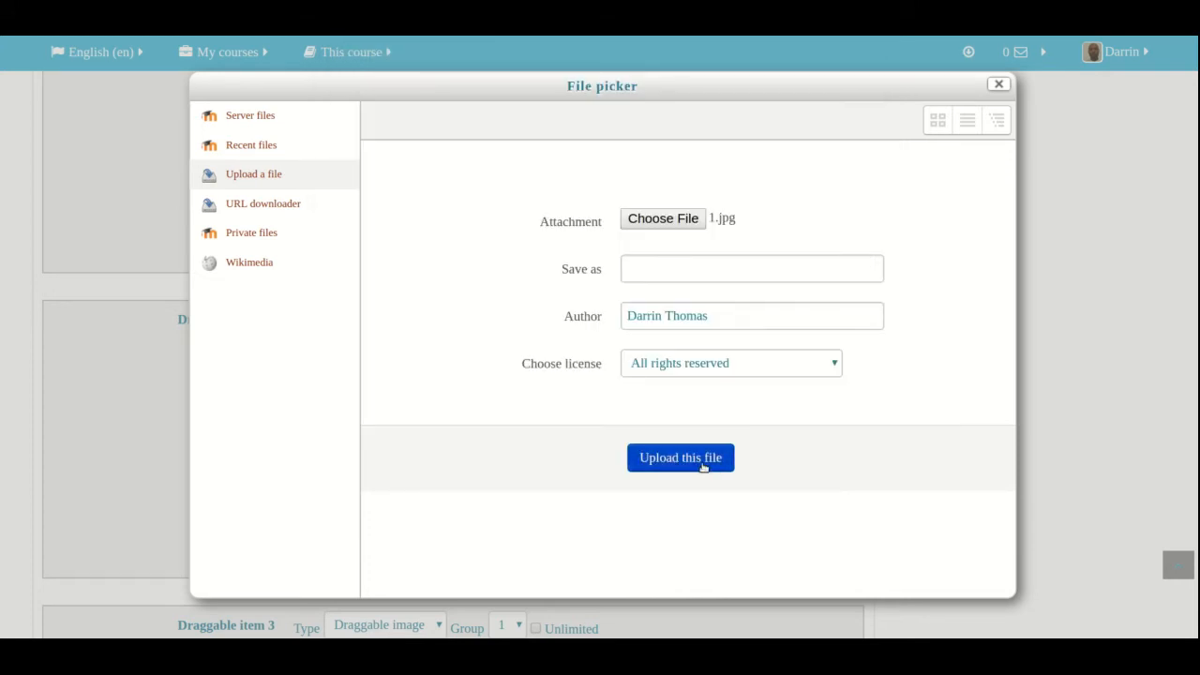
left_click(680, 458)
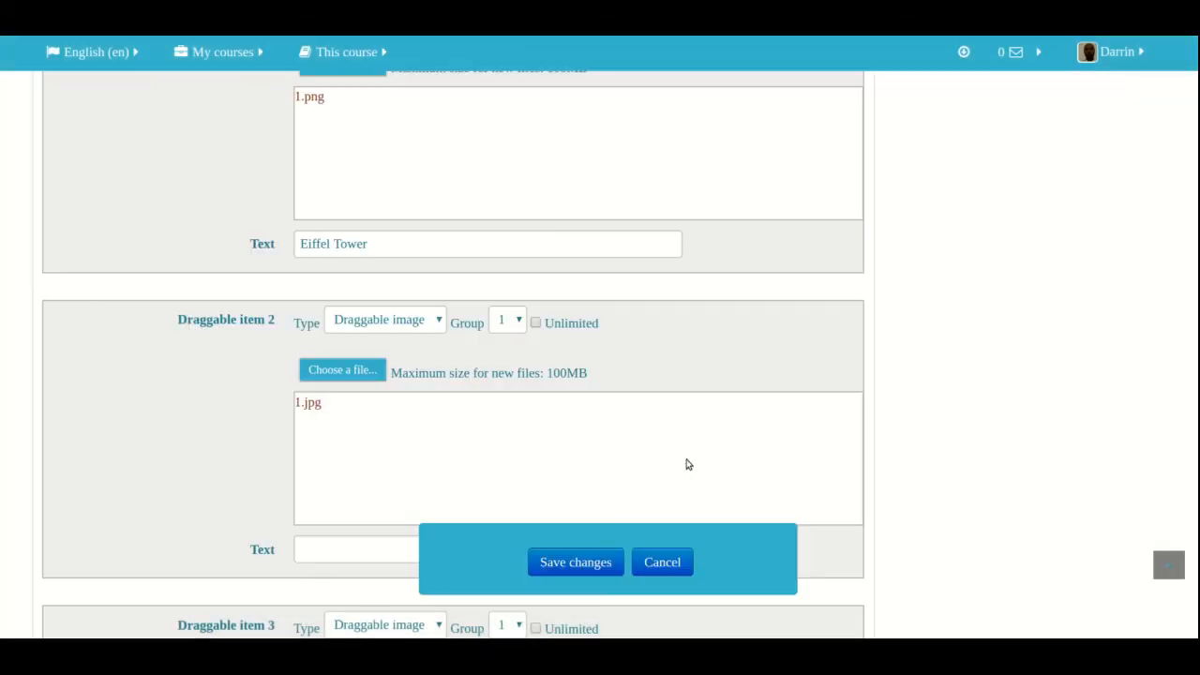
type("Roman Colesseum")
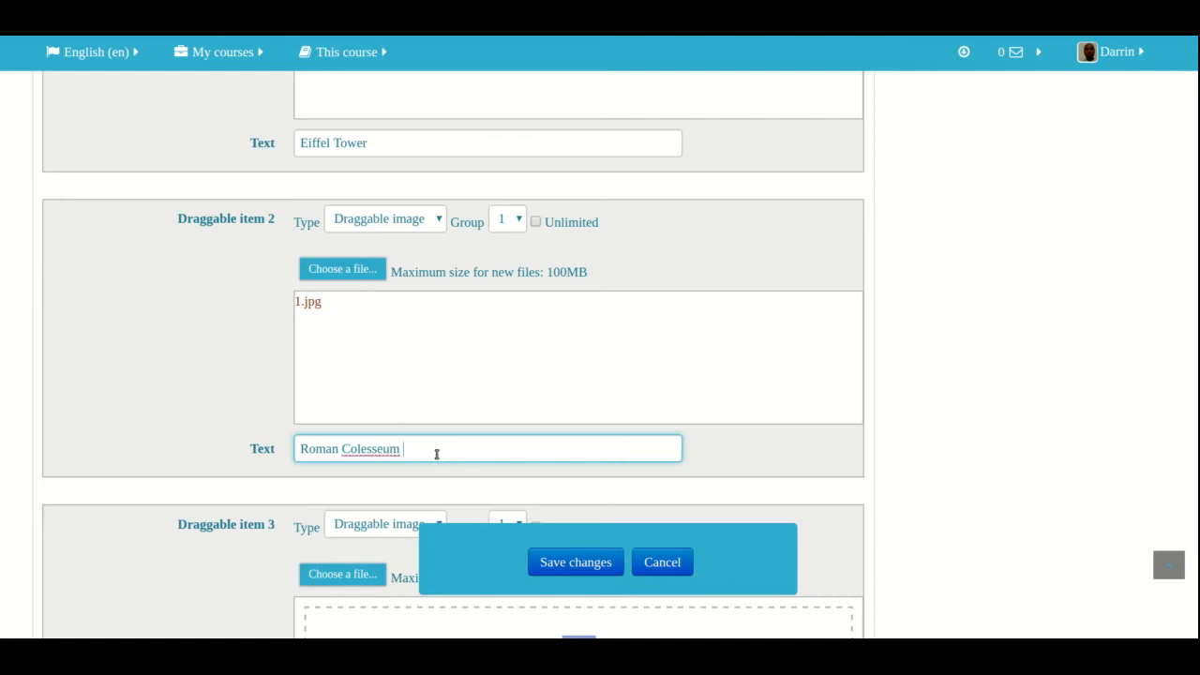
right_click(371, 449)
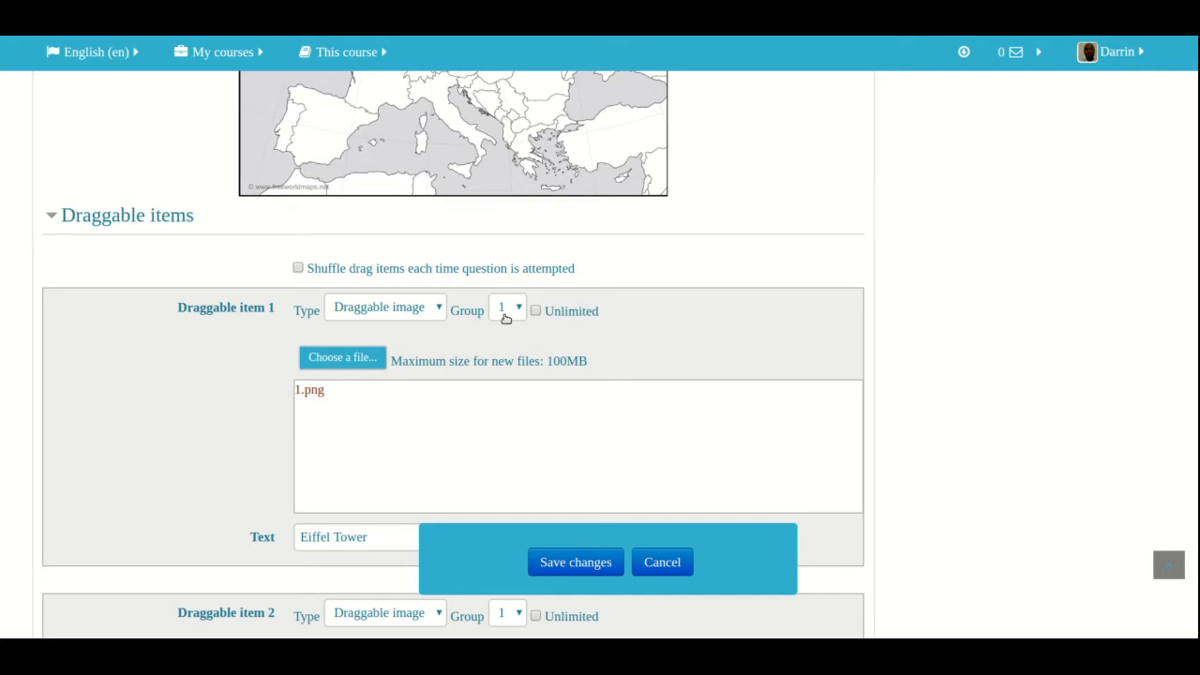
Assign draggable item 2 to group 2, keeping item 1 a draggable image
left_click(508, 364)
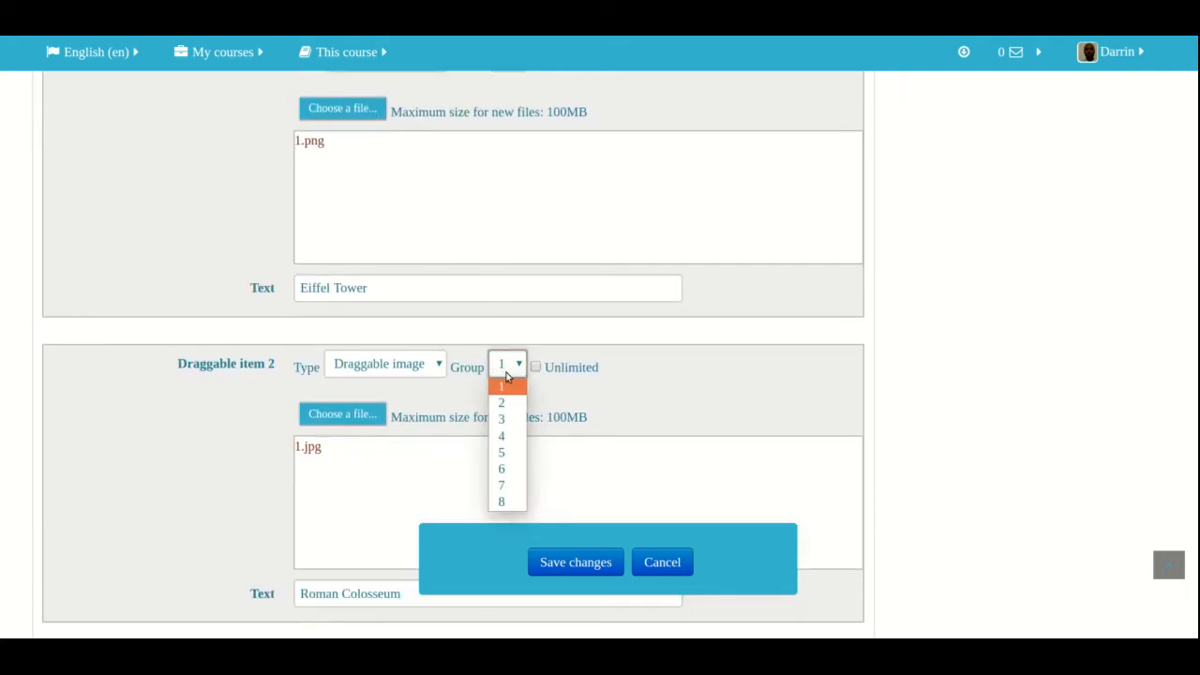
left_click(501, 401)
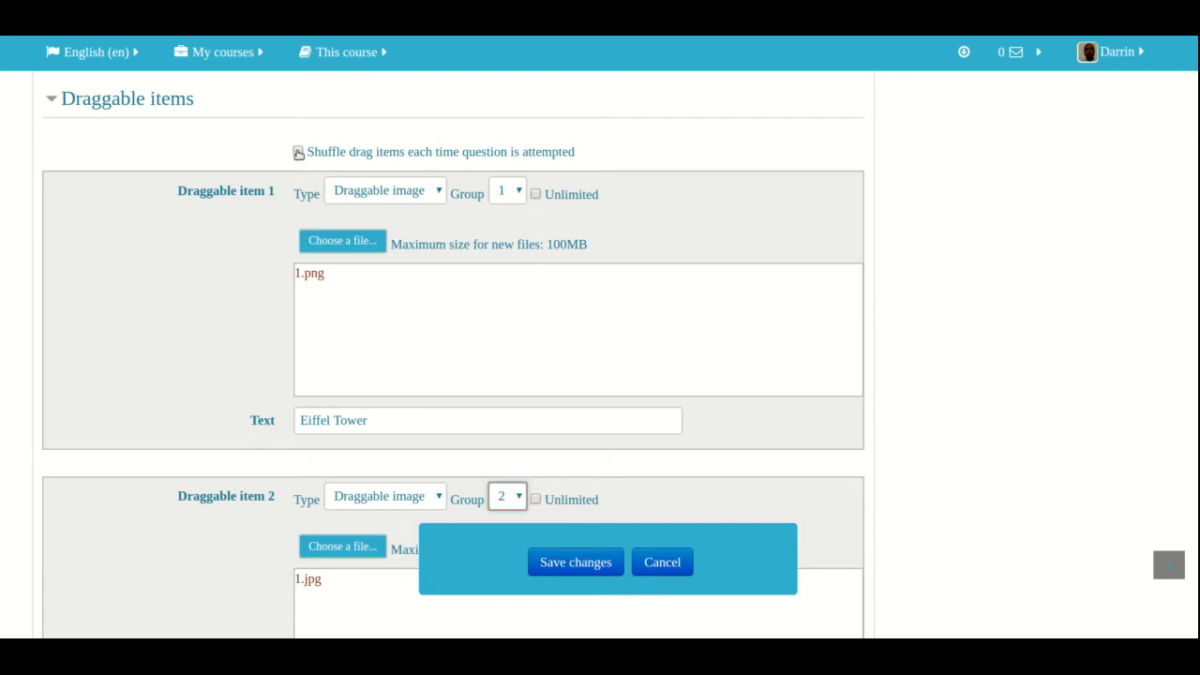
left_click(384, 191)
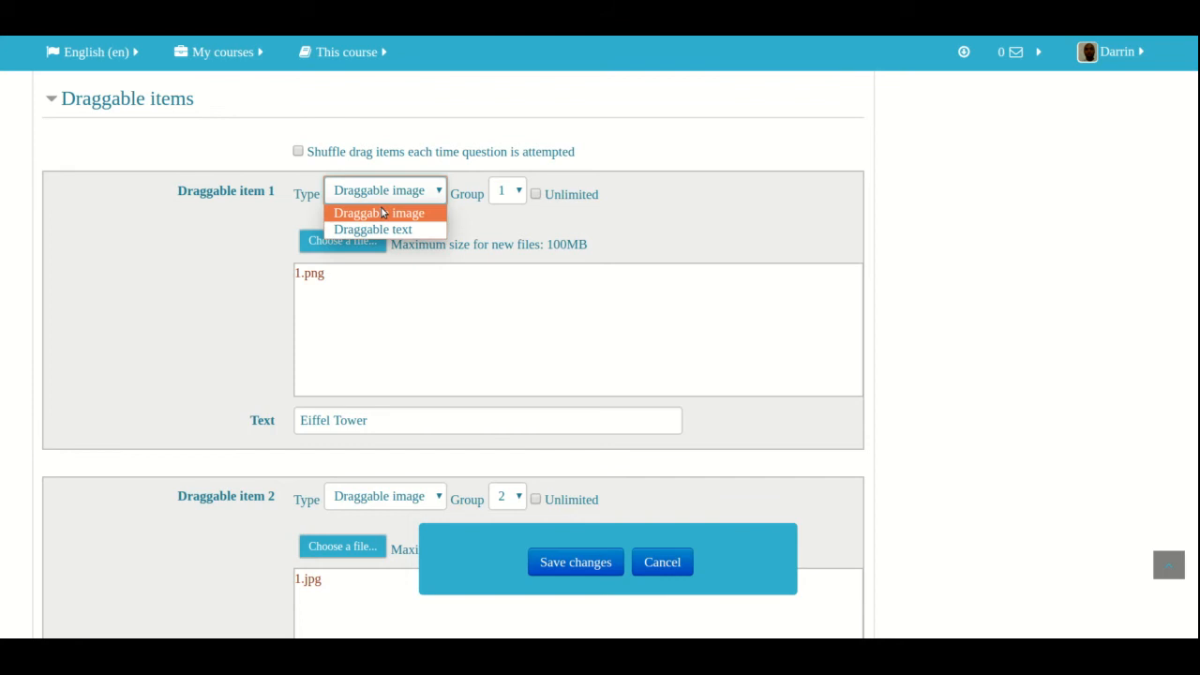
left_click(380, 213)
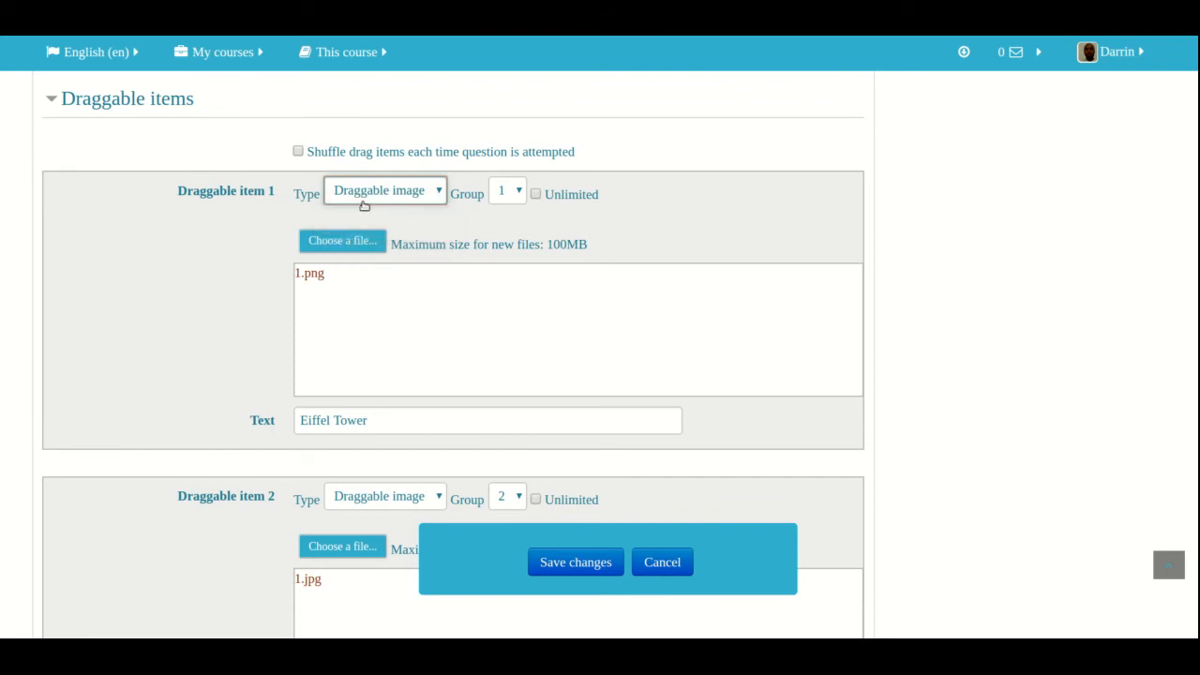
scroll("down", 3)
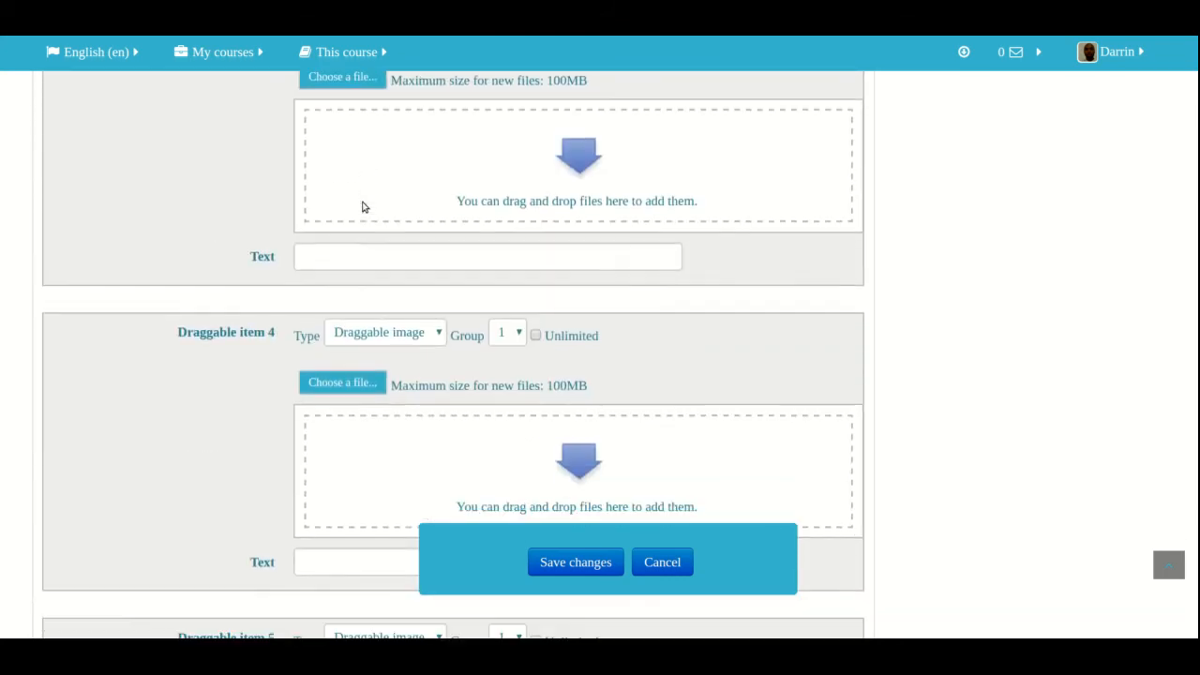
scroll("down", 3)
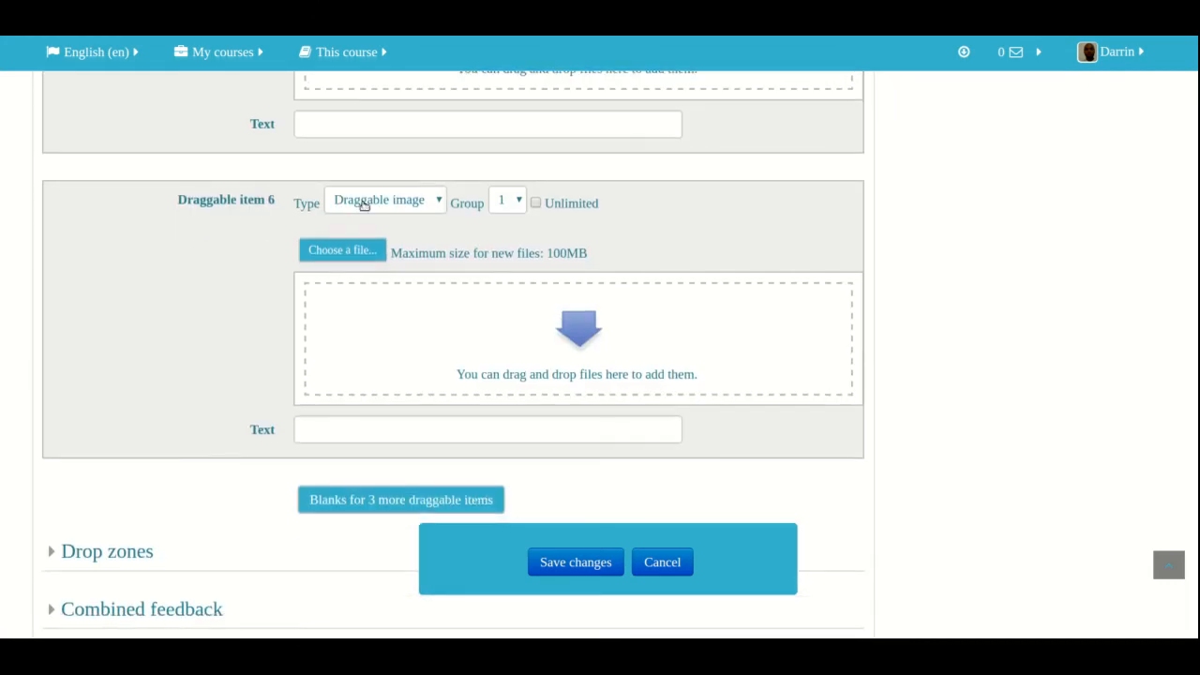
scroll("down", 3)
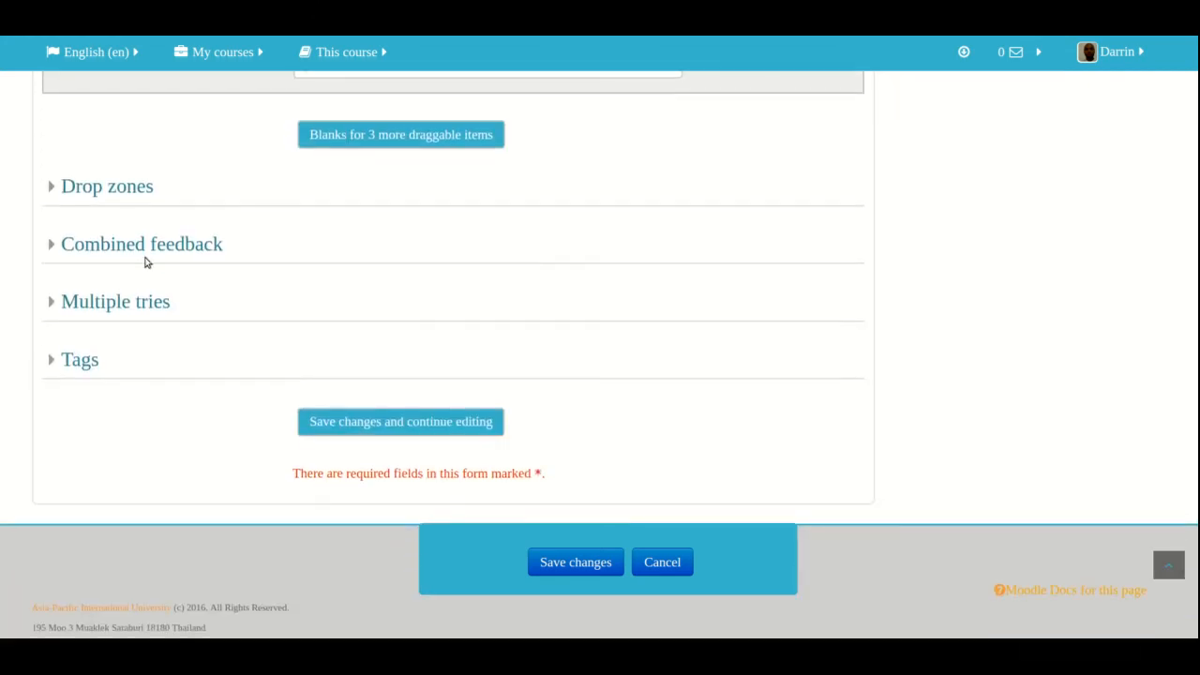
Assign Eiffel Tower to drop zone 1 and Roman Colosseum to drop zone 2
left_click(107, 186)
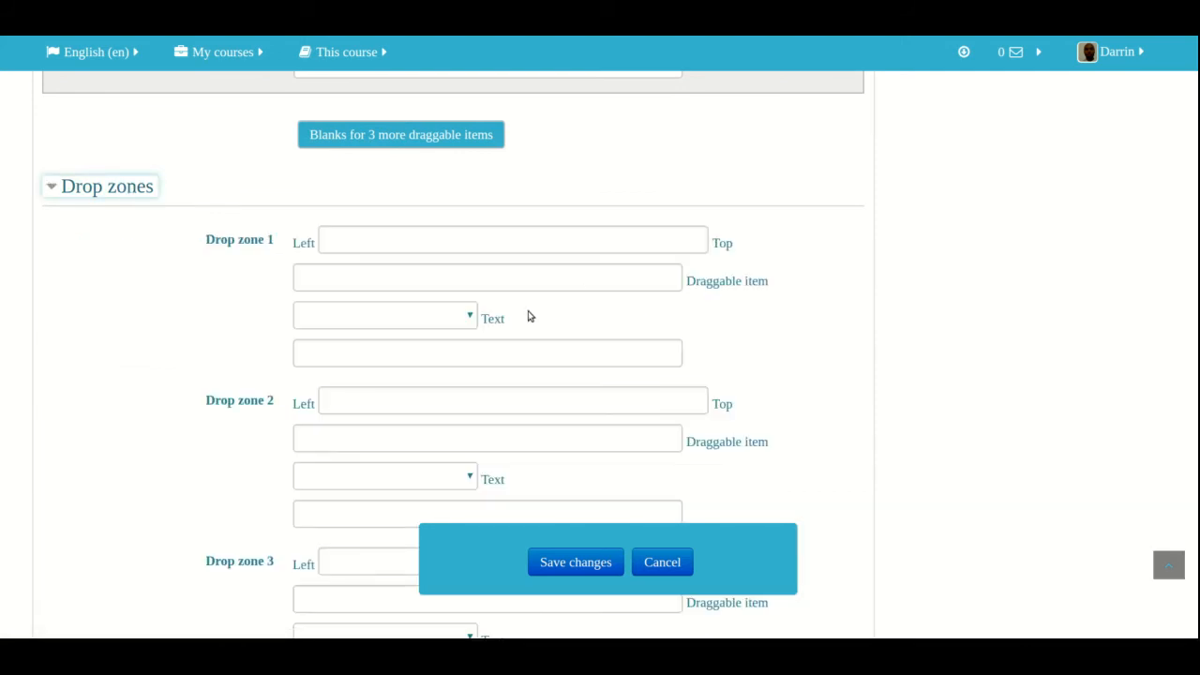
left_click(385, 315)
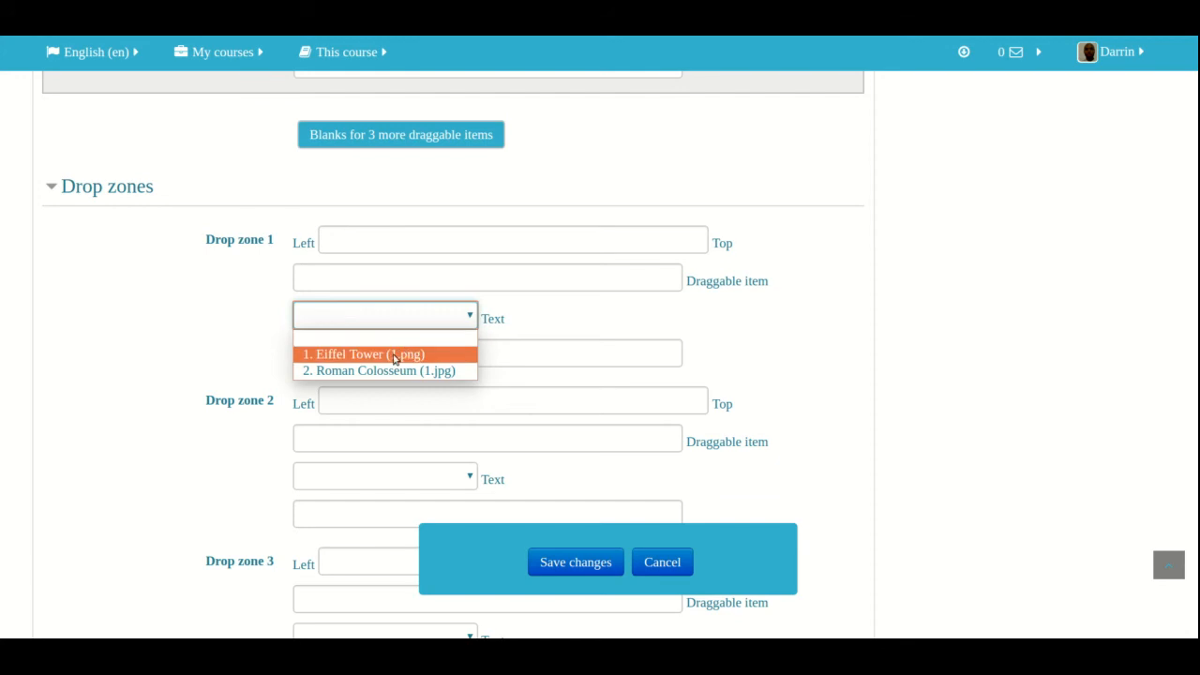
left_click(364, 354)
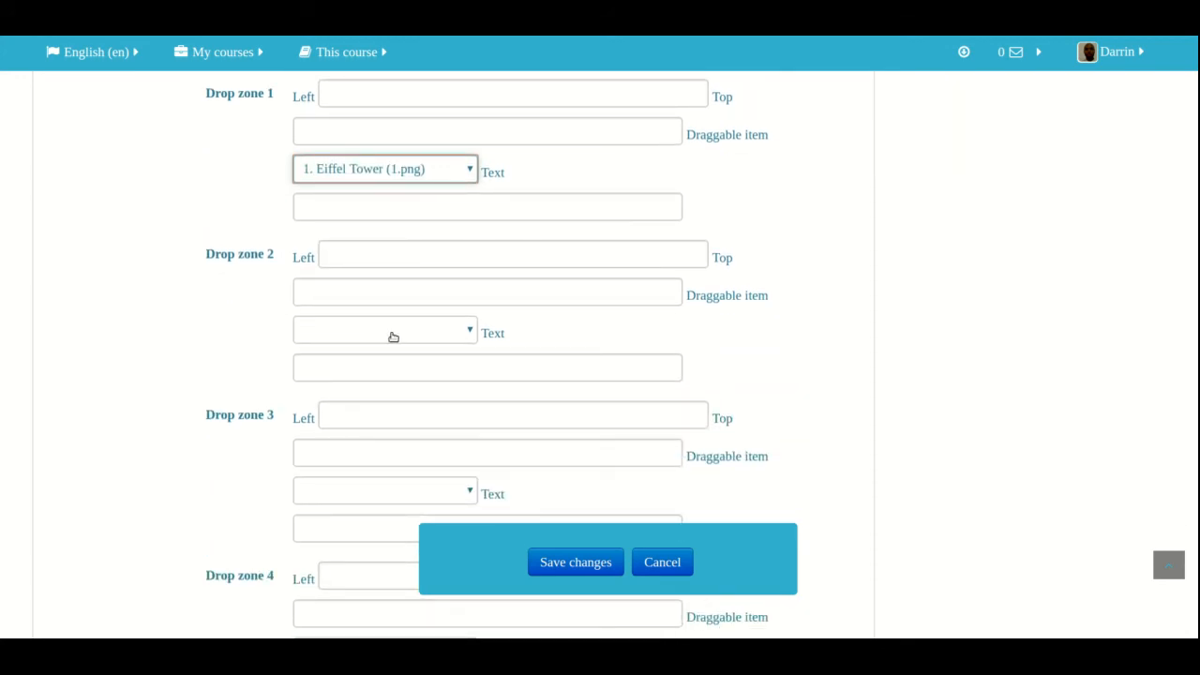
left_click(384, 329)
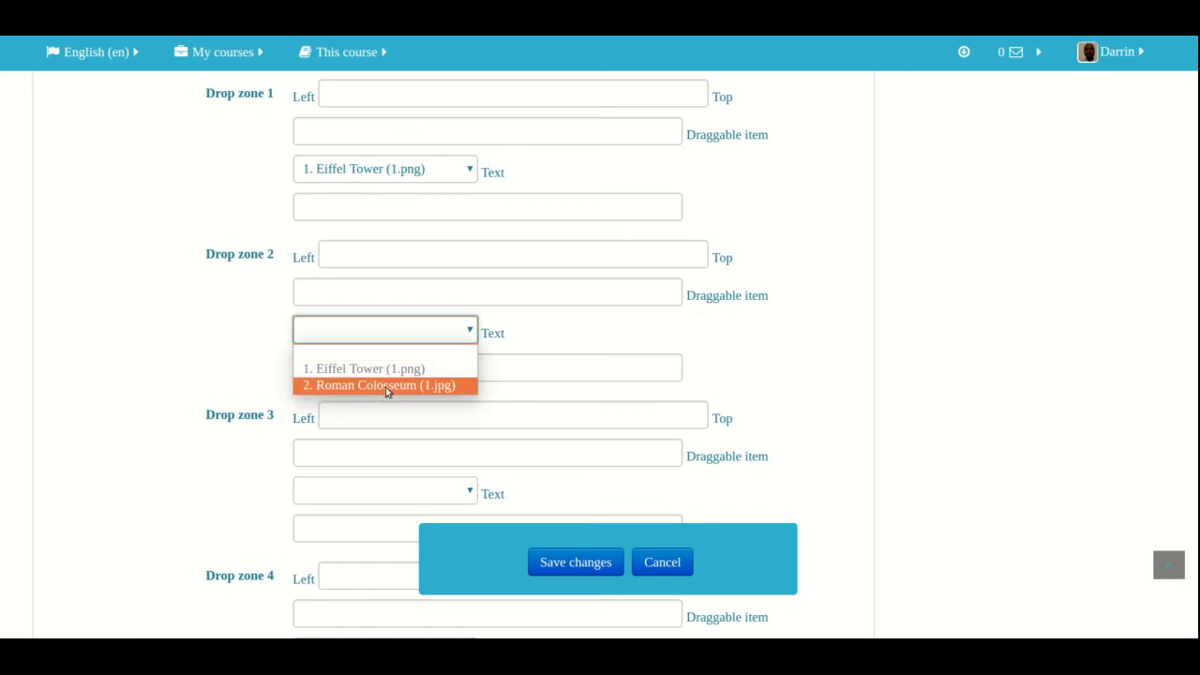
left_click(380, 386)
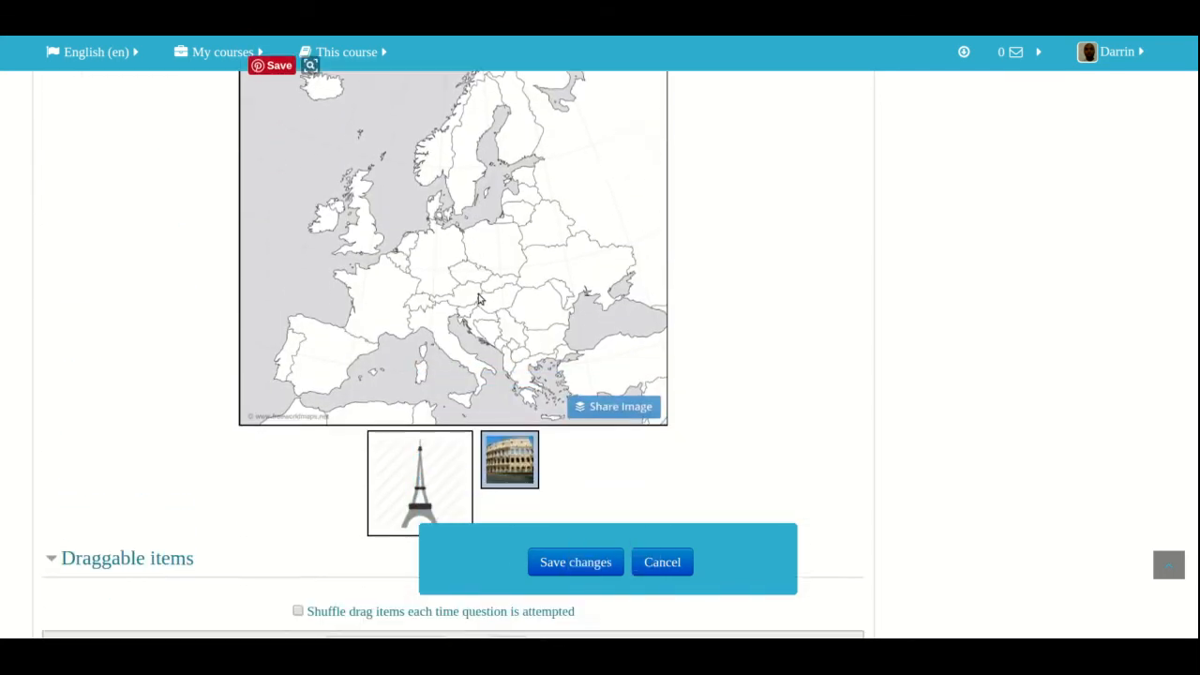
Drag the Eiffel Tower marker over France and the Colosseum image onto the map
scroll("down", 3)
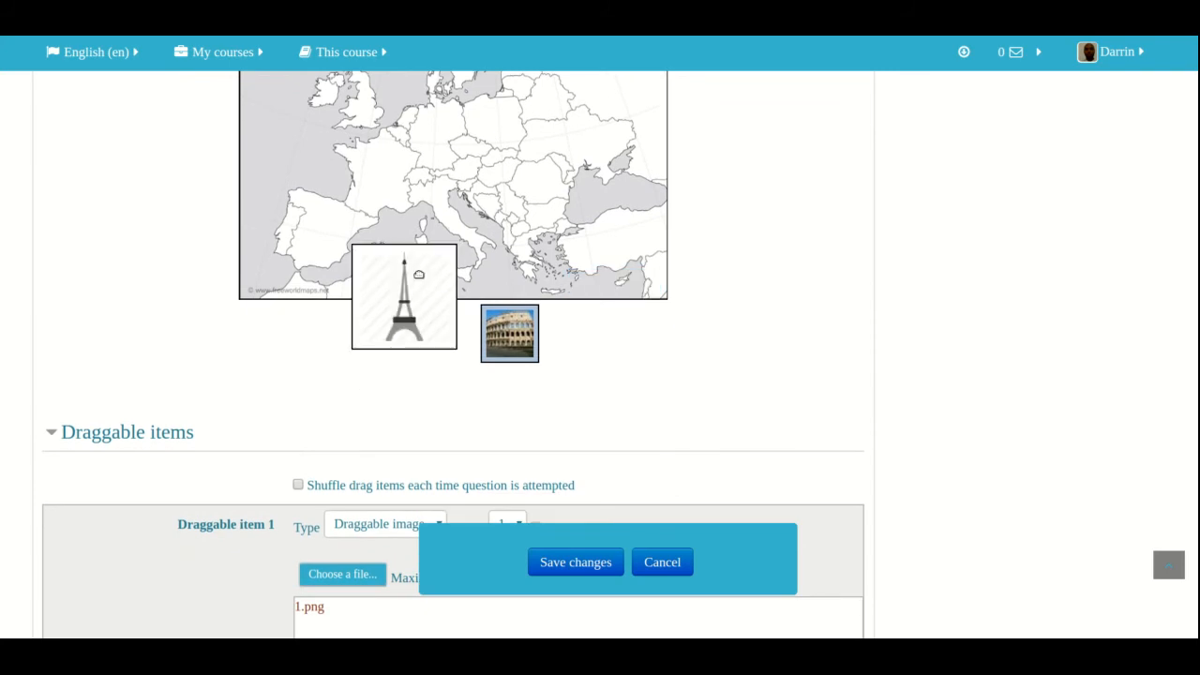
left_click_drag(403, 296, 391, 164)
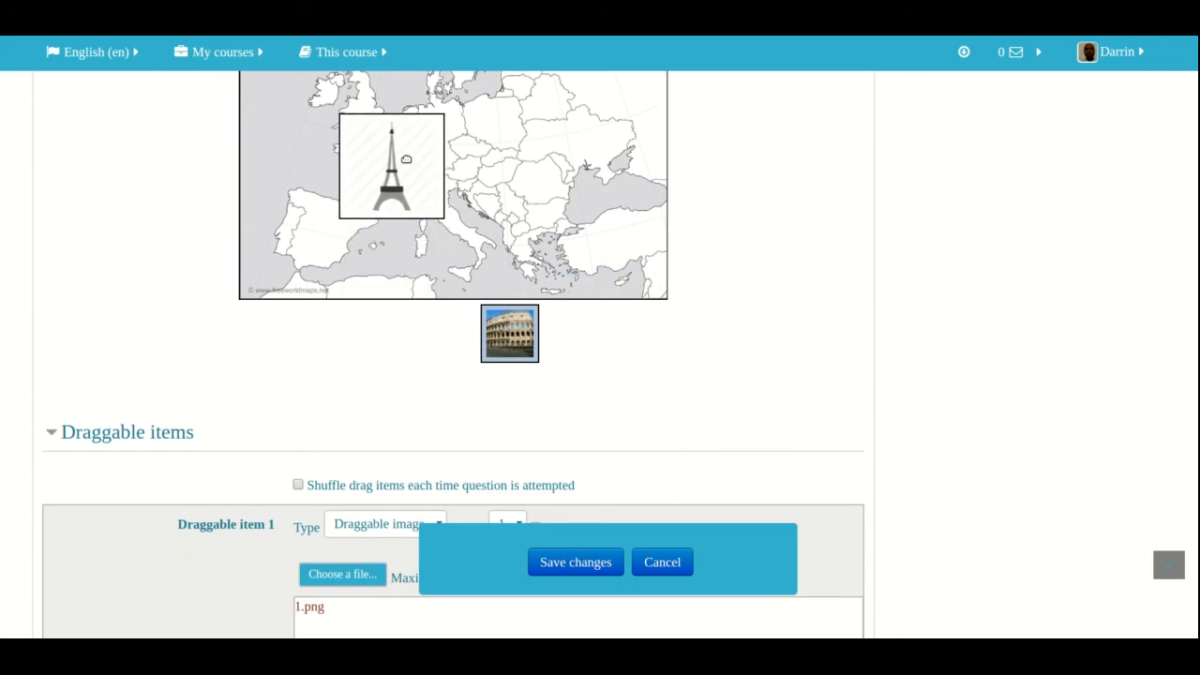
left_click_drag(406, 159, 373, 154)
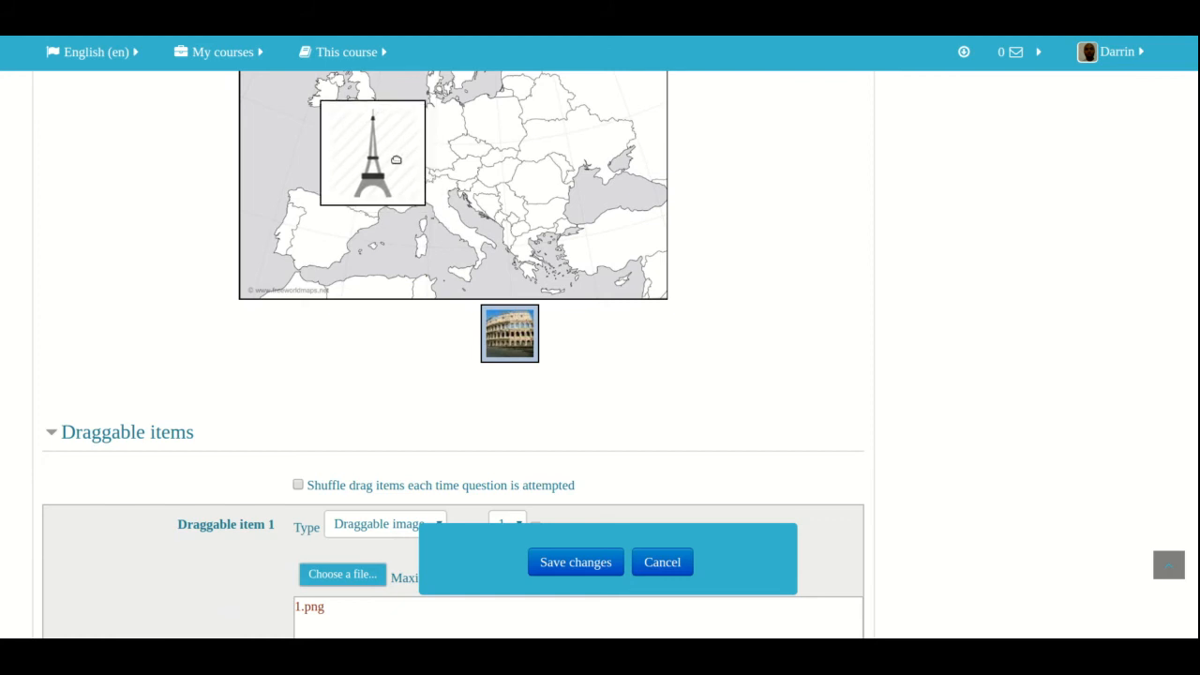
right_click(509, 333)
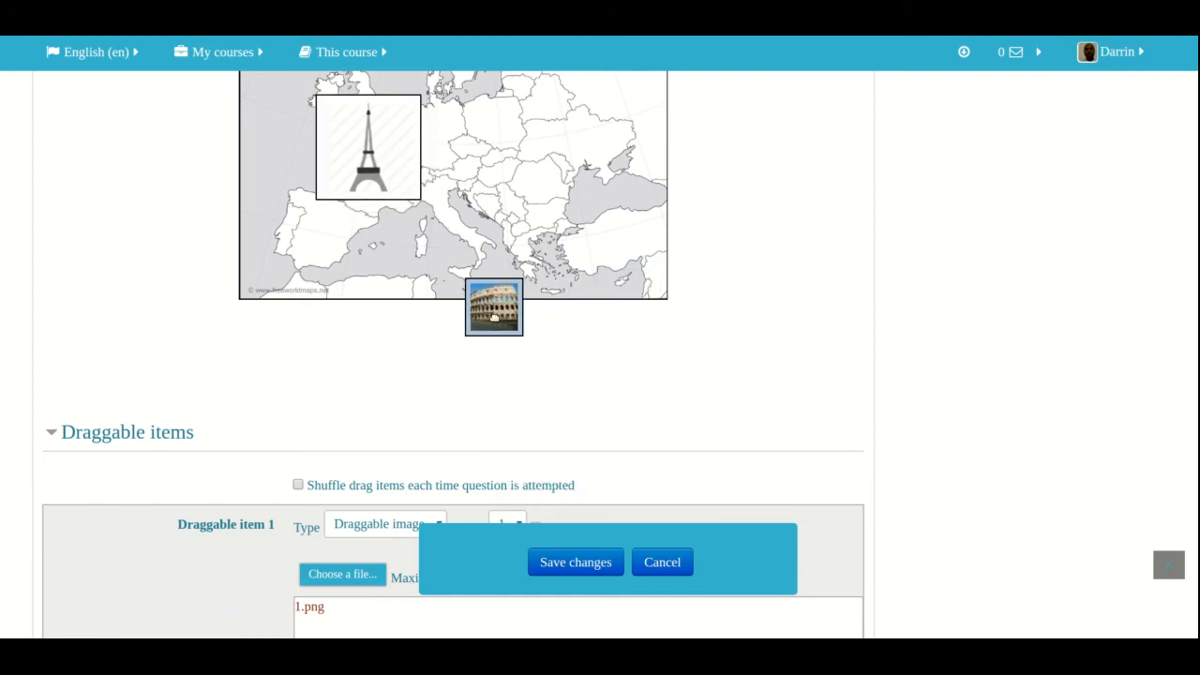
left_click_drag(494, 307, 463, 230)
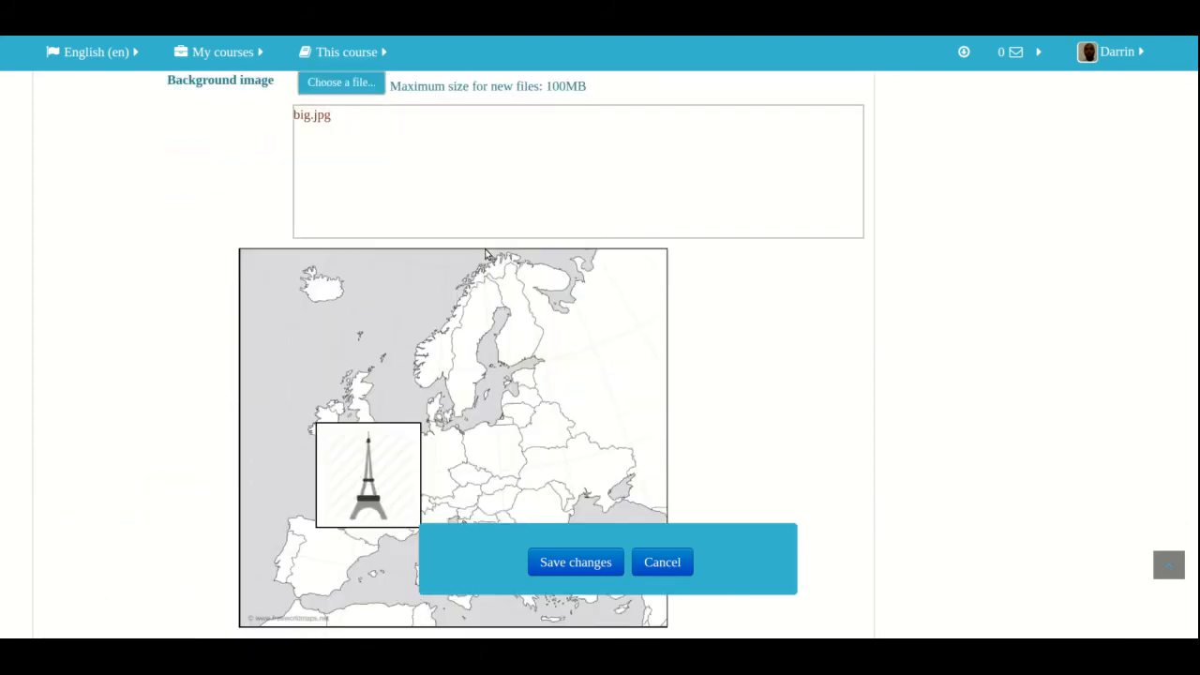
scroll("down", 3)
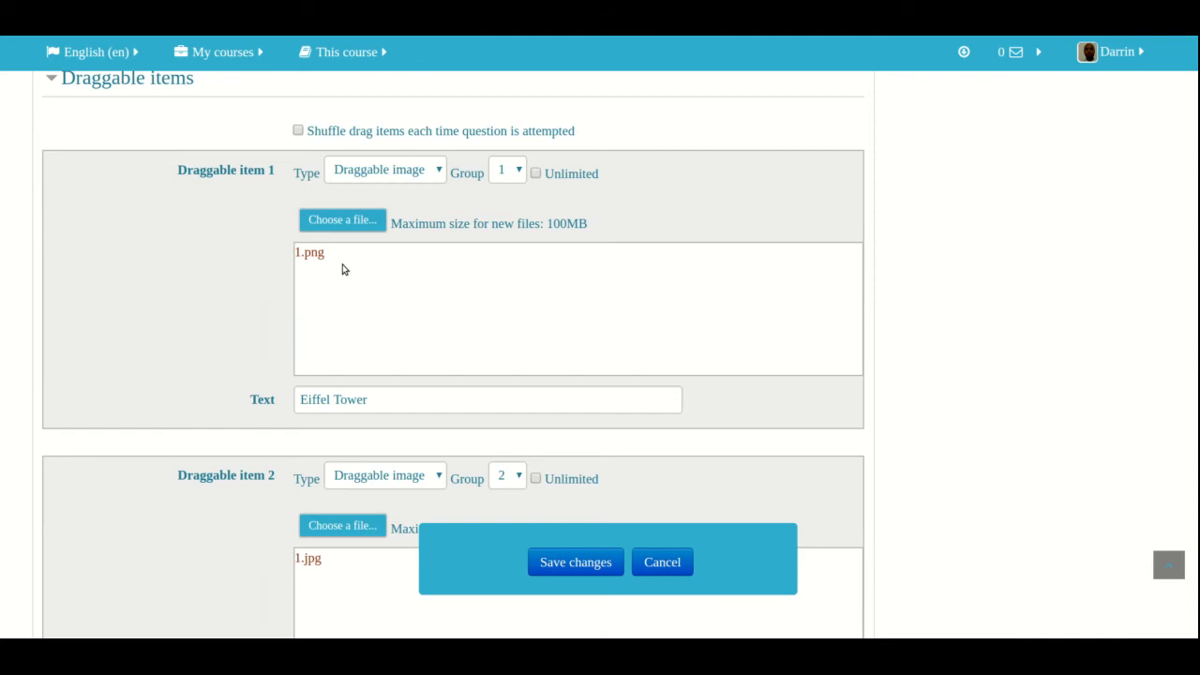
Open the file upload for Draggable item 1, then cancel the file chooser
left_click(341, 219)
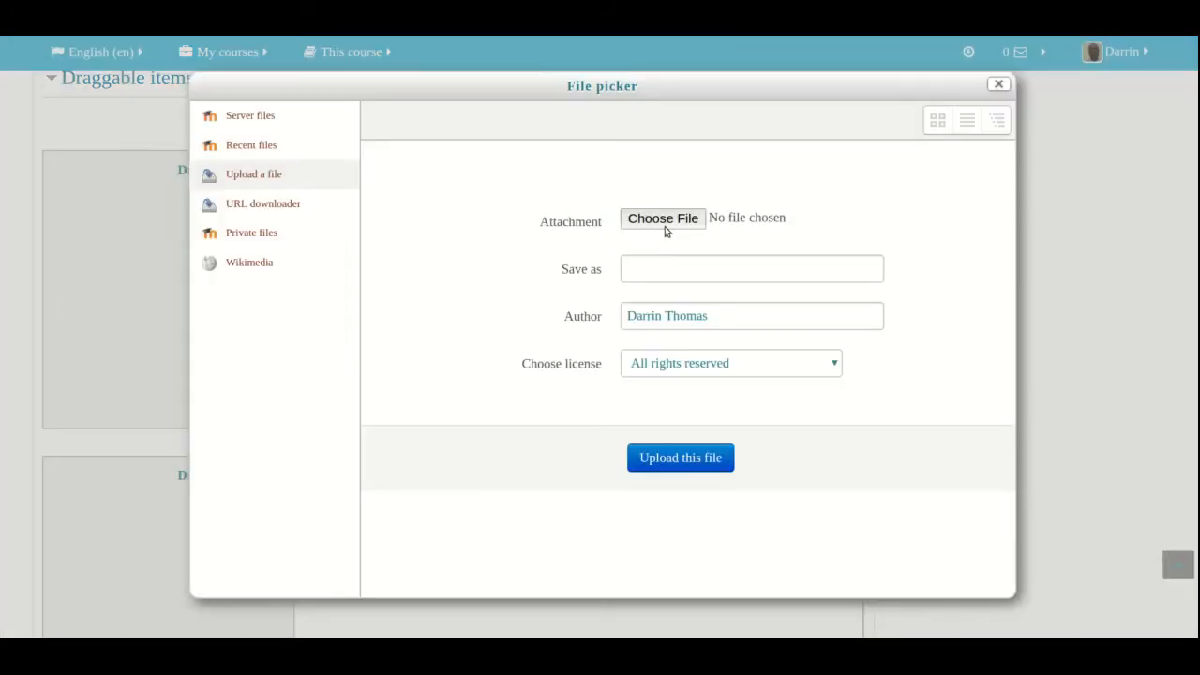
left_click(662, 218)
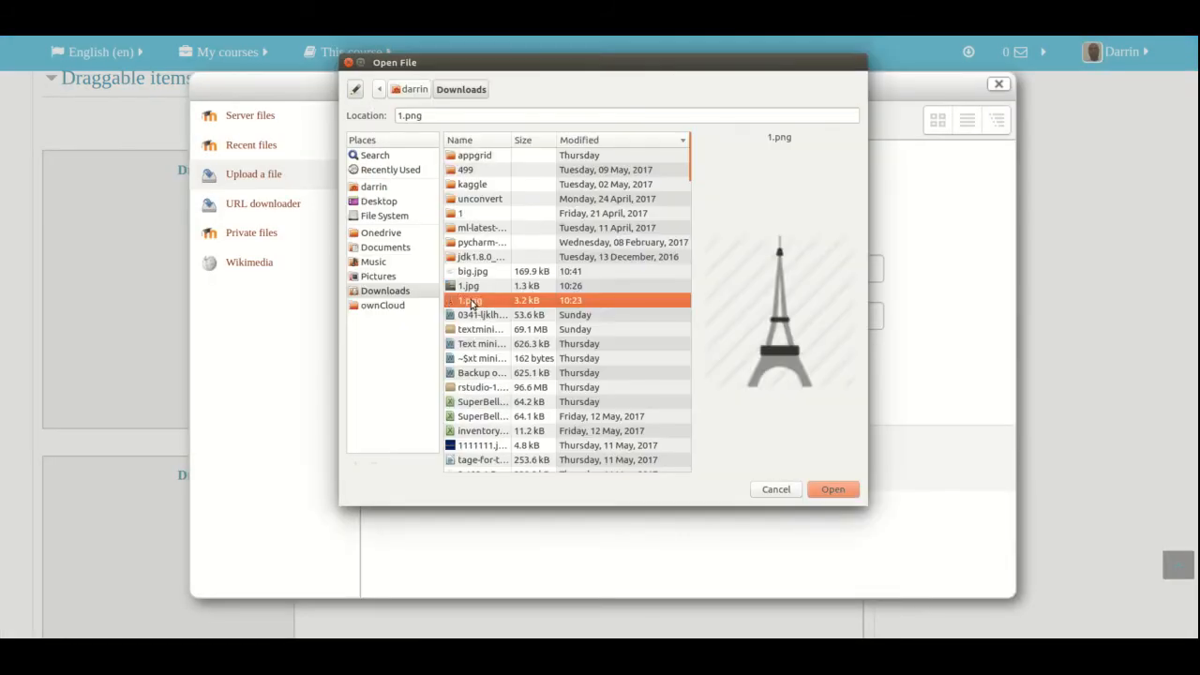
mouse_move(786, 497)
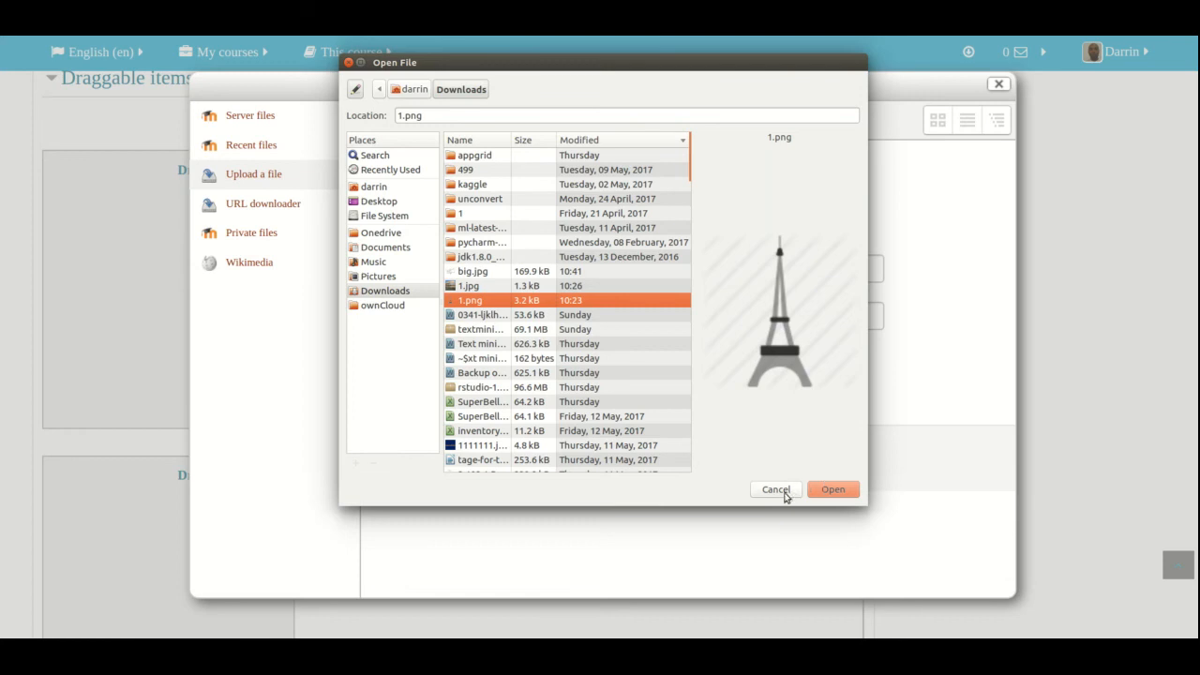
left_click(833, 488)
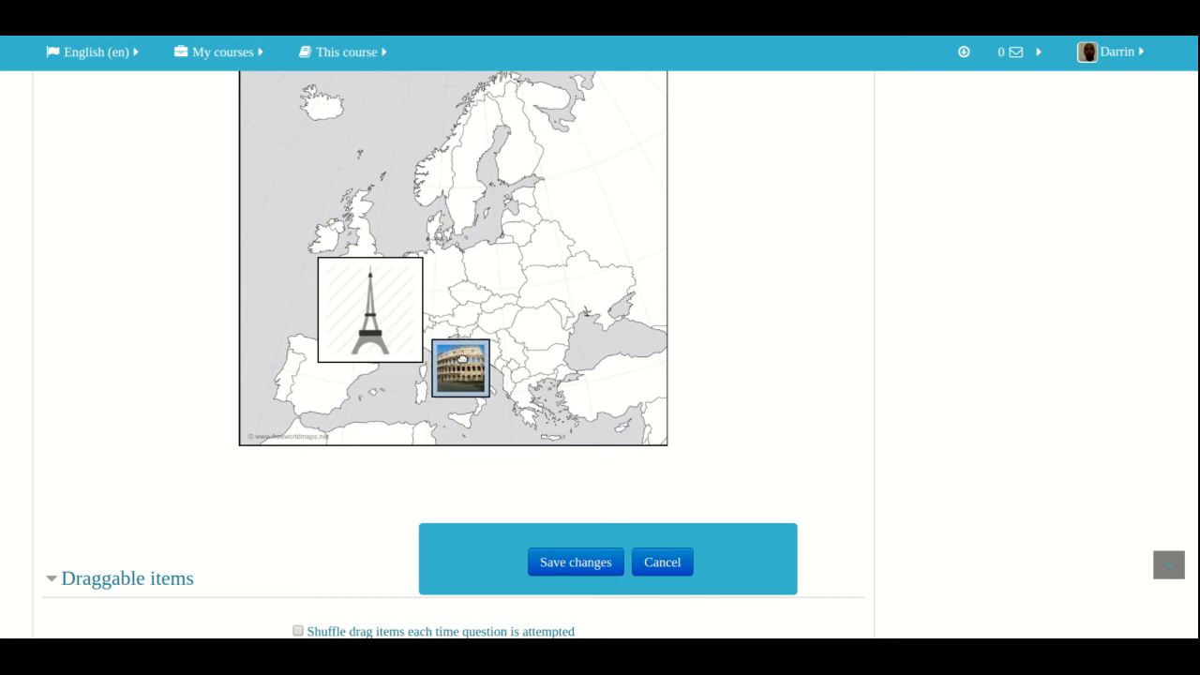
Scroll through the drop zone coordinates to the bottom of the form
scroll("down", 3)
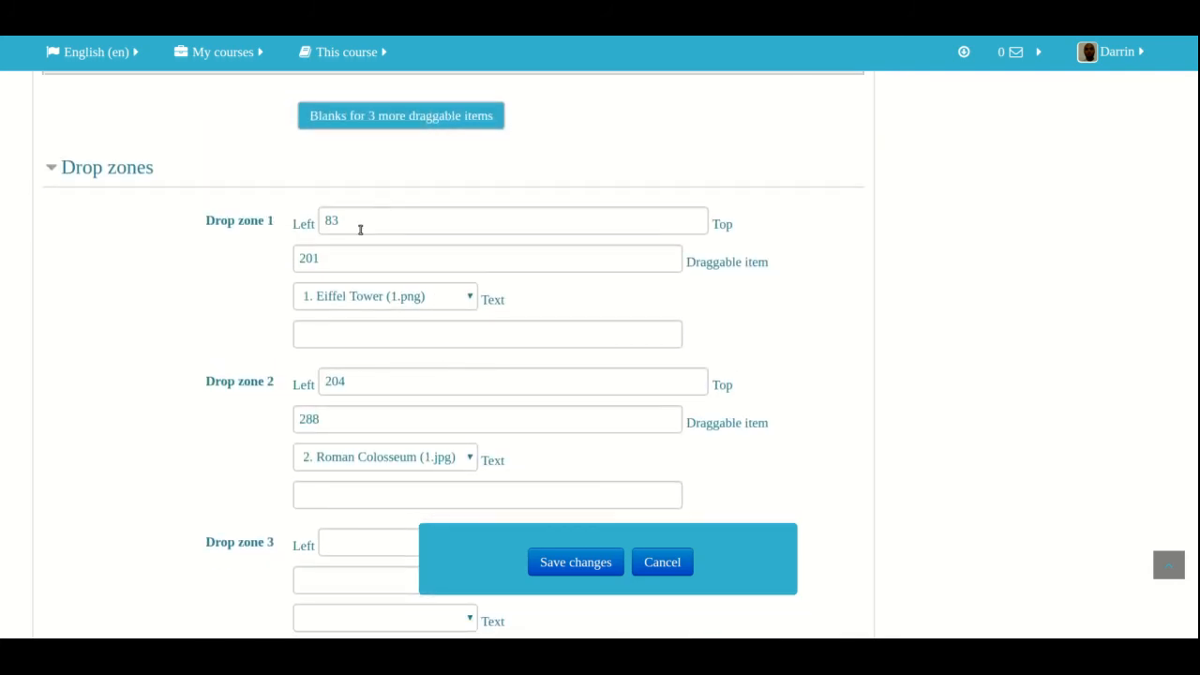
mouse_move(358, 254)
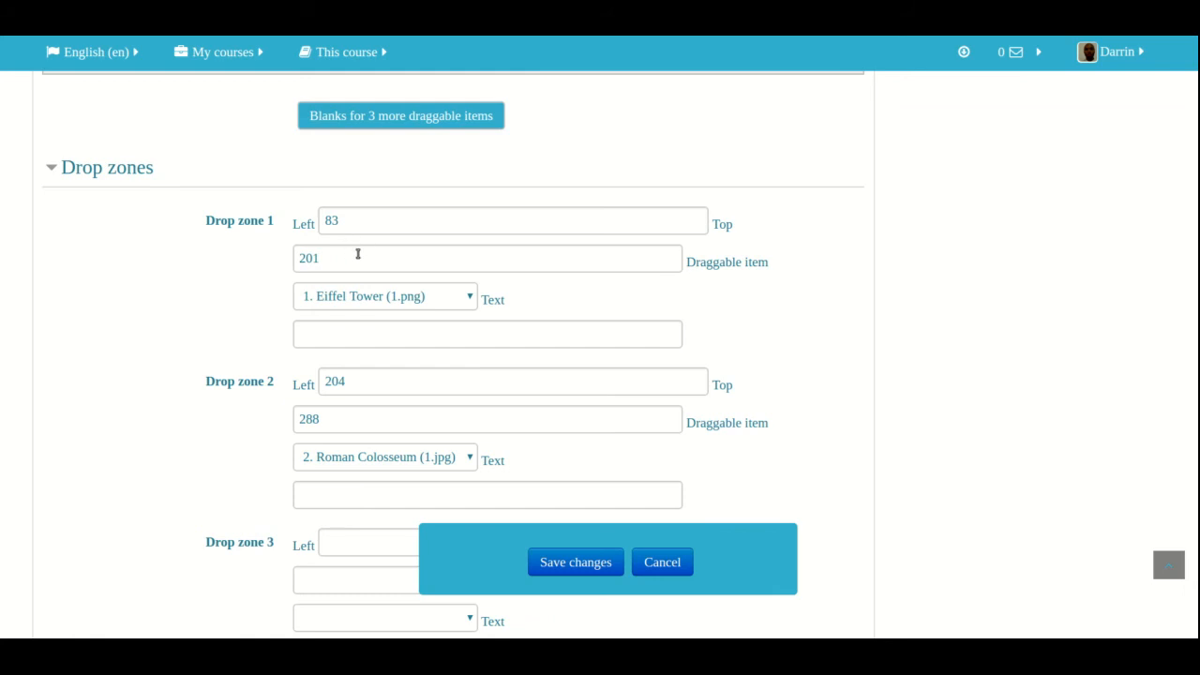
mouse_move(362, 257)
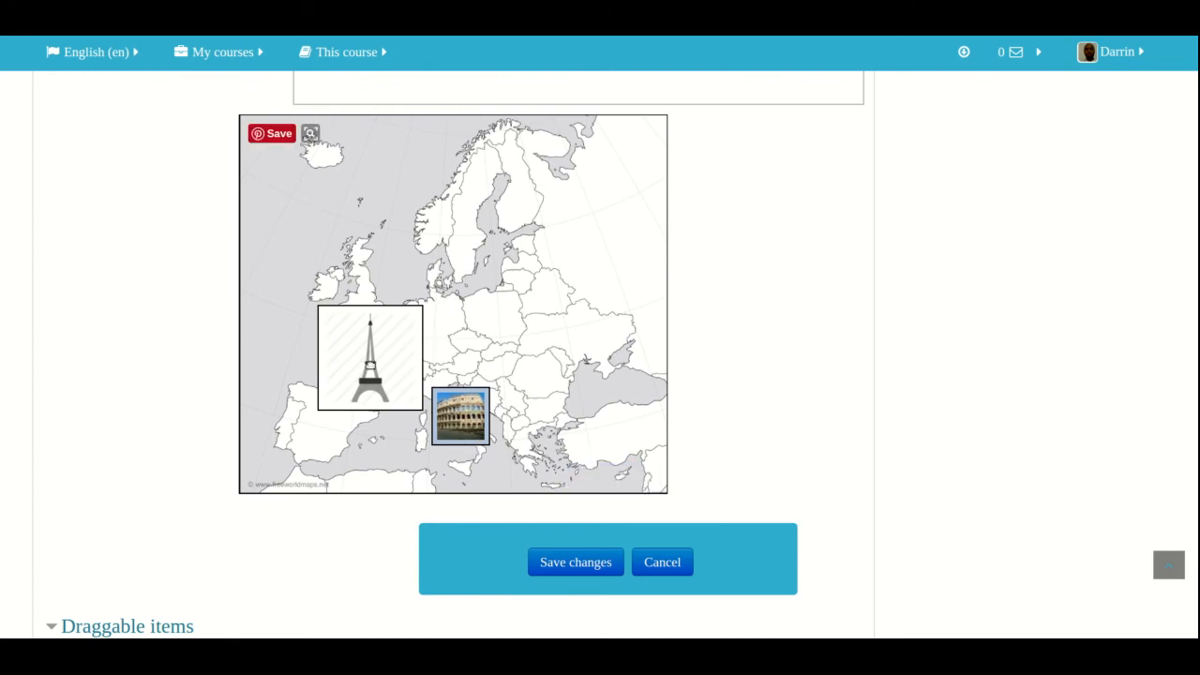
scroll("down", 3)
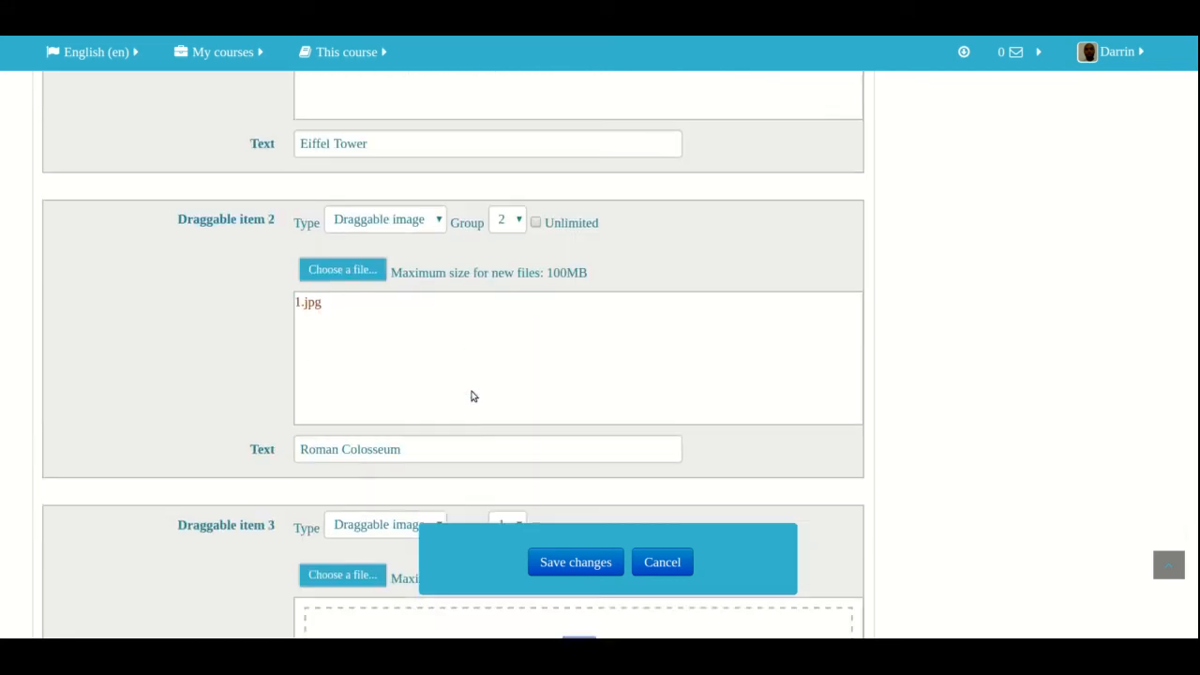
scroll("down", 3)
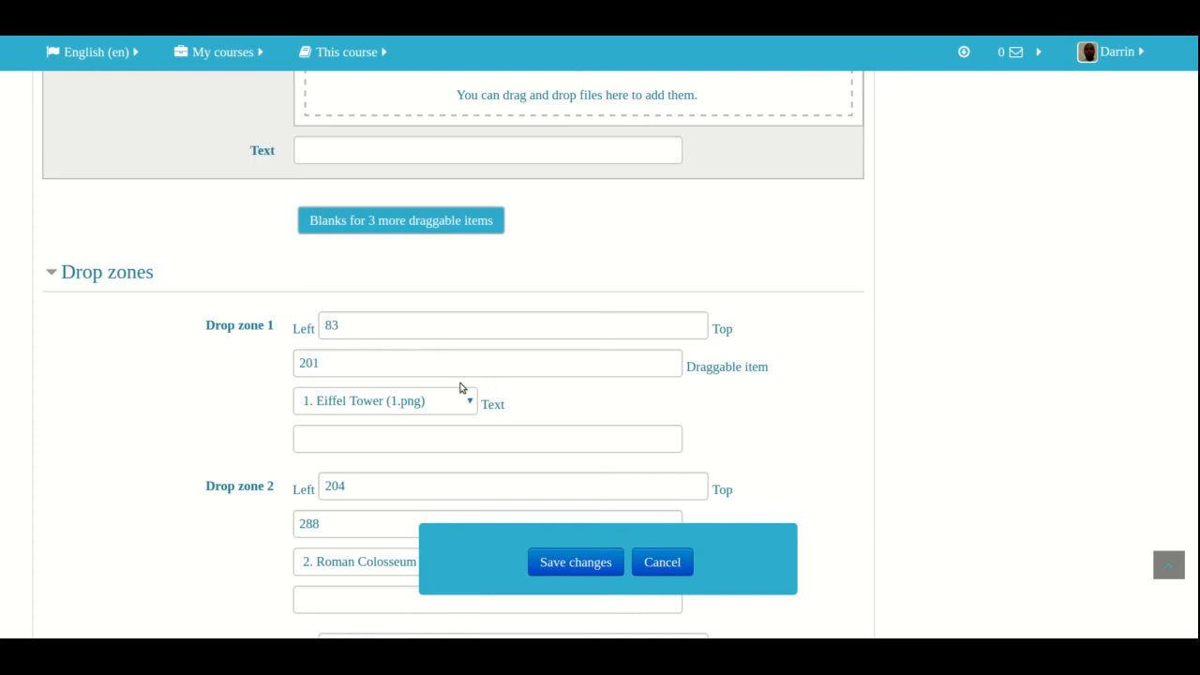
scroll("down", 3)
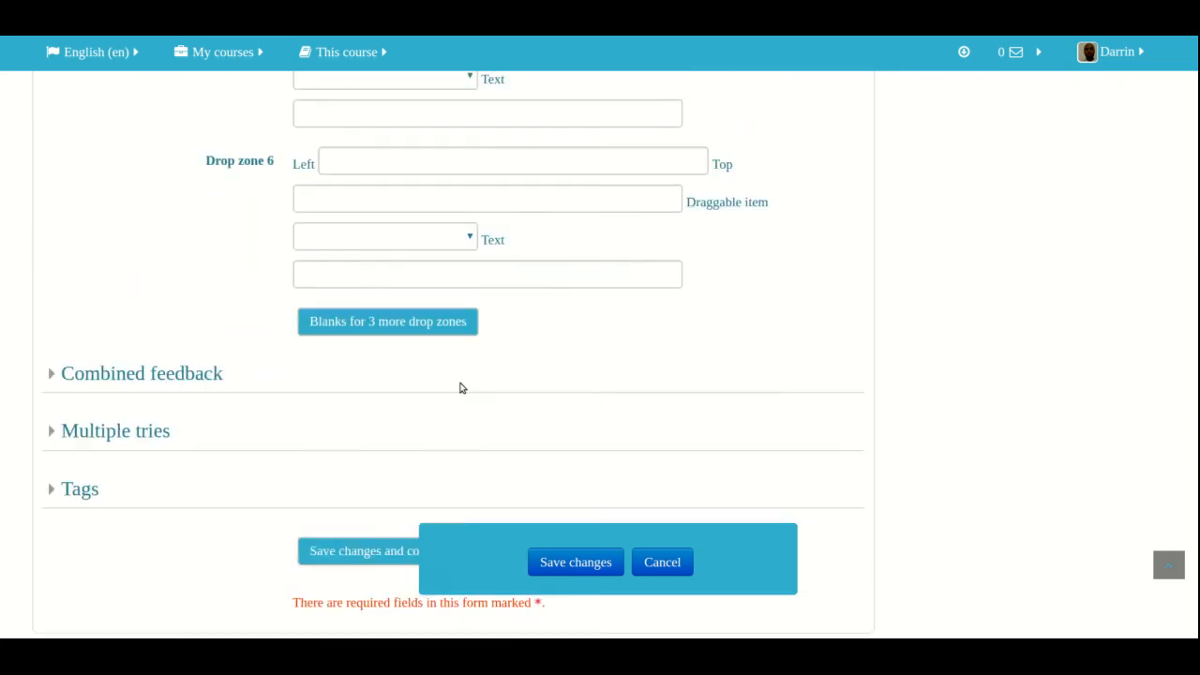
scroll("down", 3)
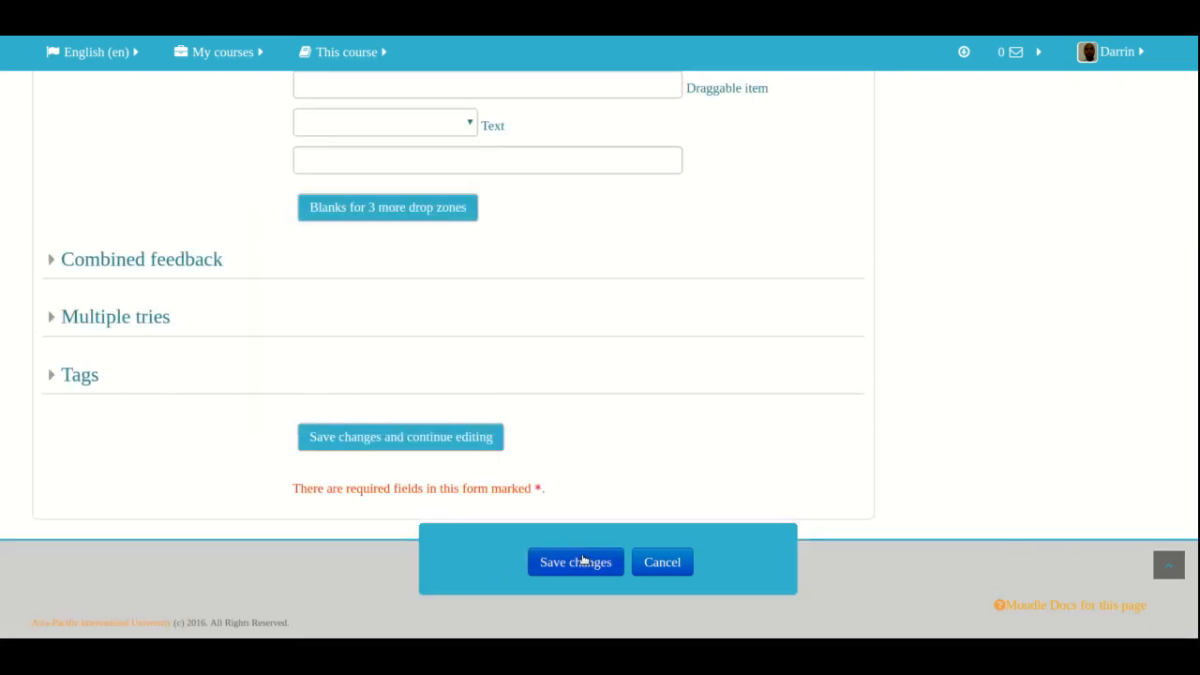
Save the question and find 'tourist attractions' in the question bank list
left_click(575, 562)
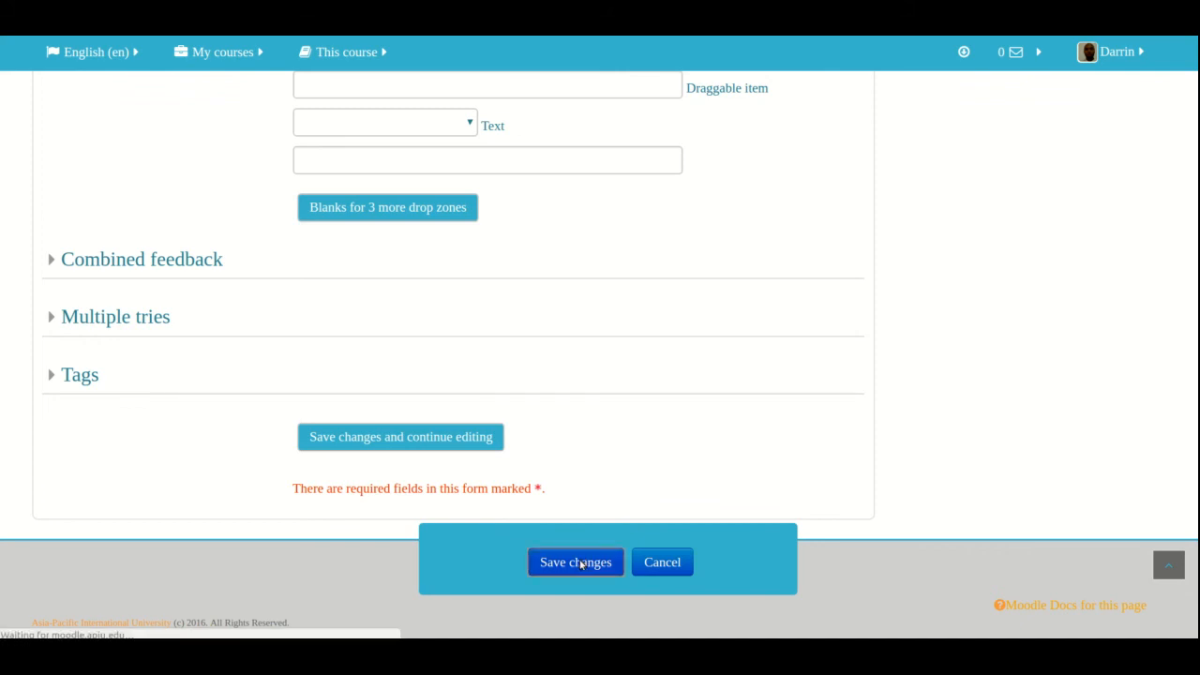
left_click(575, 562)
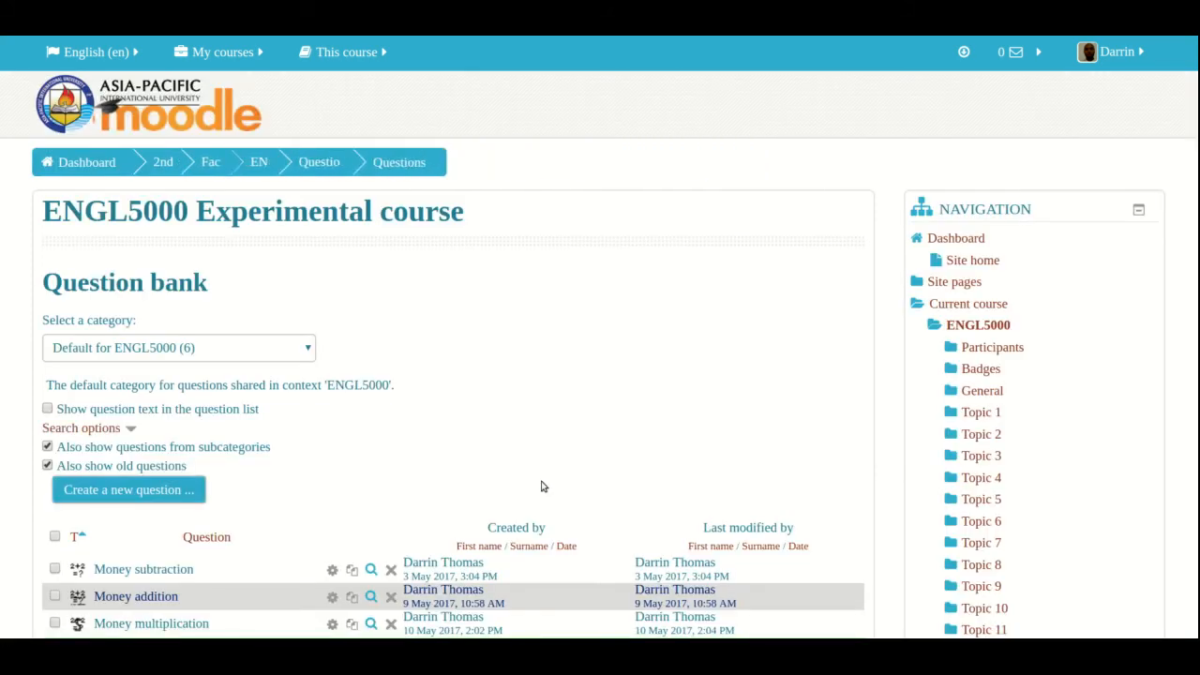
scroll("down", 3)
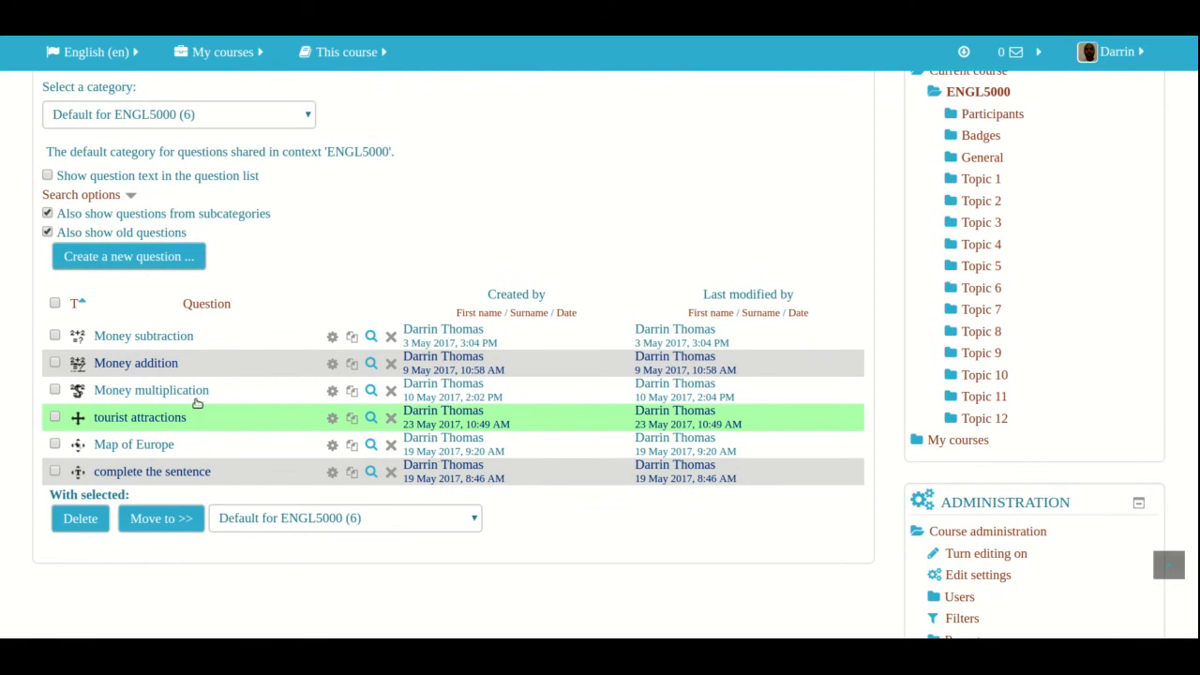
mouse_move(380, 422)
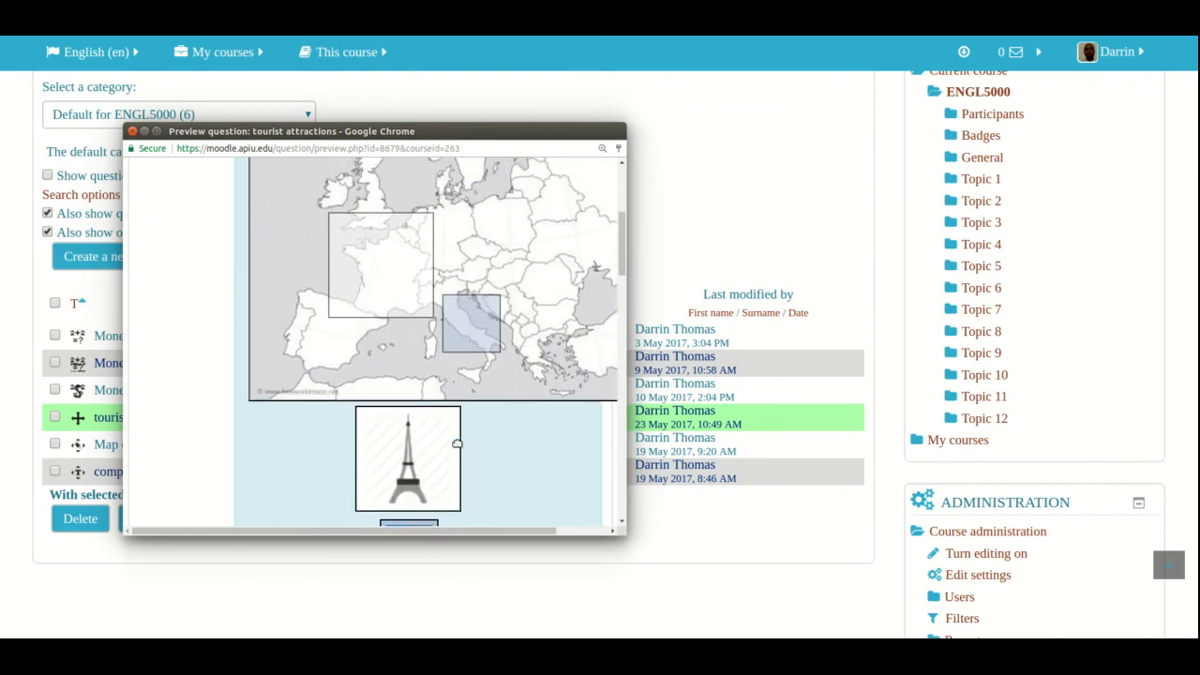
In the preview, drop the Eiffel Tower on France and the Colosseum on Italy
left_click_drag(407, 460, 391, 310)
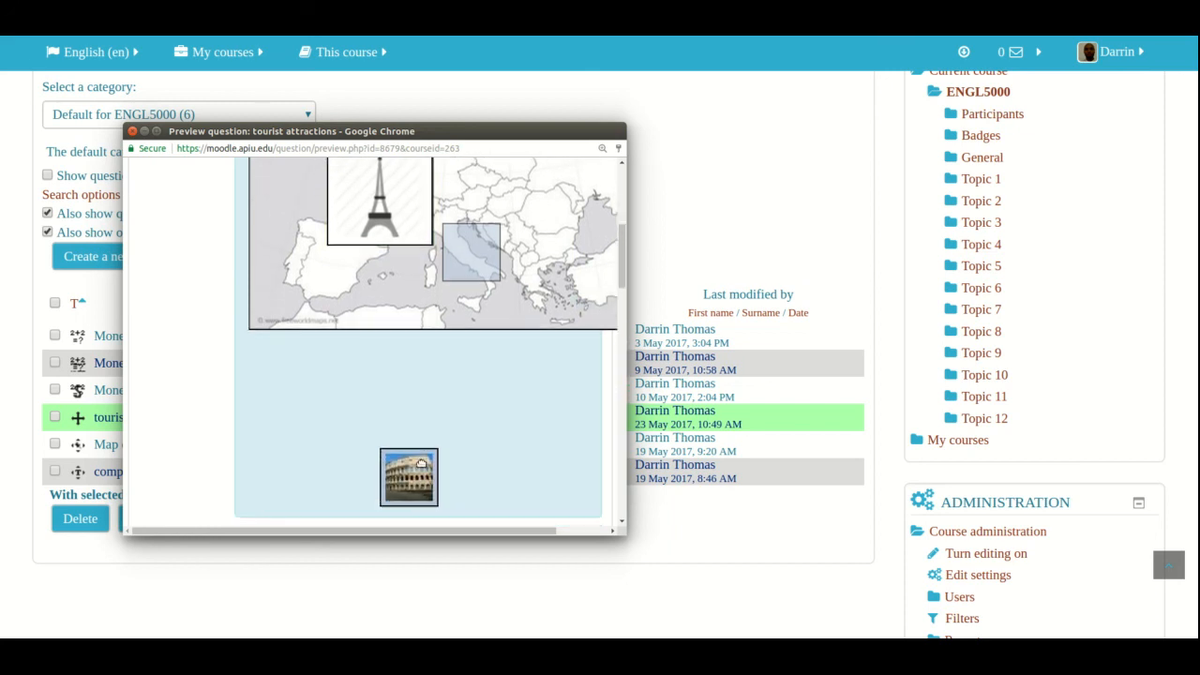
left_click_drag(408, 476, 471, 253)
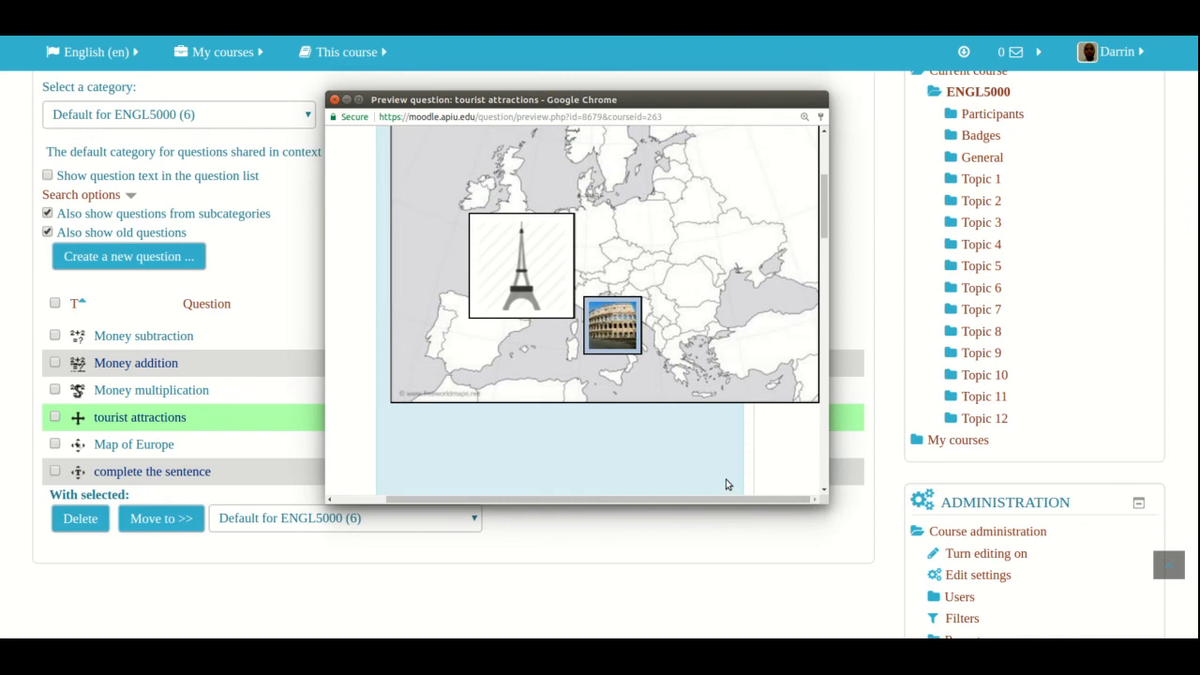
scroll("down", 3)
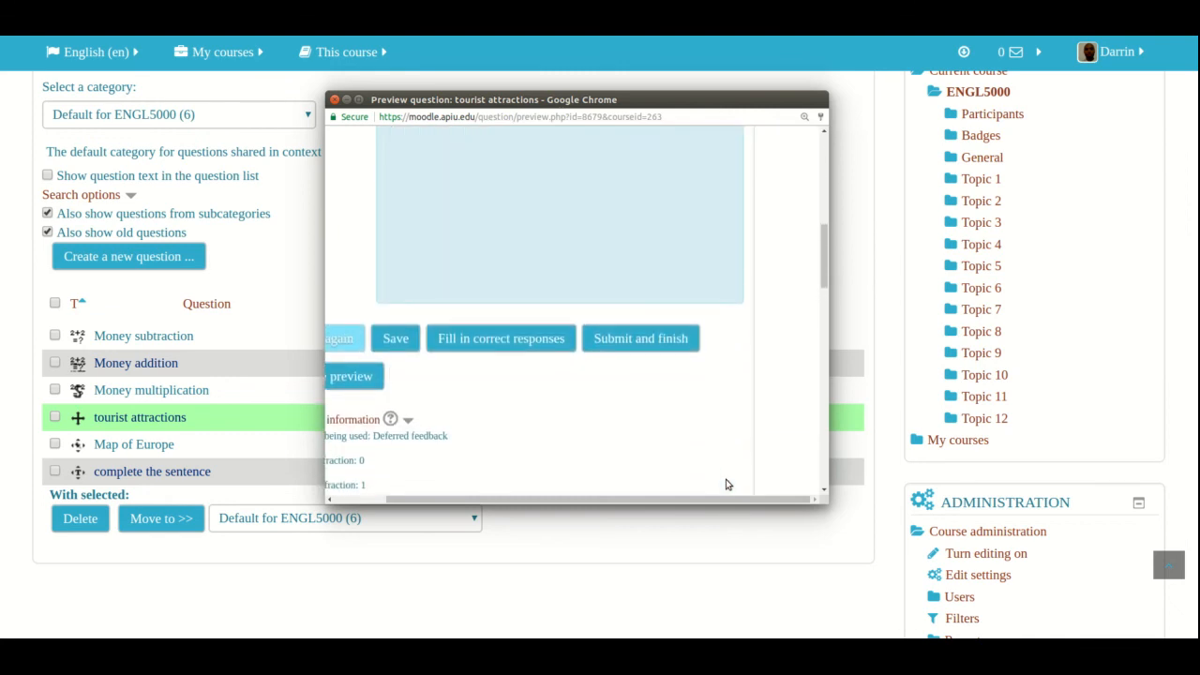